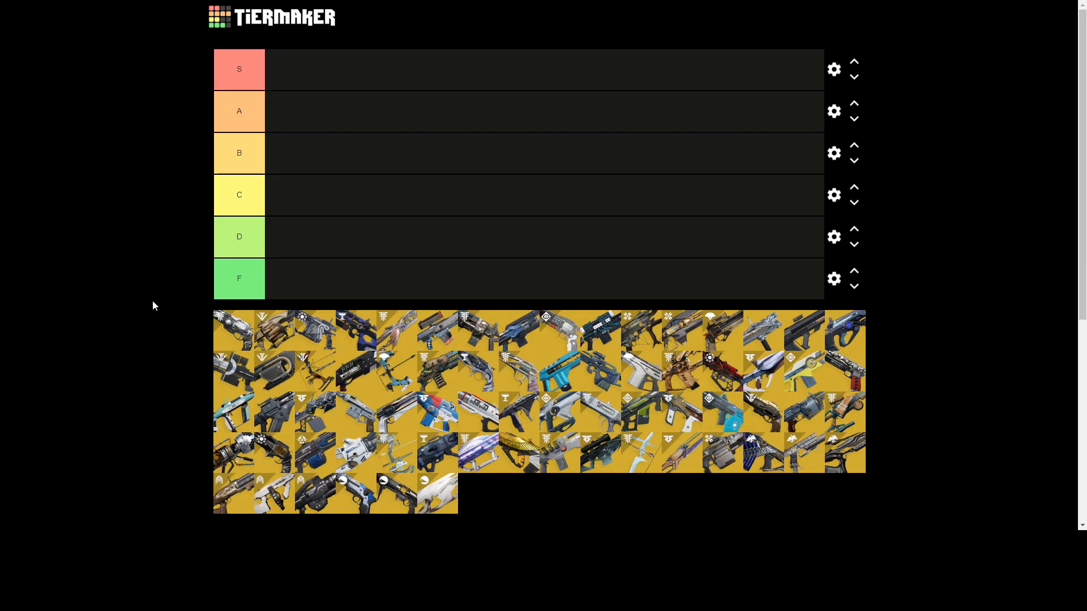
mouse_move(232, 328)
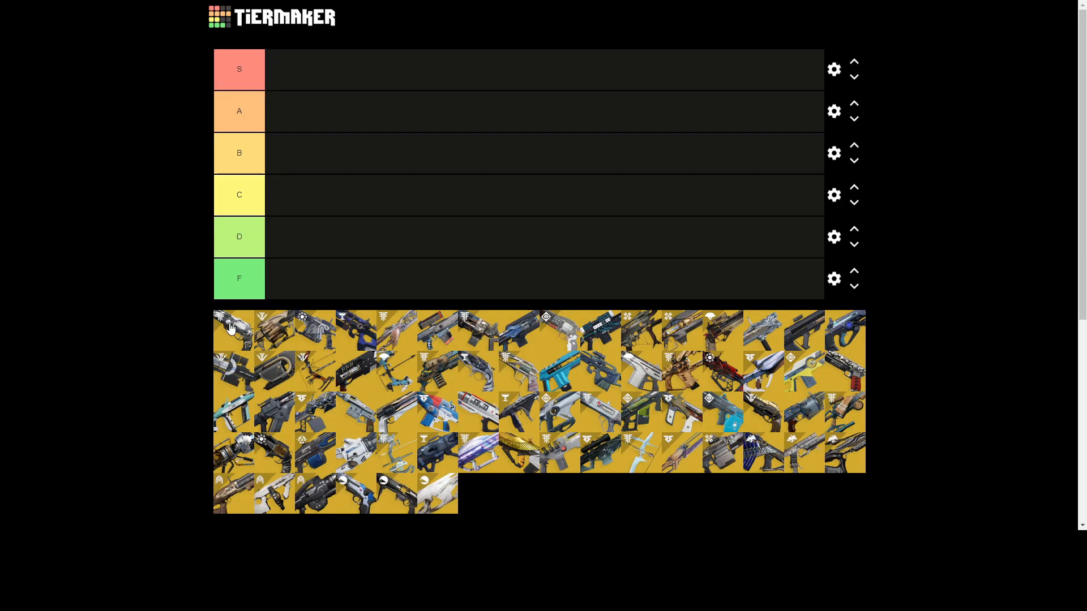
mouse_move(244, 334)
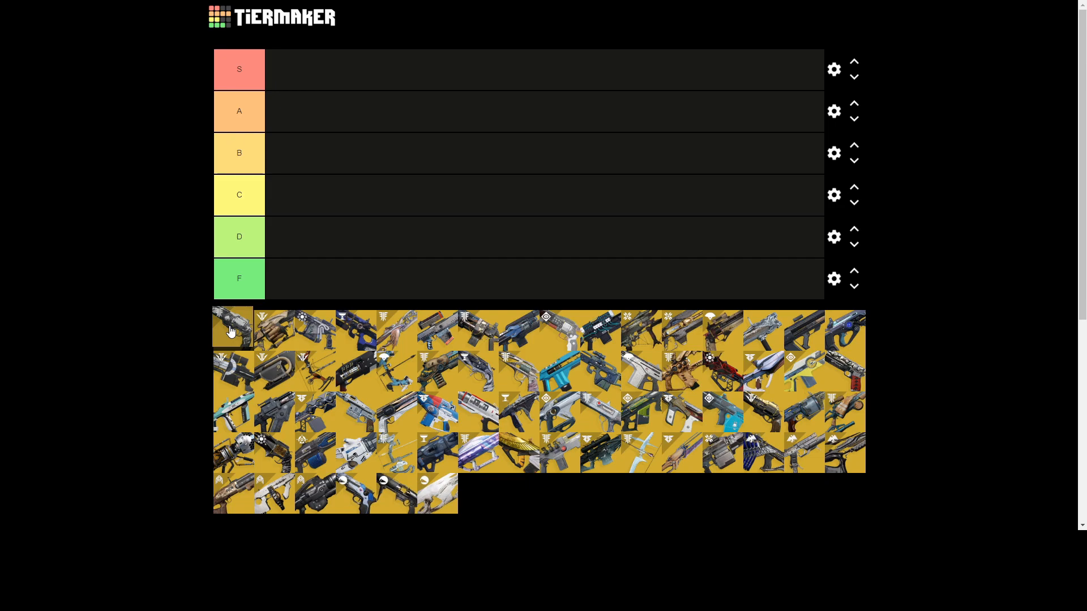
Step: Rank a silver weapon icon in tier B and a gold weapon in tier S
drag(232, 328, 283, 187)
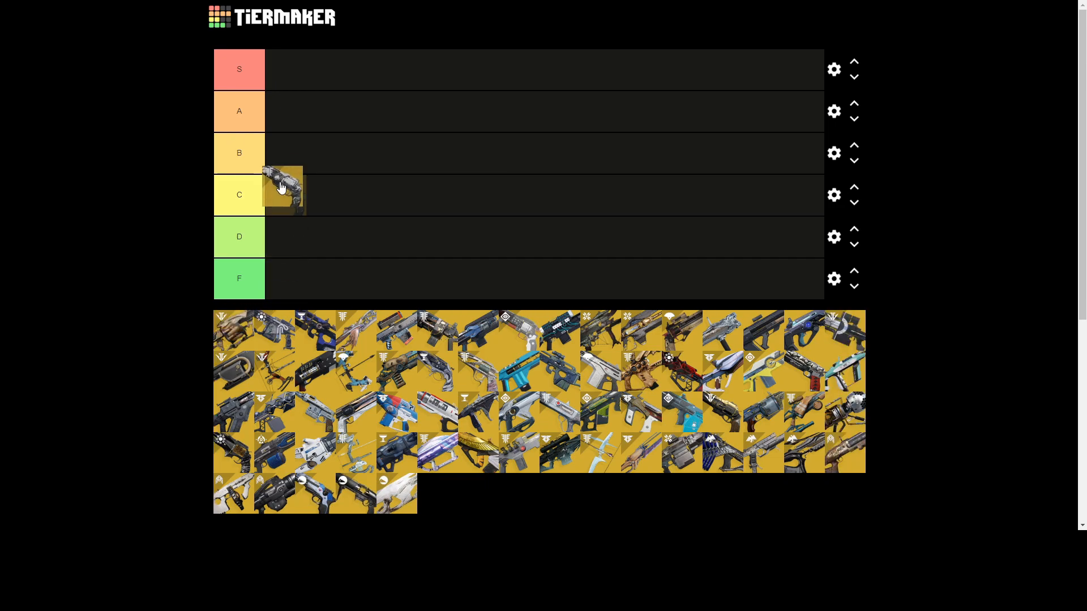
drag(283, 187, 285, 153)
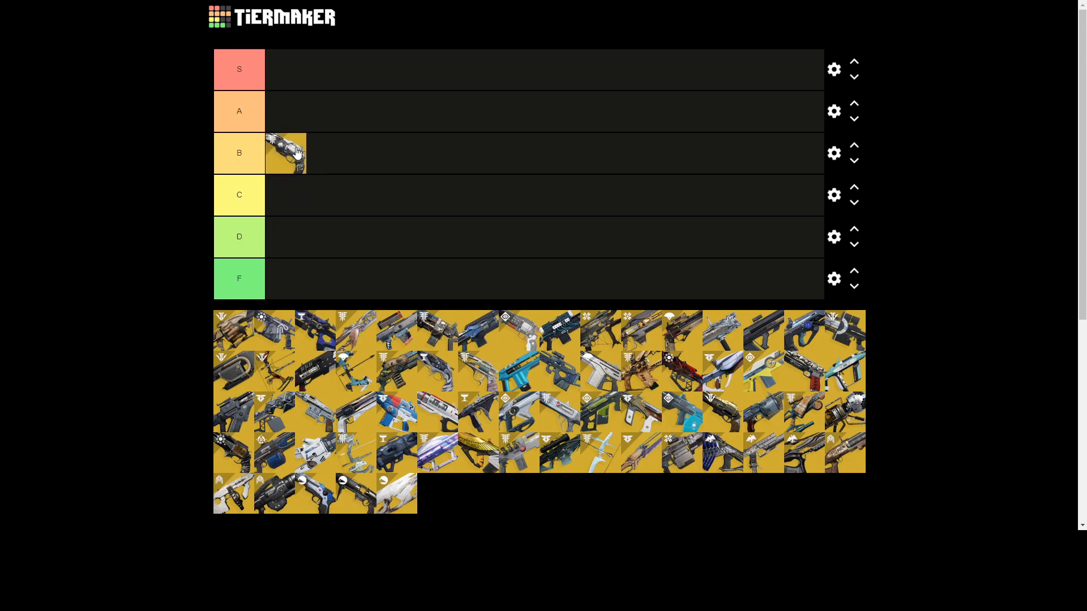
mouse_move(223, 334)
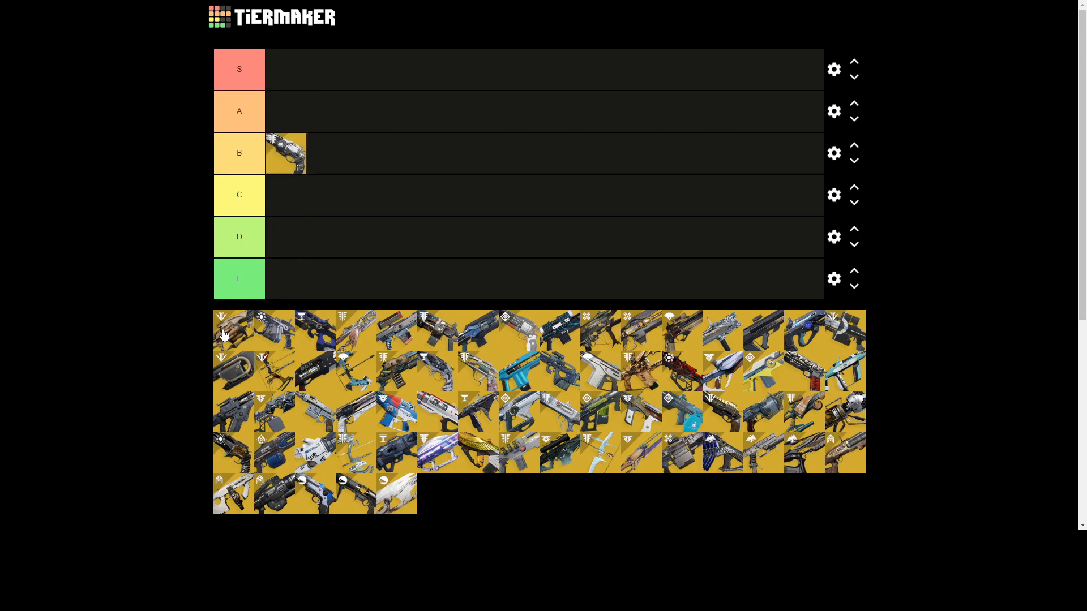
drag(232, 330, 286, 68)
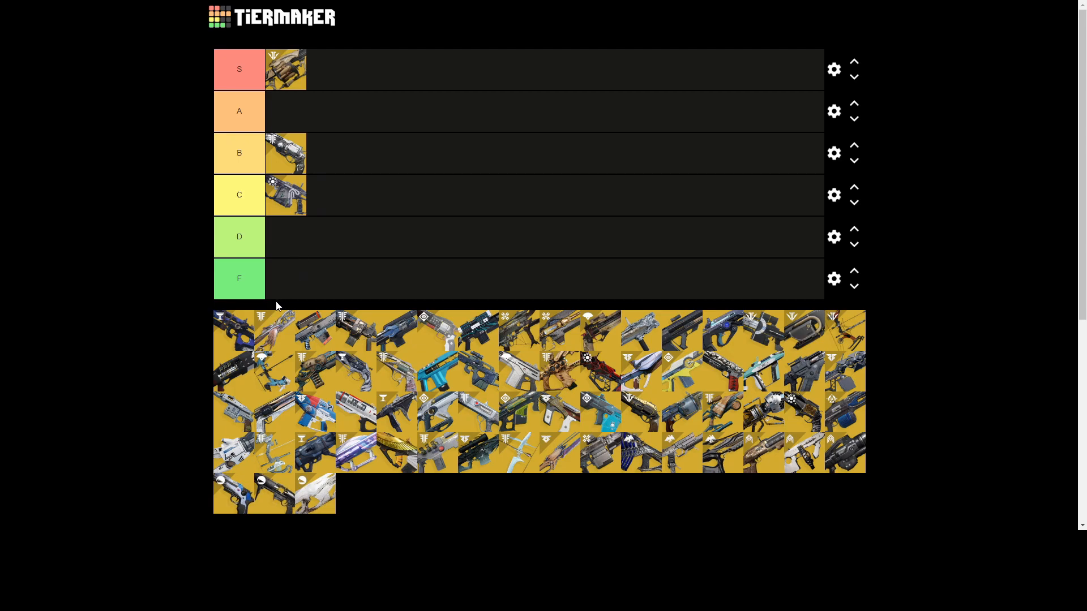
mouse_move(219, 330)
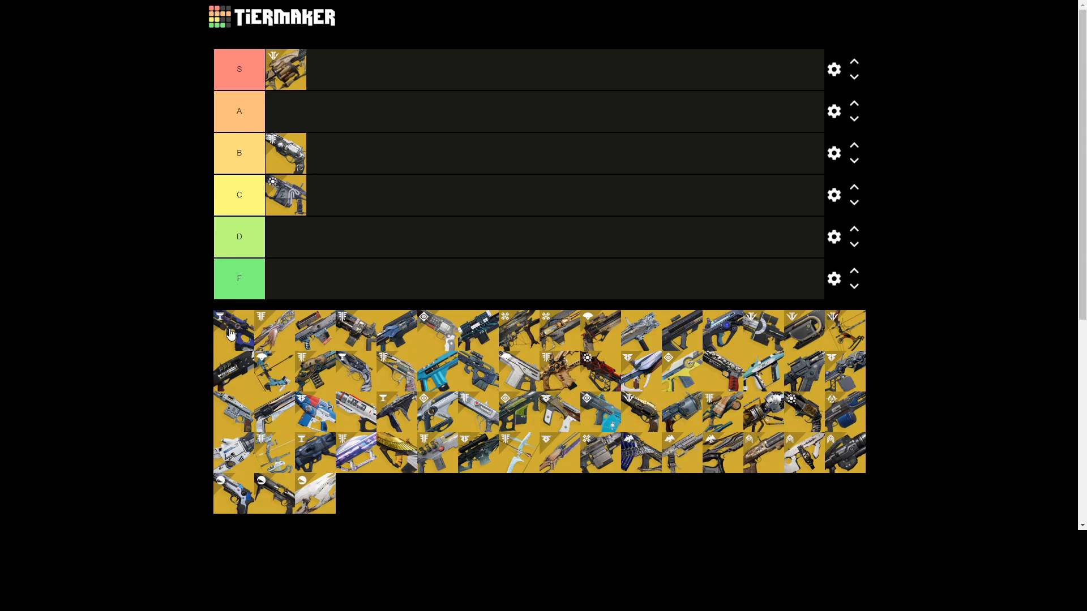
Step: Add the dark blue weapon beside the first B icon and a gold weapon to tier C
drag(233, 333, 335, 143)
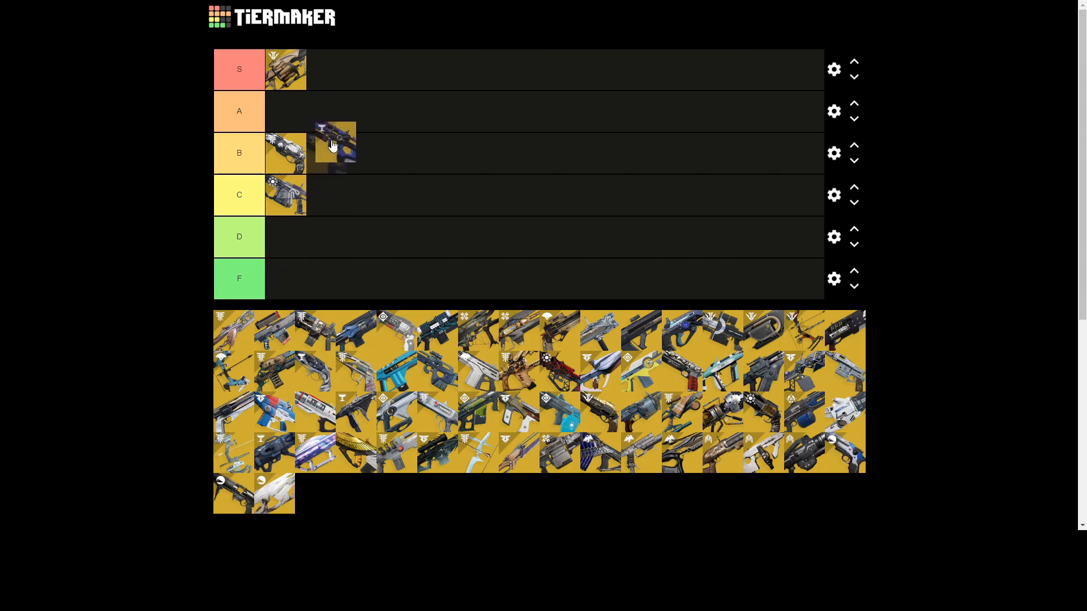
drag(335, 143, 326, 152)
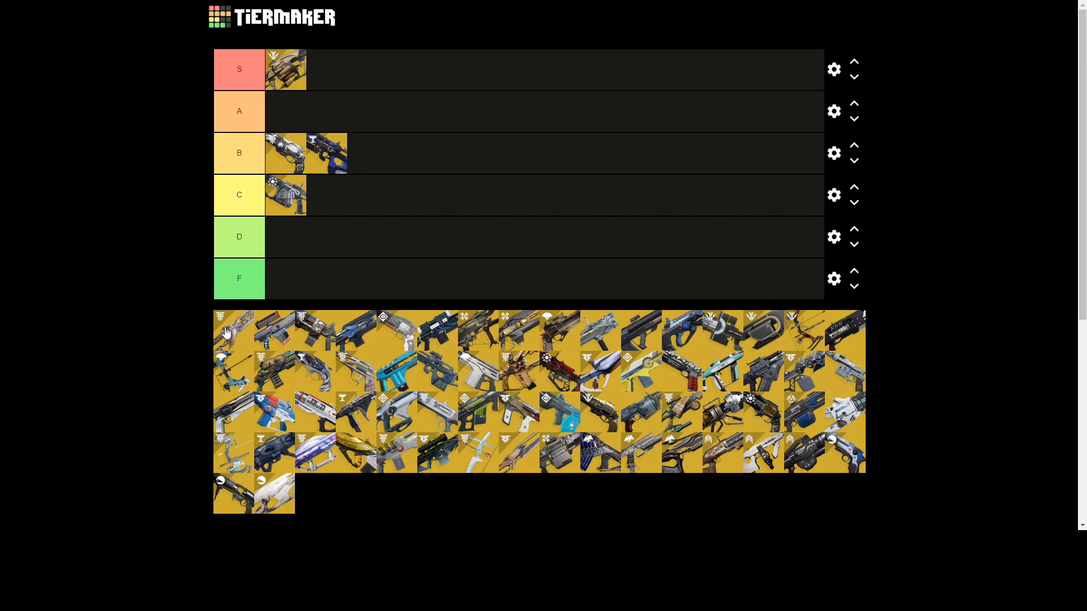
drag(235, 326, 295, 237)
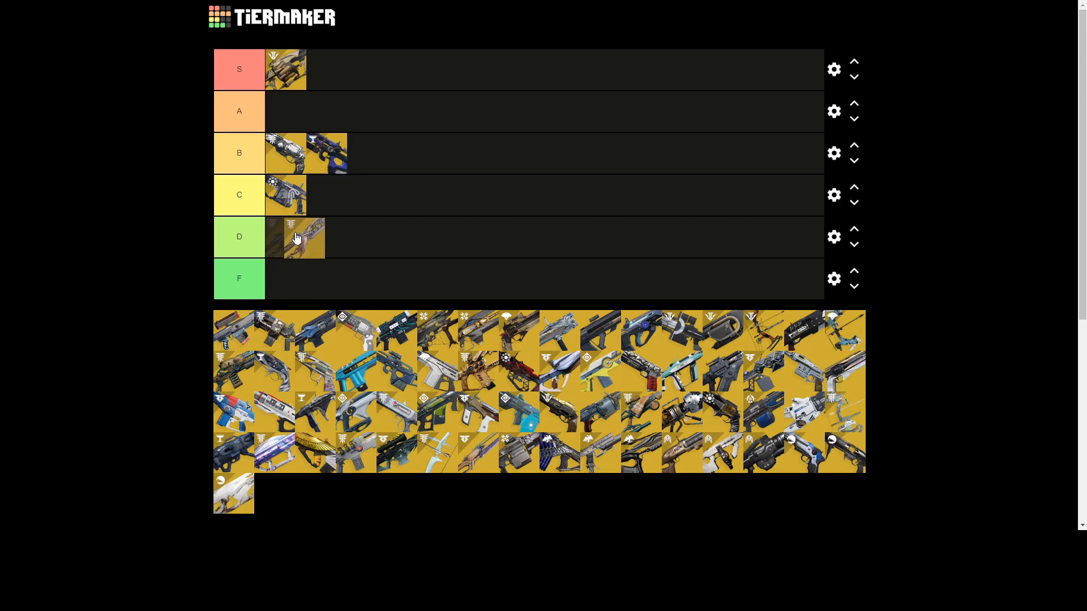
drag(301, 238, 326, 195)
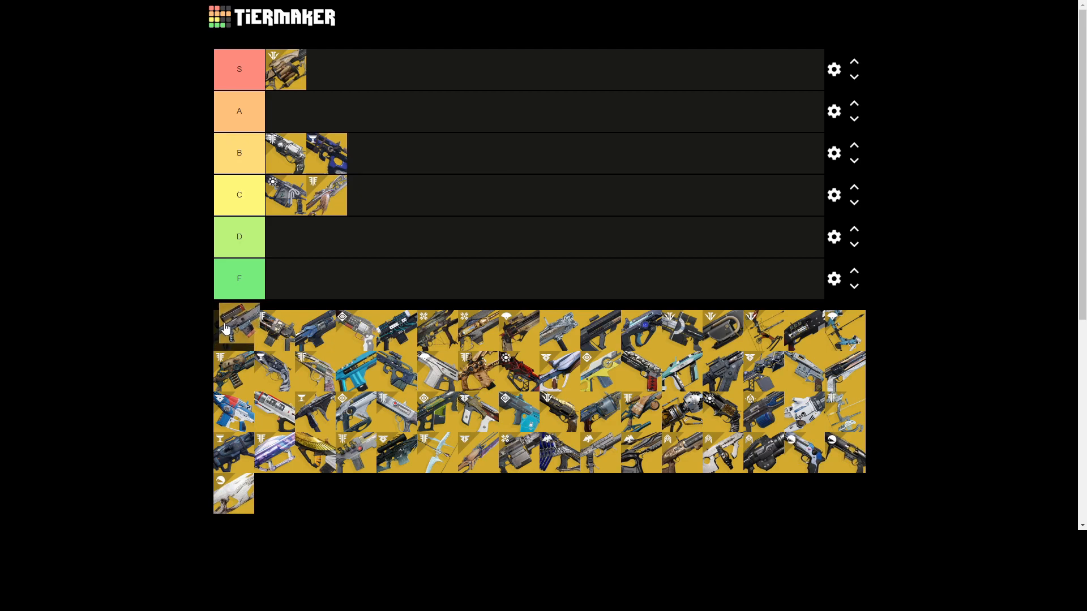
Step: Rank pool weapon icons into tier D, a third into C, then A and F
drag(239, 325, 335, 262)
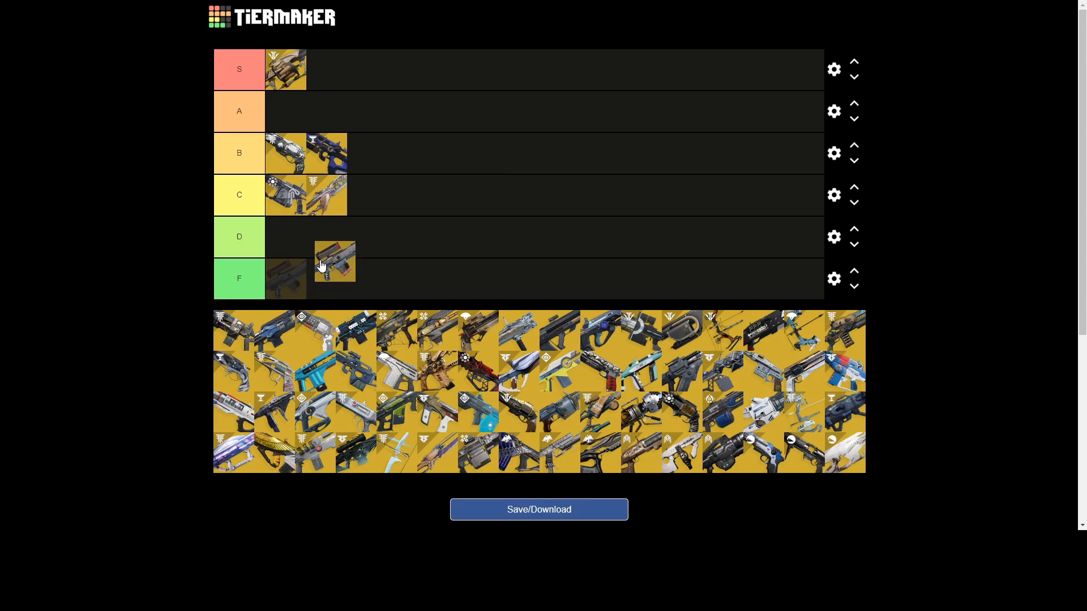
drag(334, 262, 351, 237)
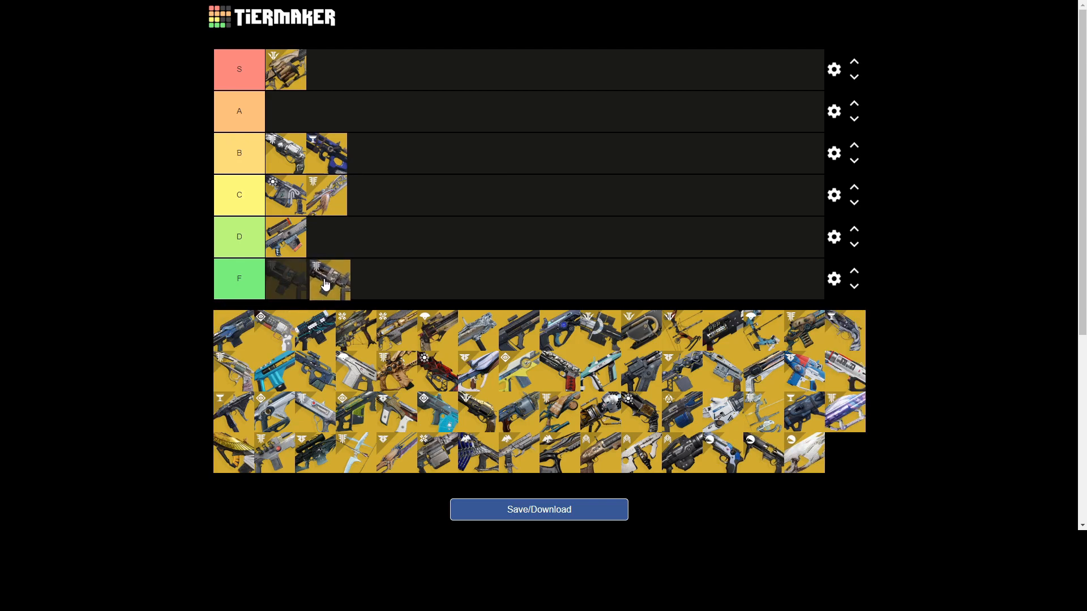
drag(330, 279, 365, 194)
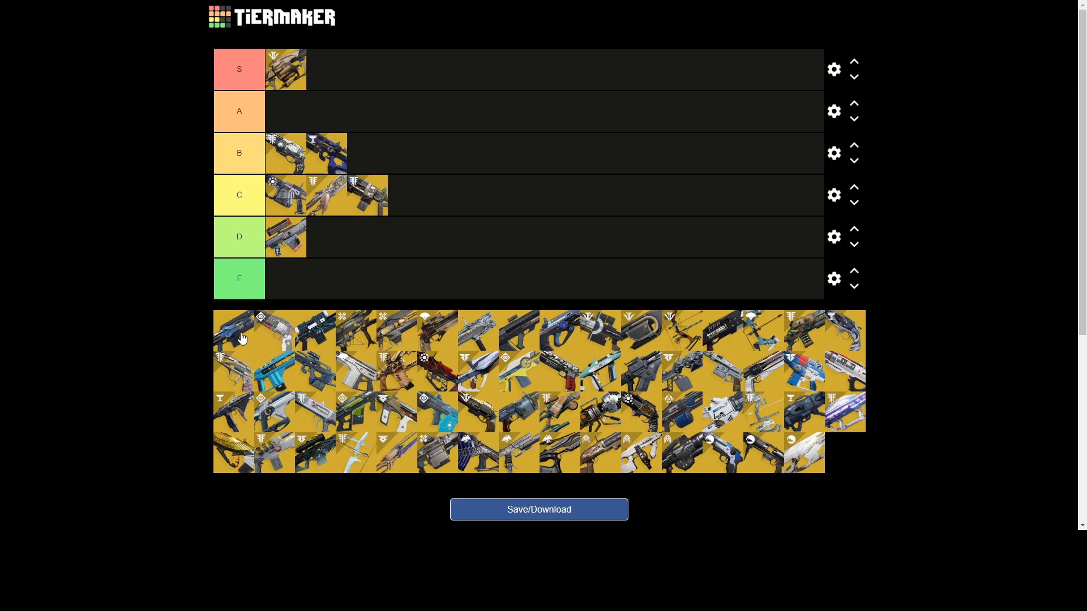
mouse_move(231, 334)
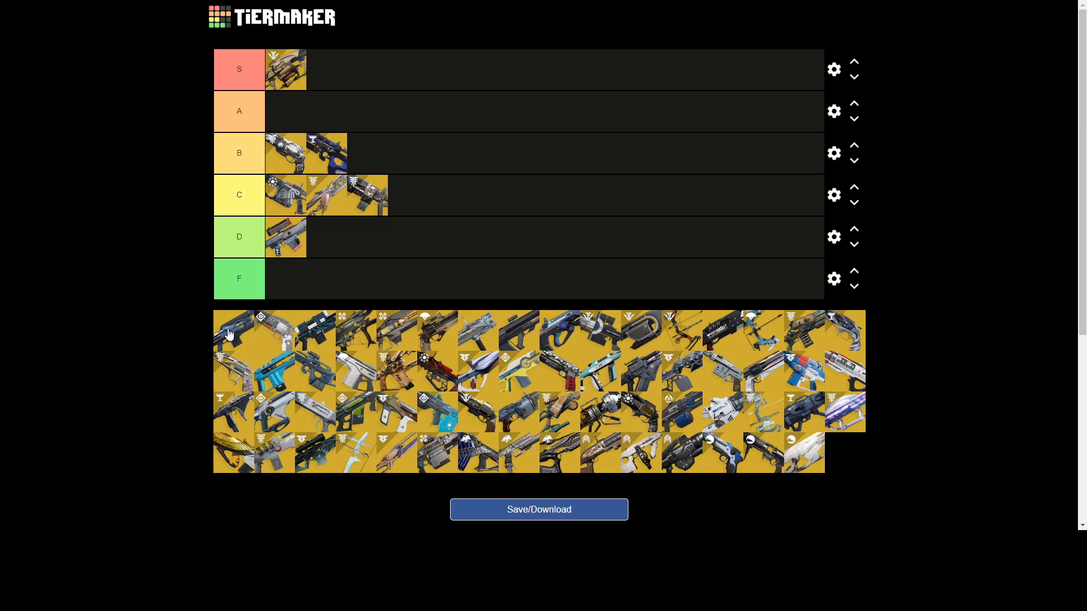
drag(234, 333, 347, 236)
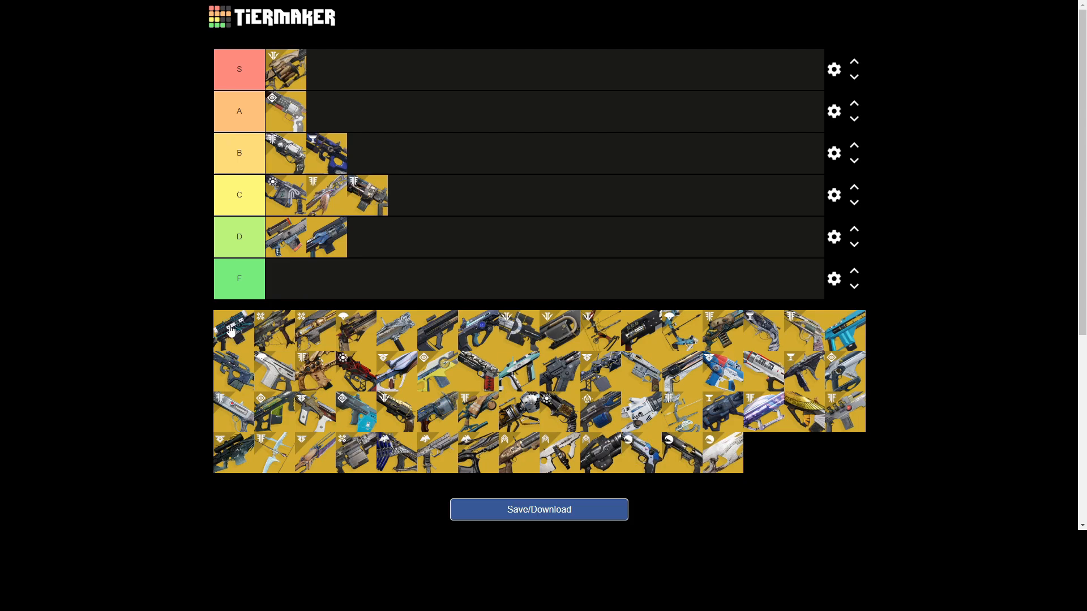
mouse_move(235, 334)
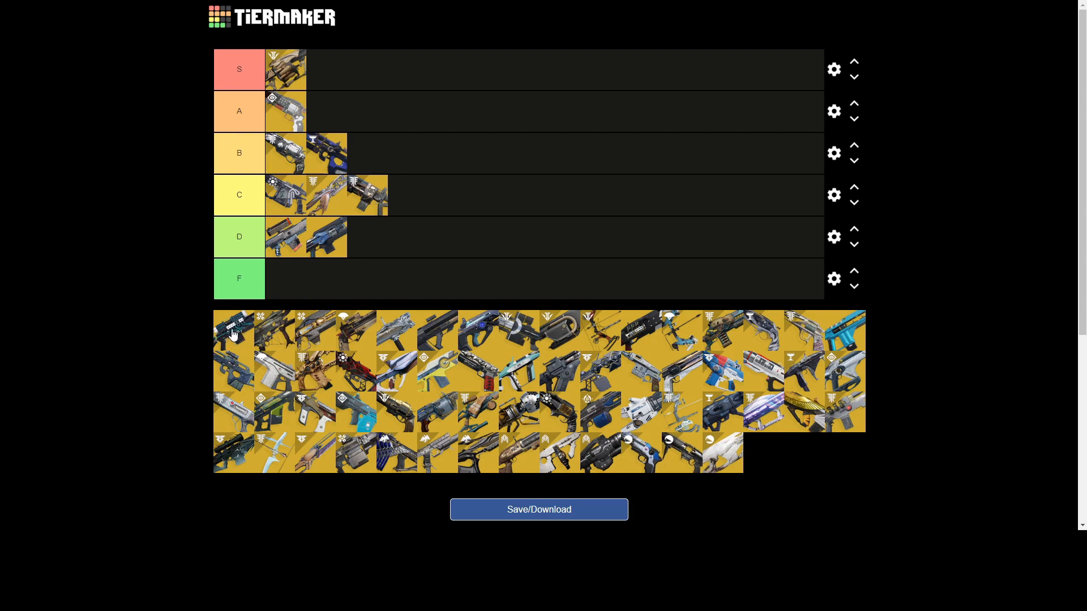
mouse_move(232, 326)
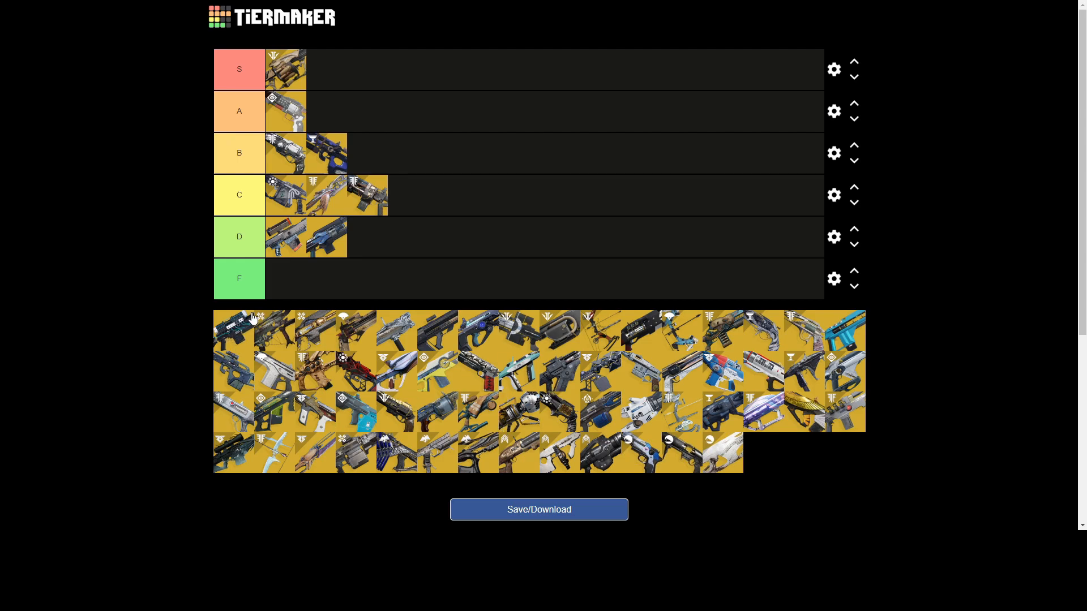
mouse_move(241, 336)
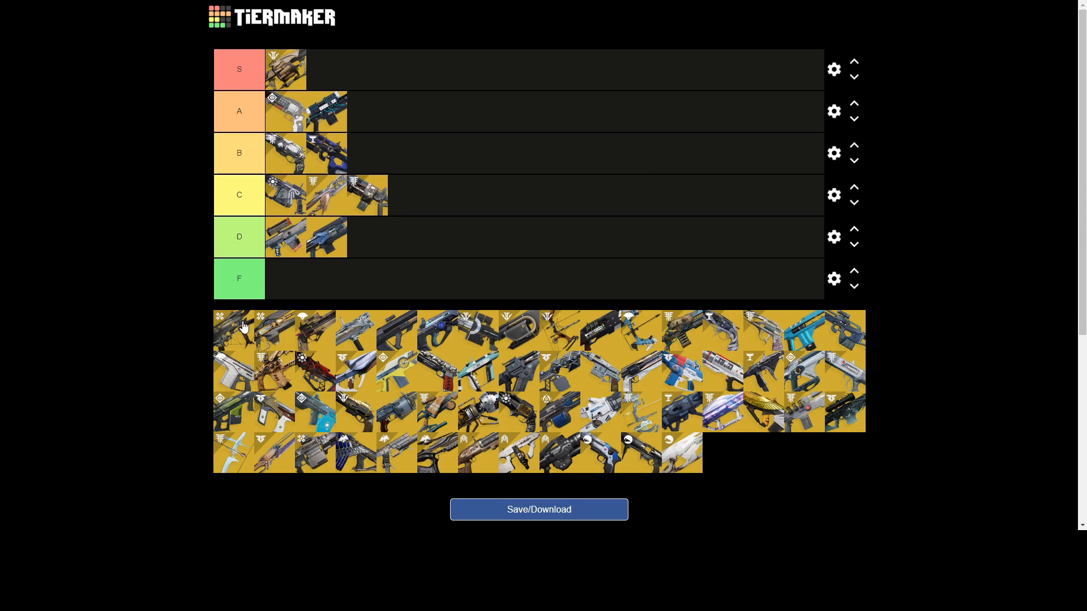
drag(234, 324, 286, 278)
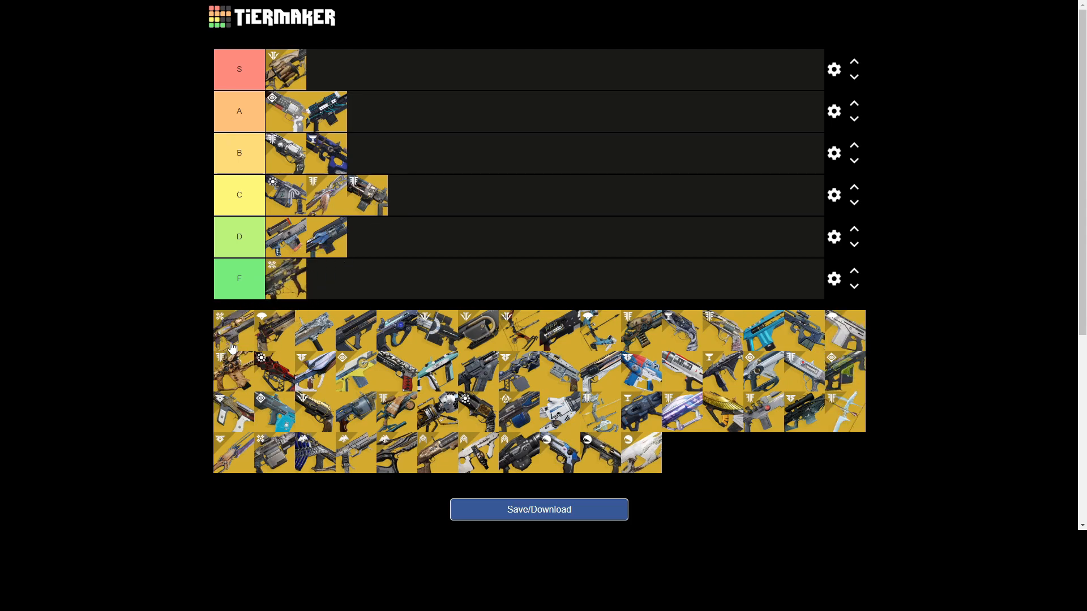
Step: Rank a gold weapon first in tier A, another at A's end, and a silver weapon in D
drag(253, 347, 347, 66)
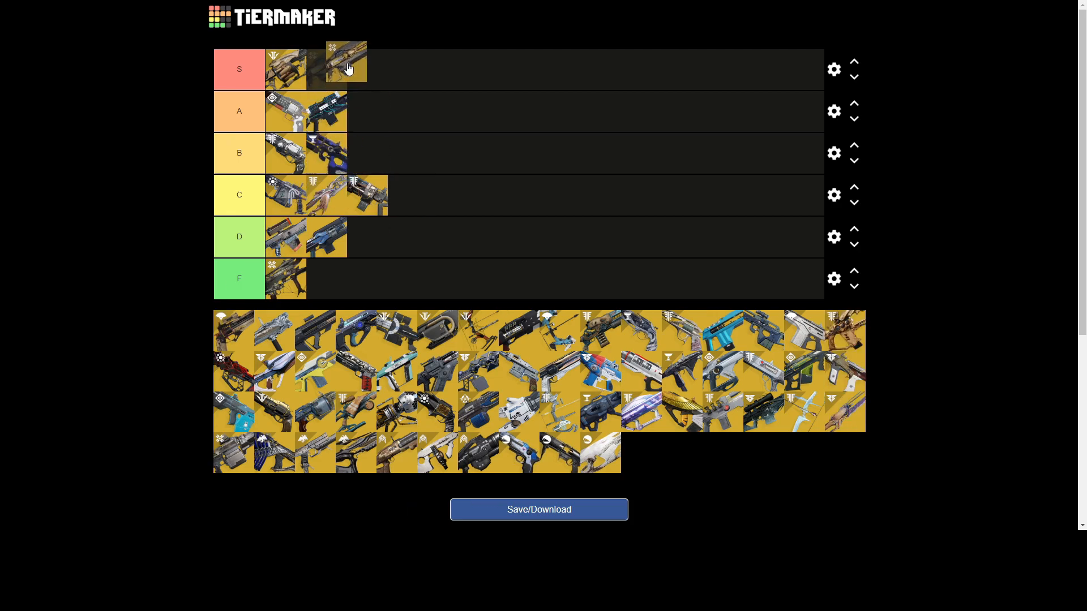
drag(346, 62, 326, 111)
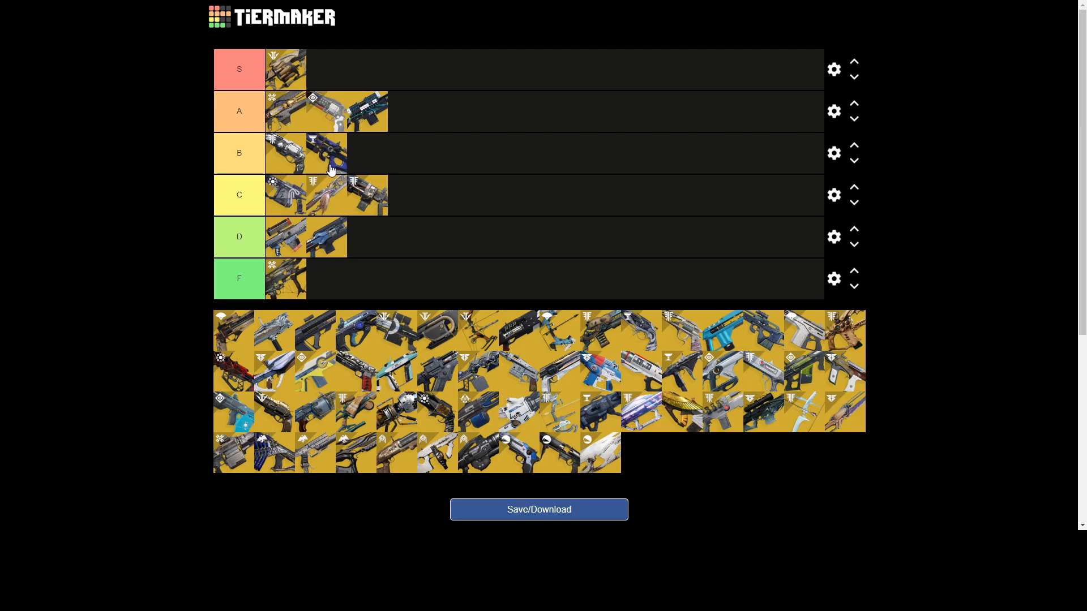
mouse_move(326, 151)
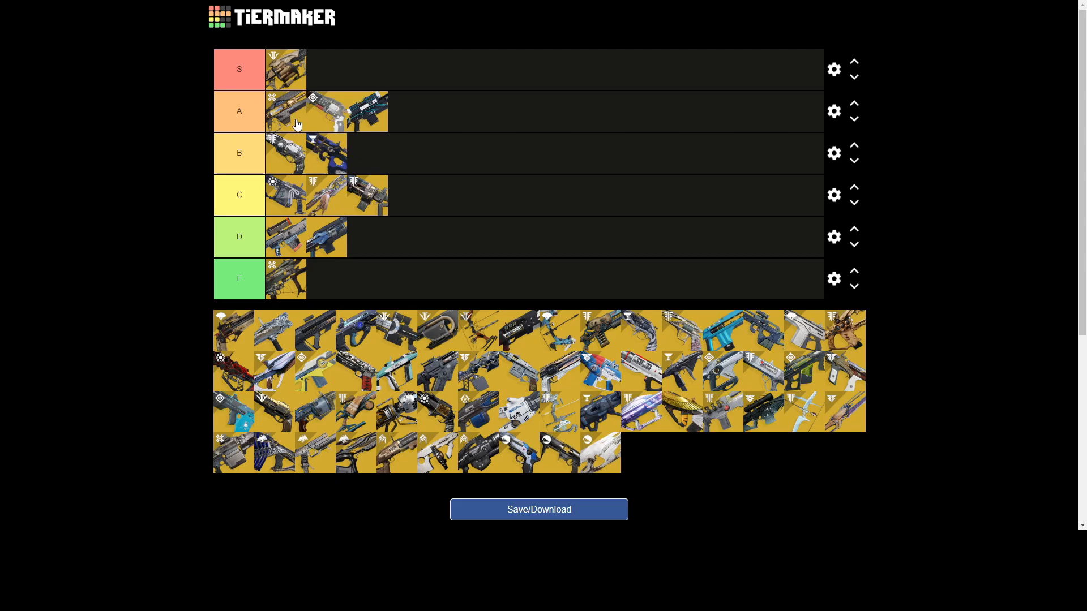
mouse_move(383, 248)
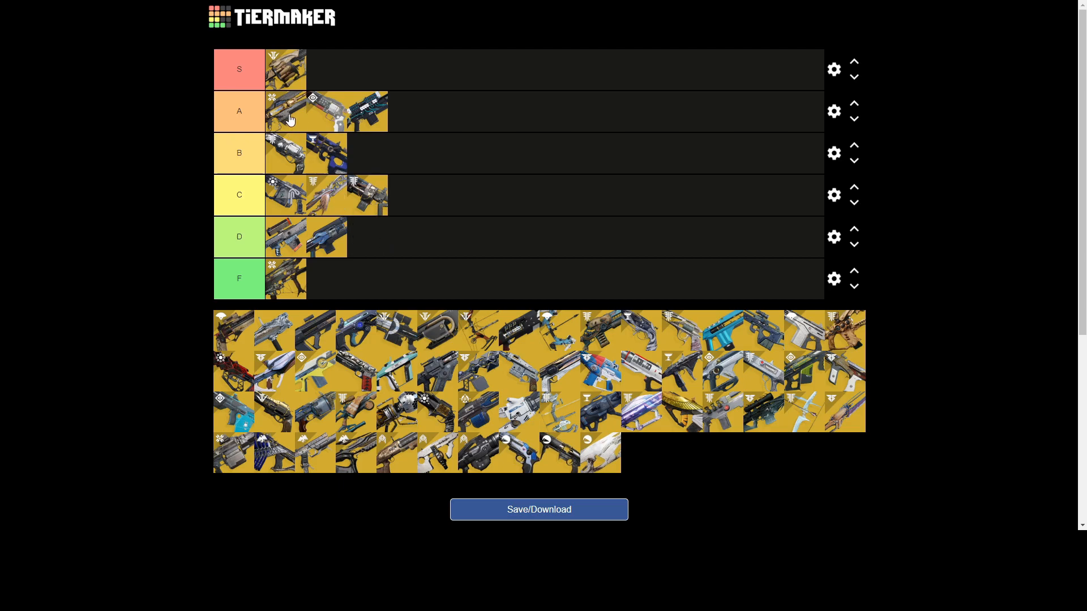
mouse_move(257, 334)
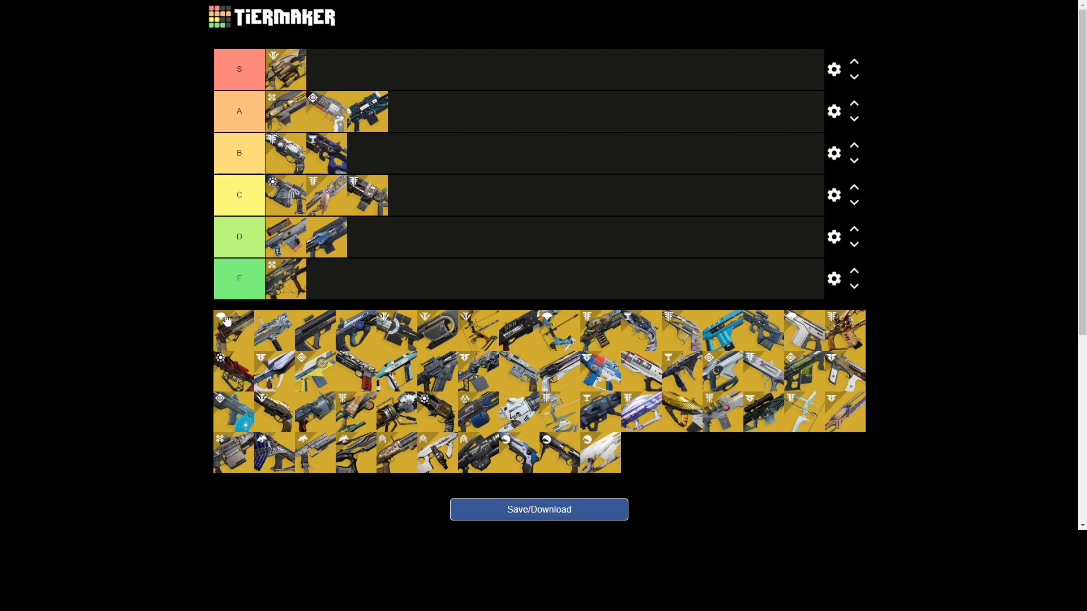
drag(233, 330, 487, 232)
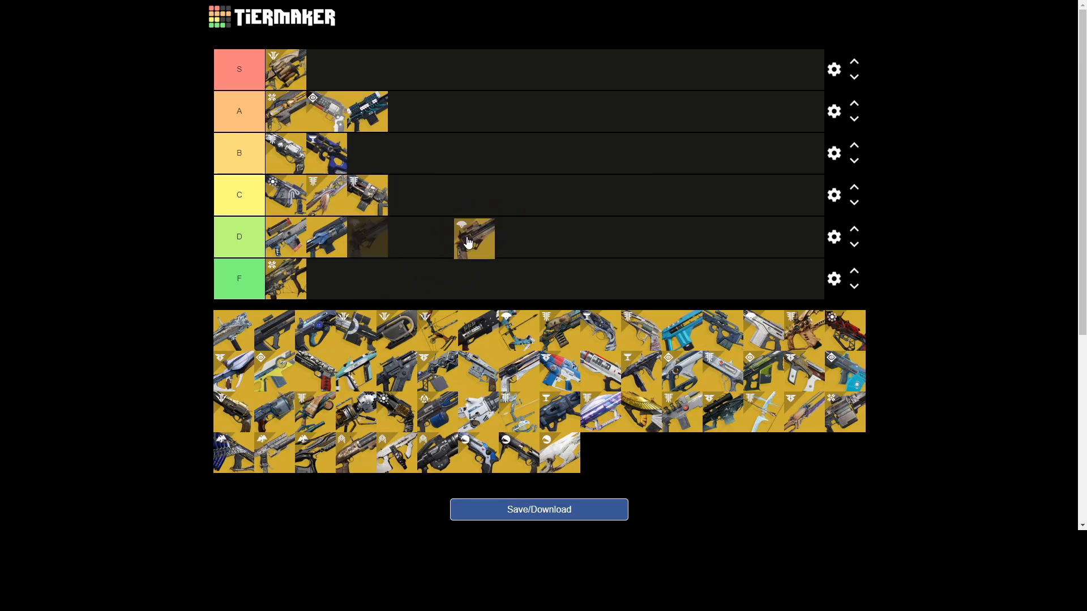
drag(474, 238, 482, 210)
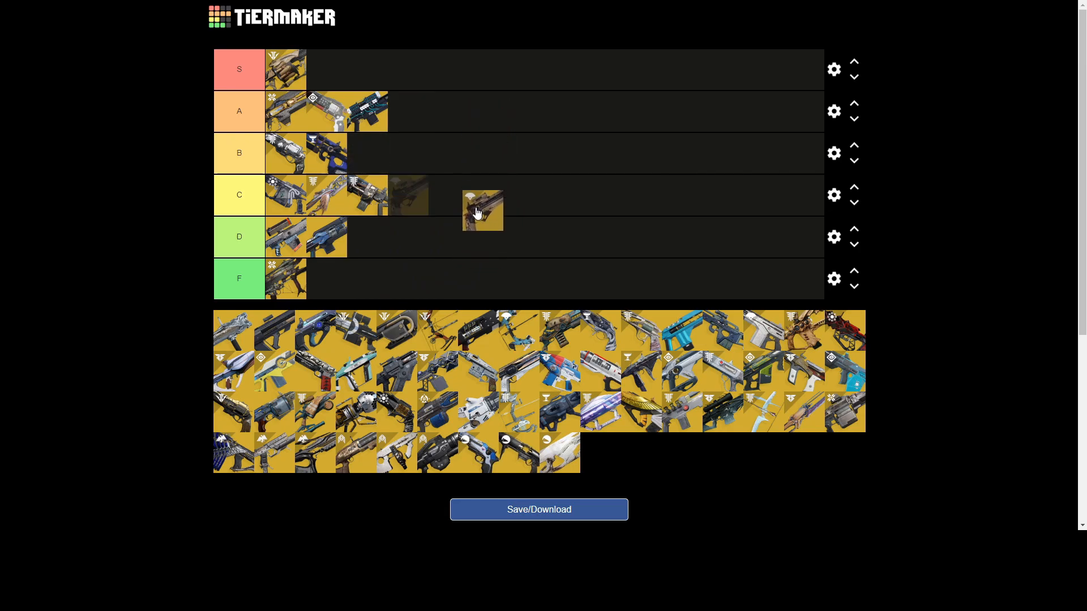
drag(482, 211, 497, 170)
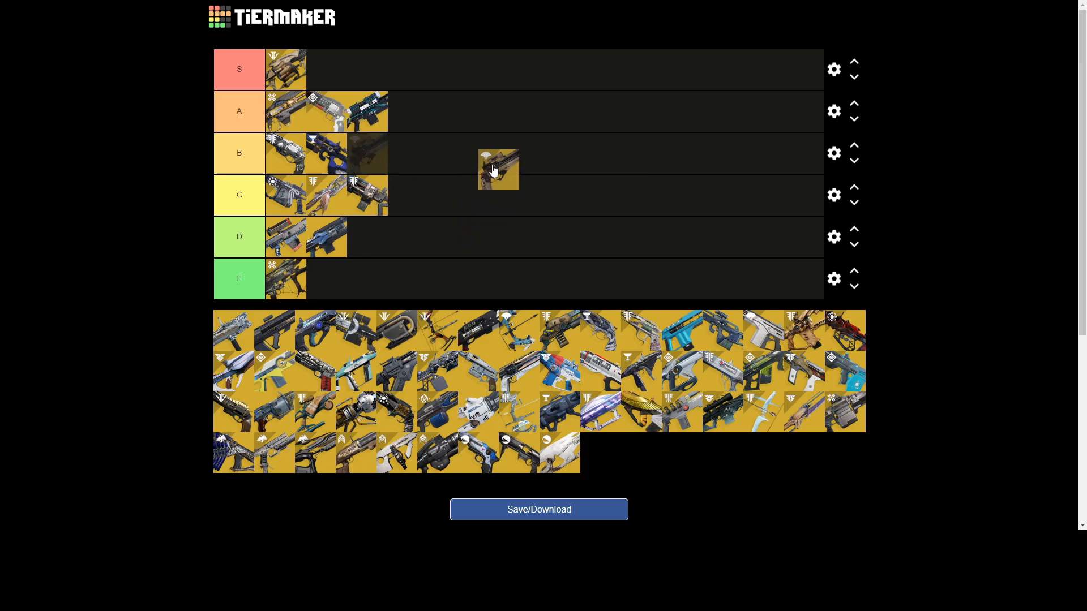
drag(498, 170, 426, 115)
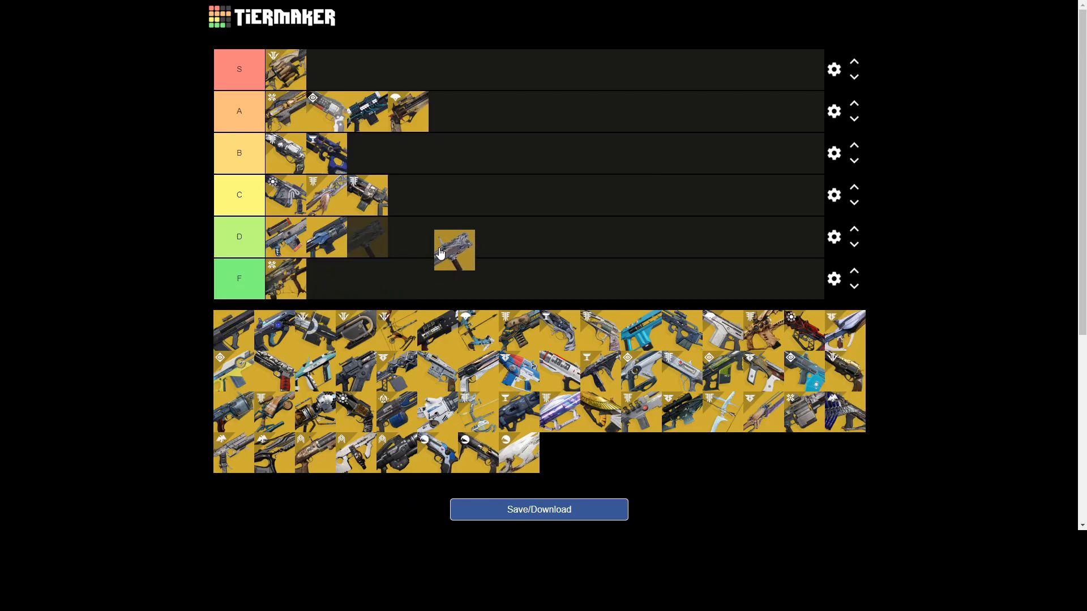
drag(454, 250, 368, 195)
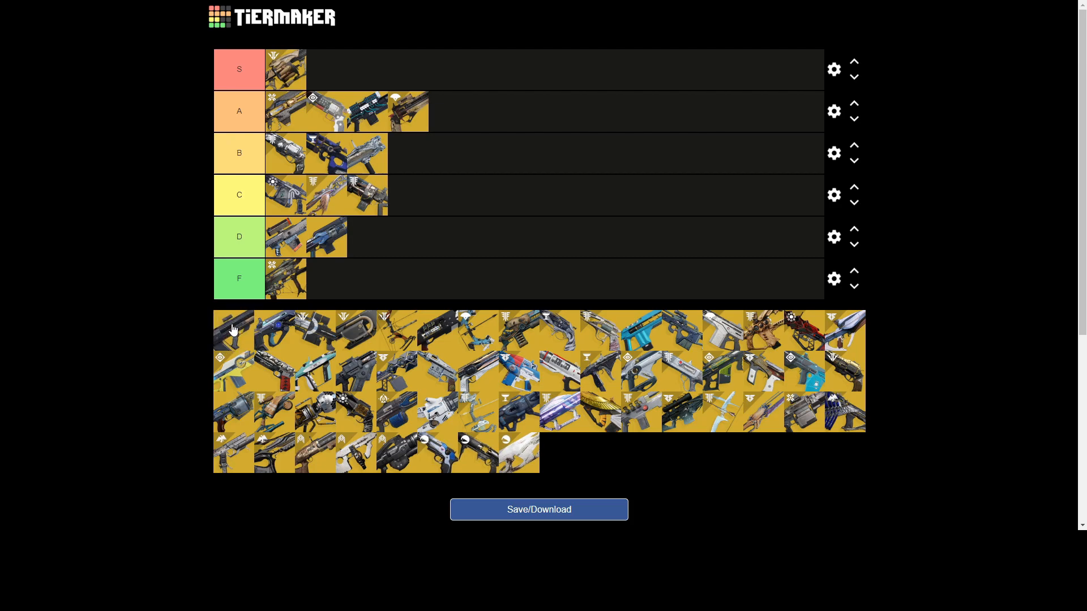
mouse_move(239, 317)
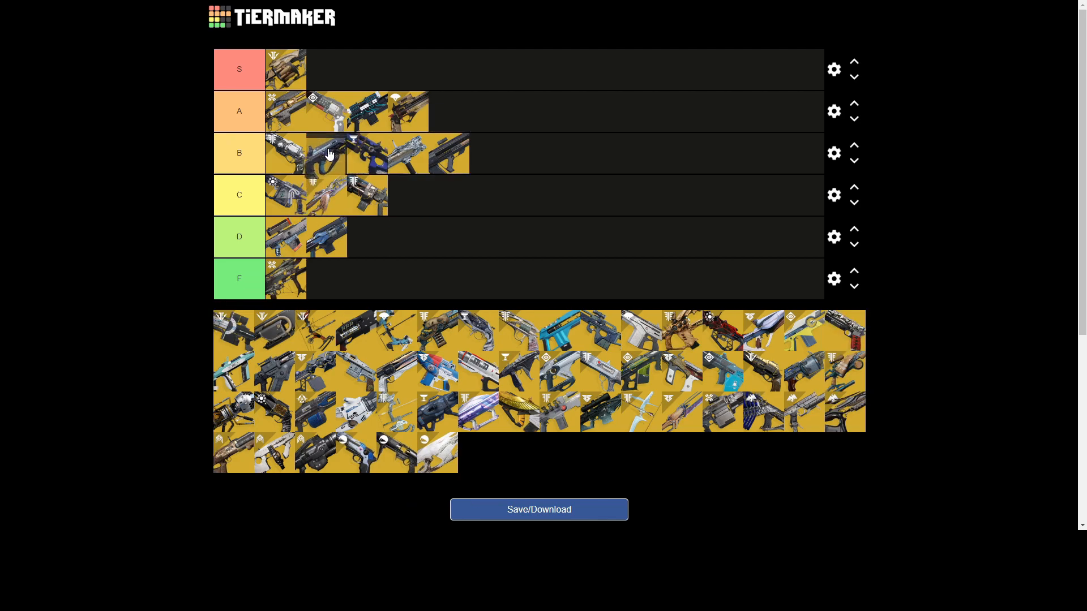
Step: Promote the blue weapon icon to tier S and rank pool weapons into tier A
drag(326, 153, 326, 68)
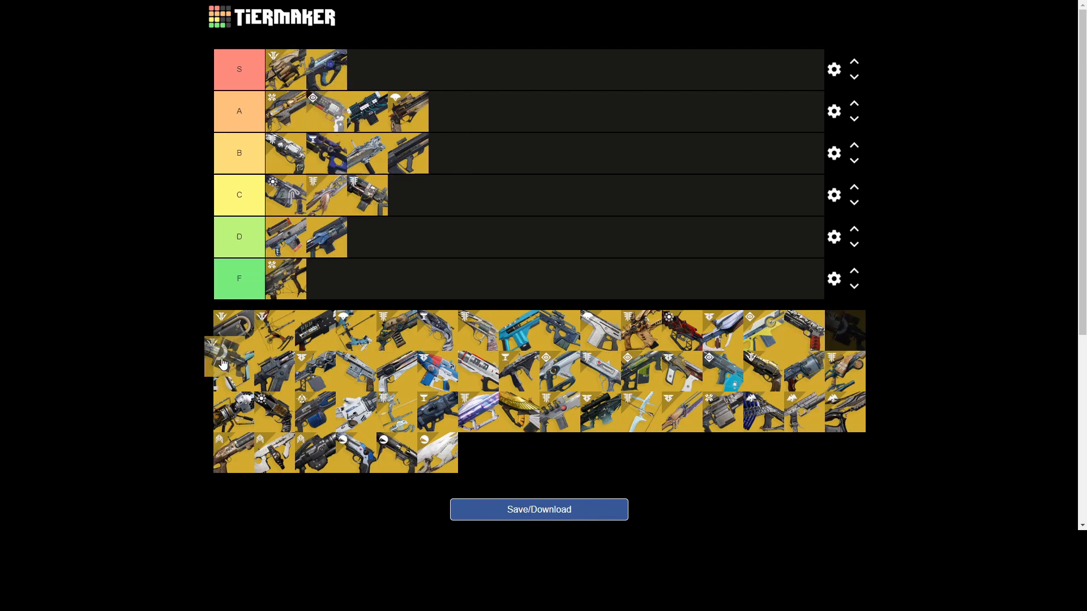
drag(231, 361, 477, 109)
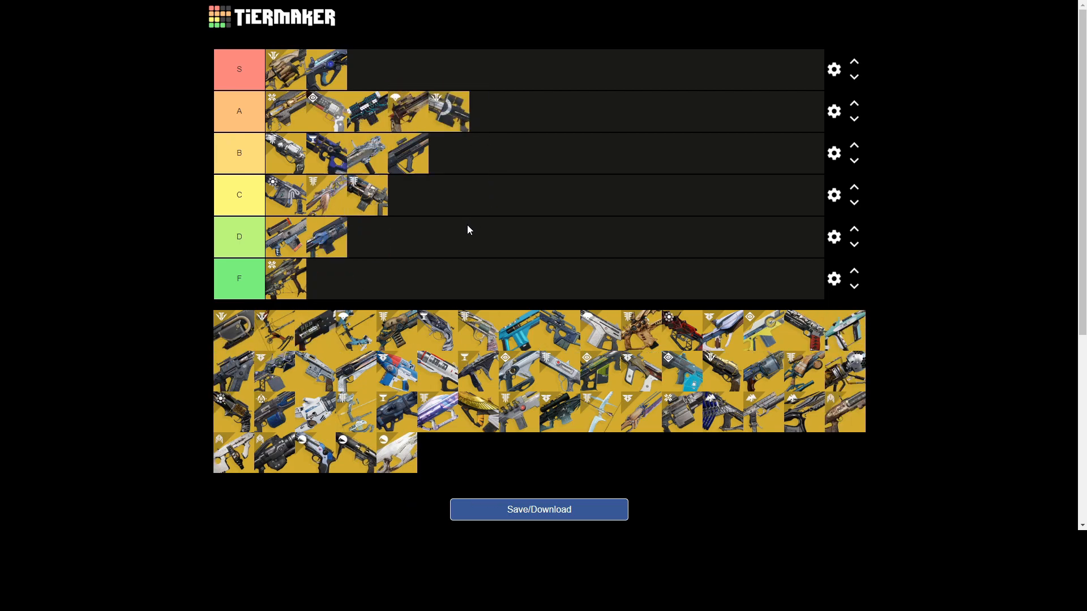
mouse_move(469, 128)
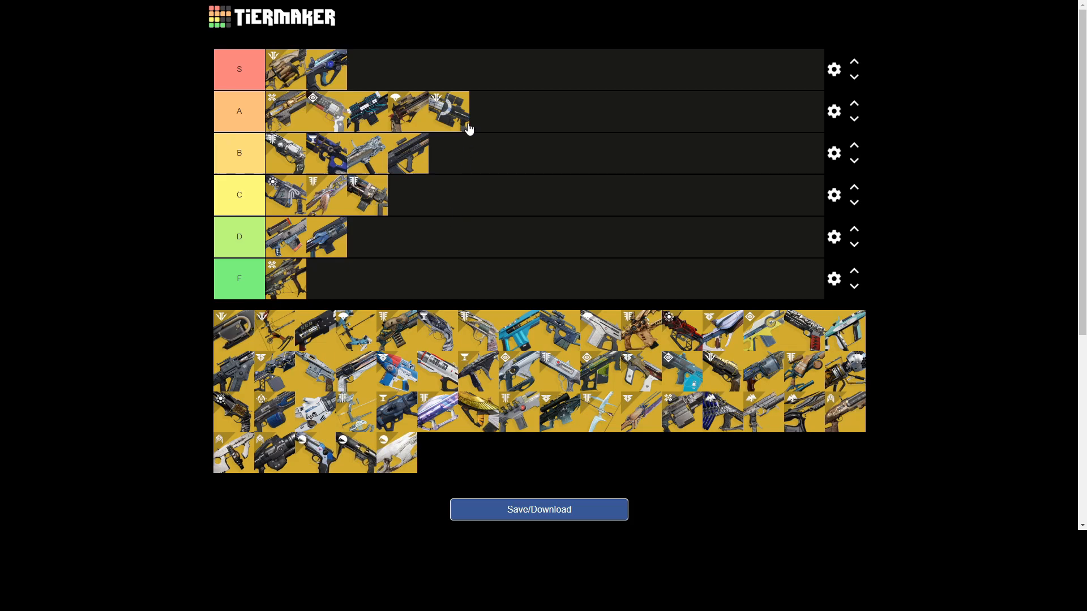
mouse_move(247, 339)
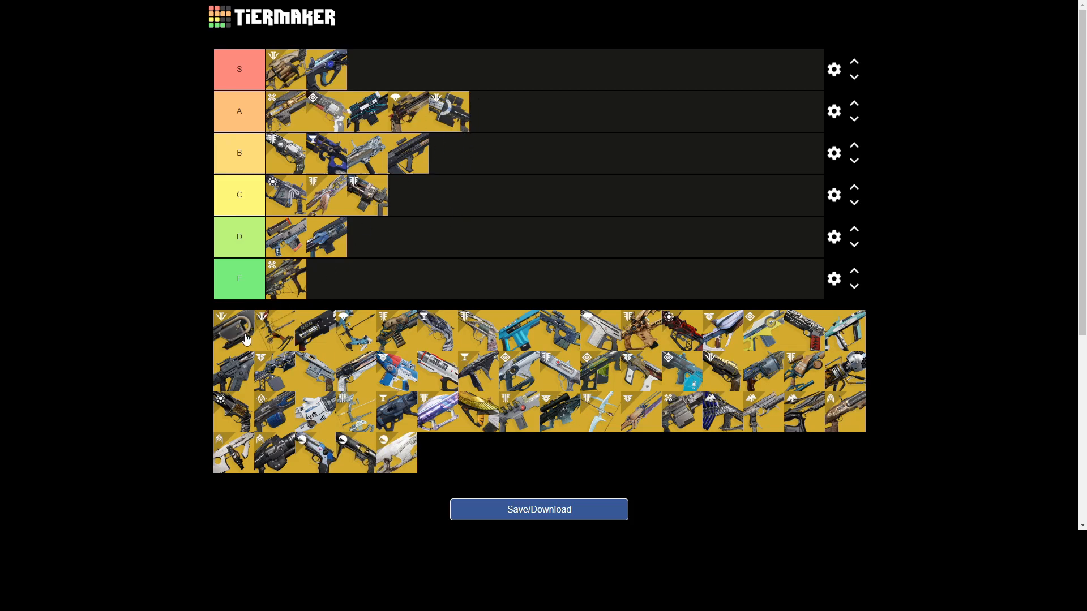
drag(234, 330, 396, 285)
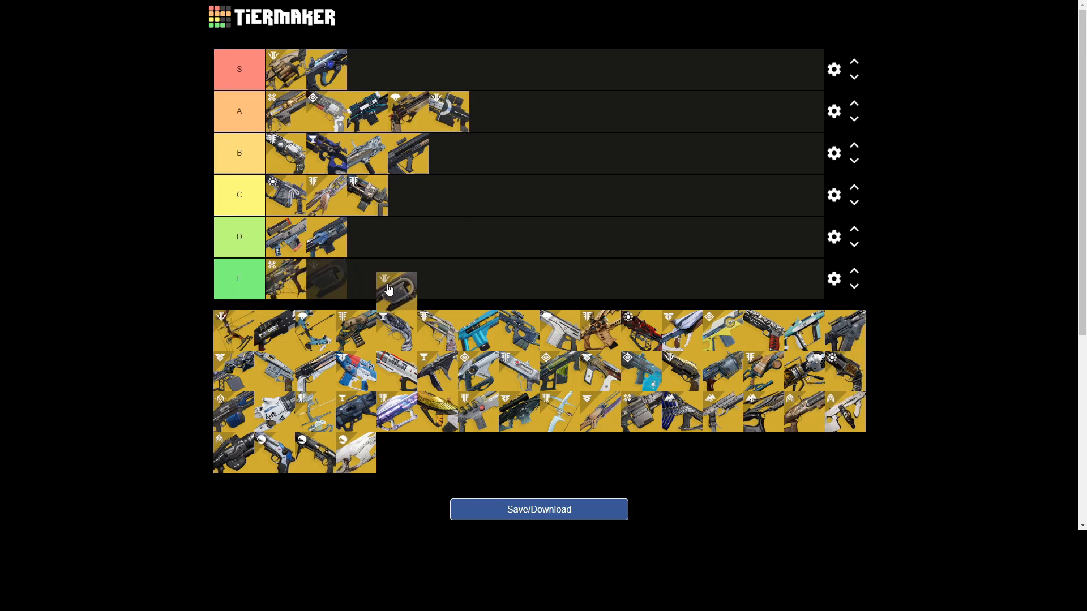
drag(397, 288, 496, 117)
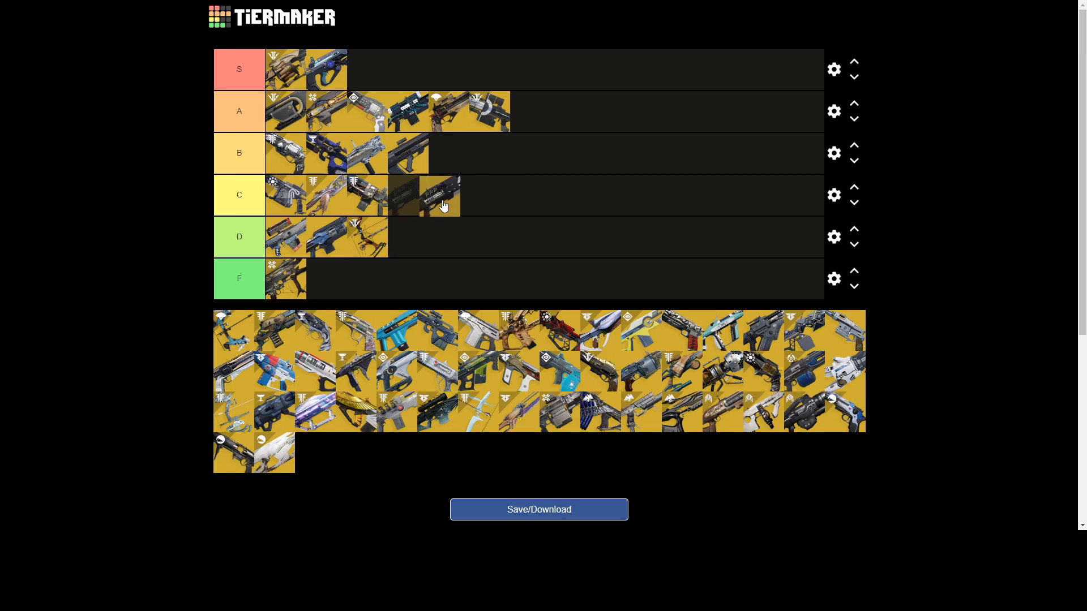
Step: Move a dark rifle into tier B, add a weapon to D, and drop the cyan weapon into C
drag(440, 195, 473, 164)
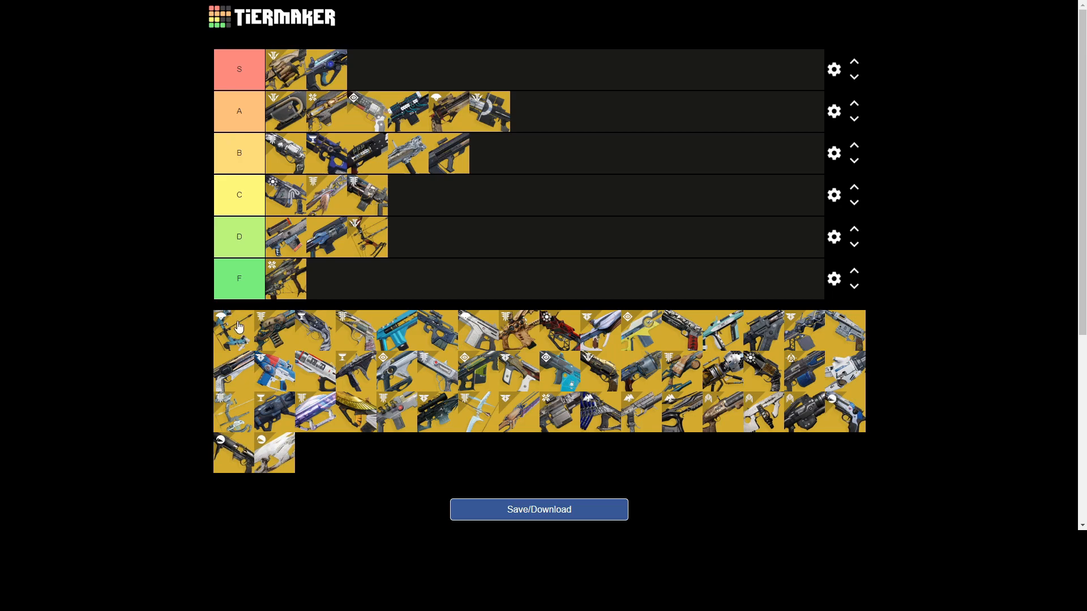
mouse_move(238, 336)
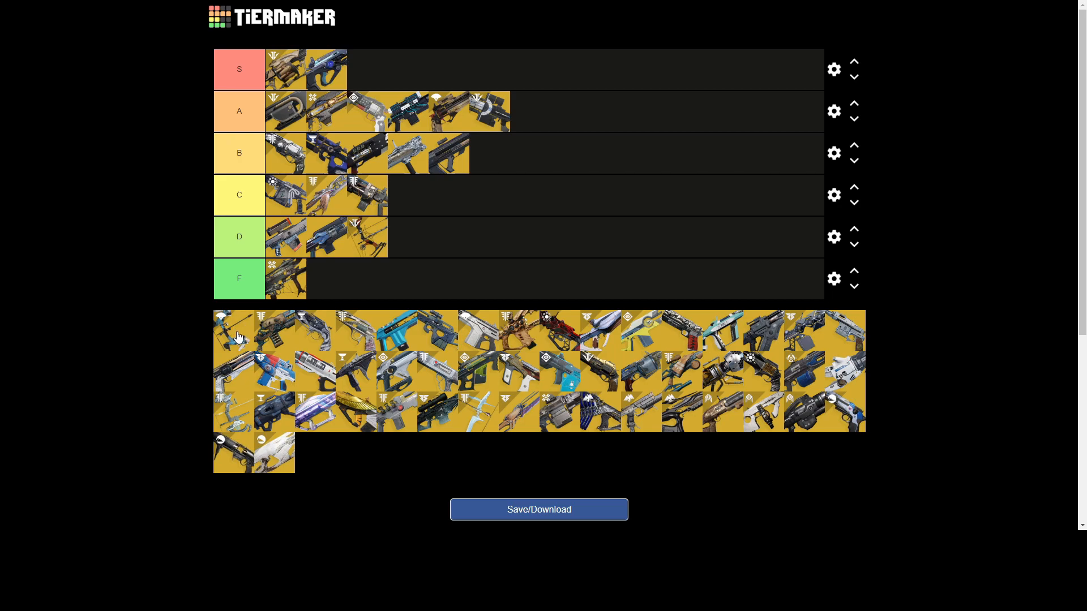
mouse_move(235, 333)
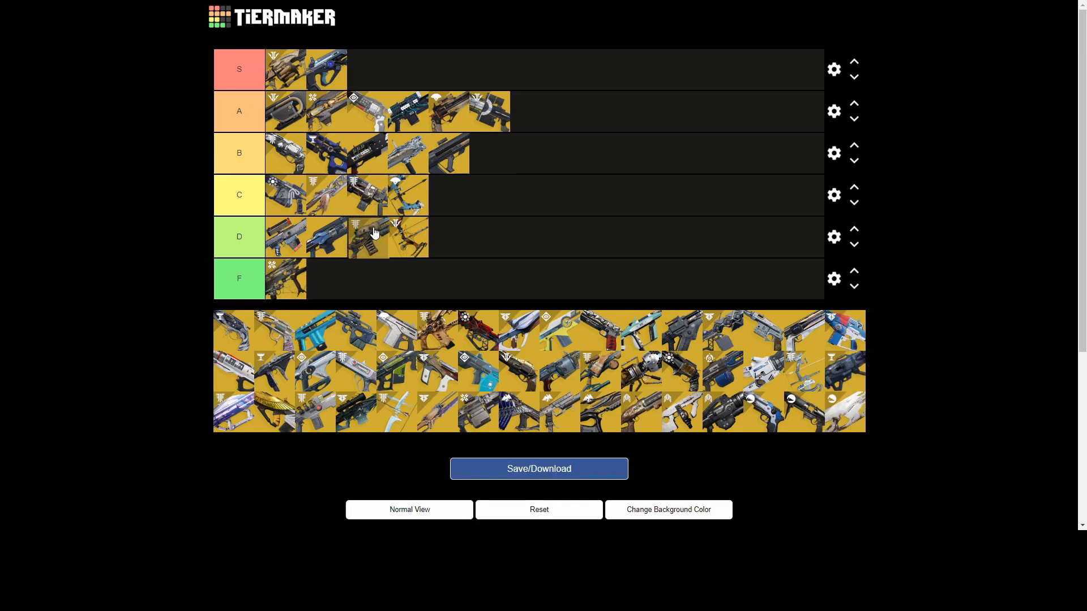
drag(368, 235, 368, 111)
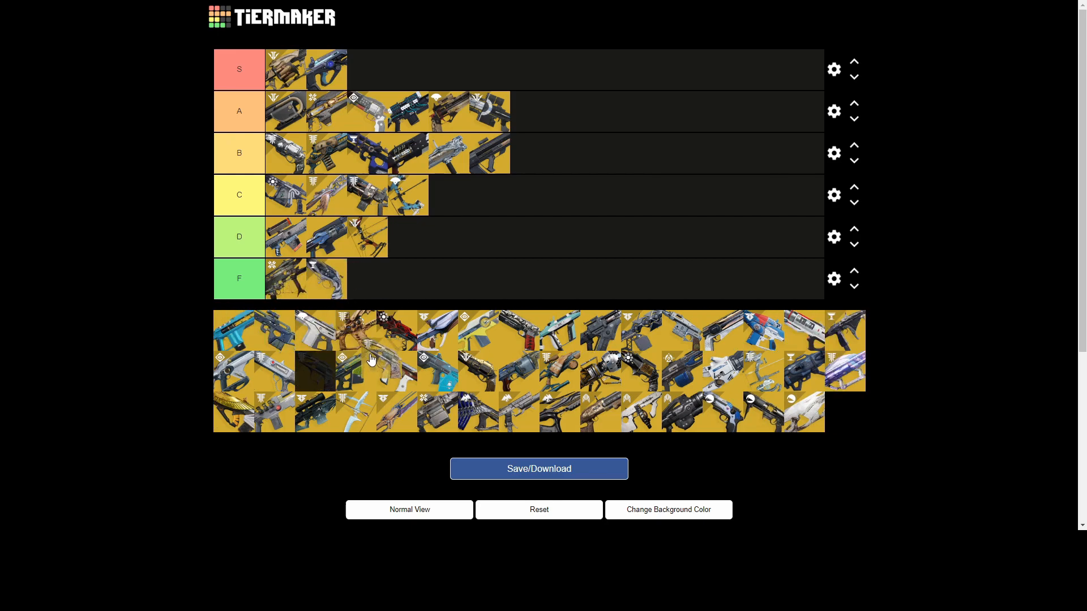
drag(315, 371, 495, 229)
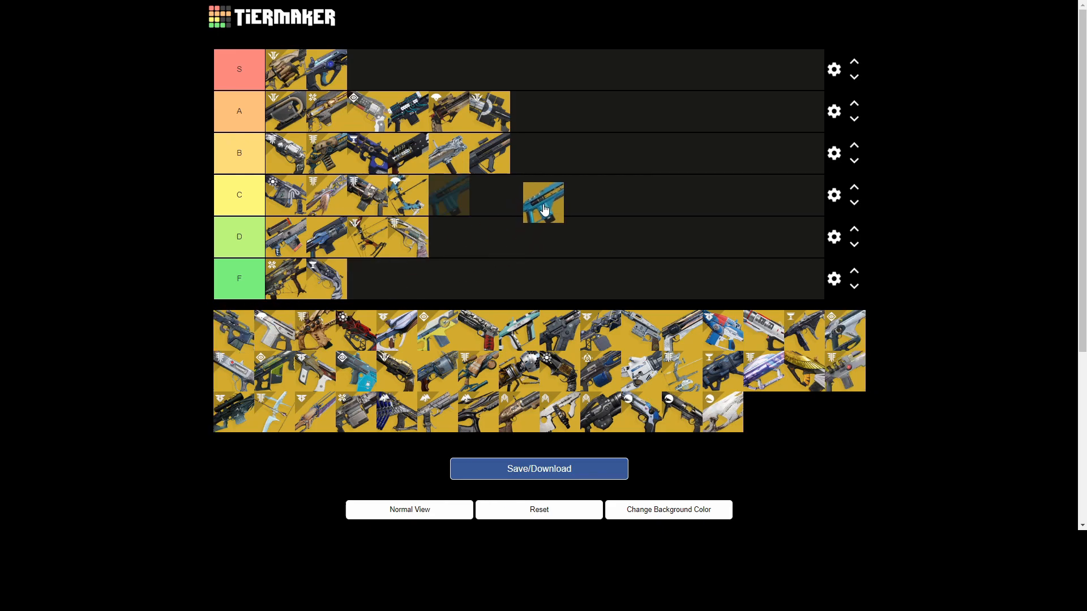
drag(543, 202, 529, 198)
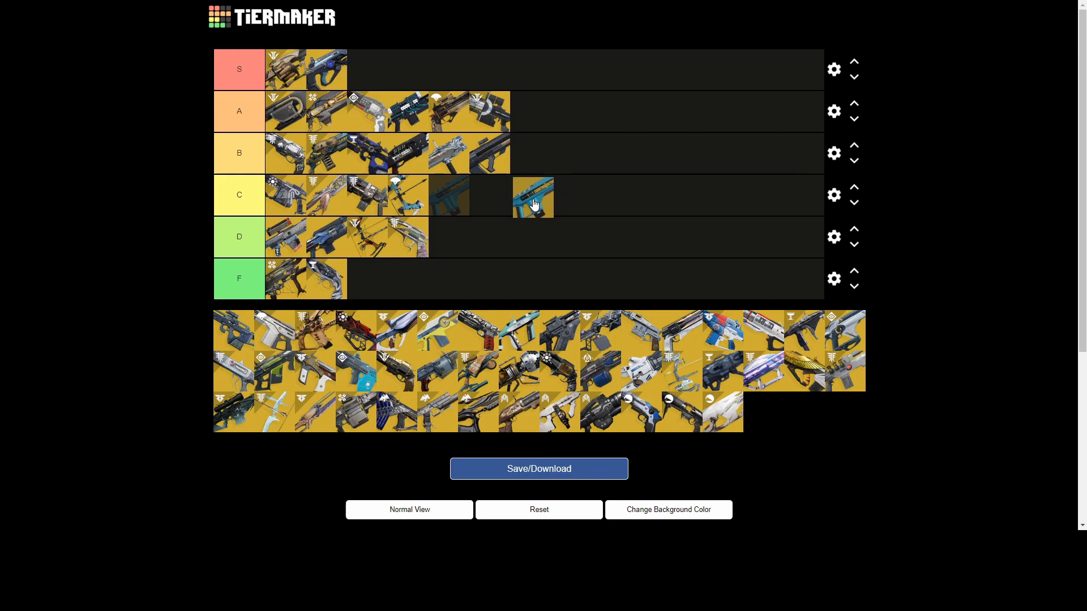
drag(532, 198, 548, 163)
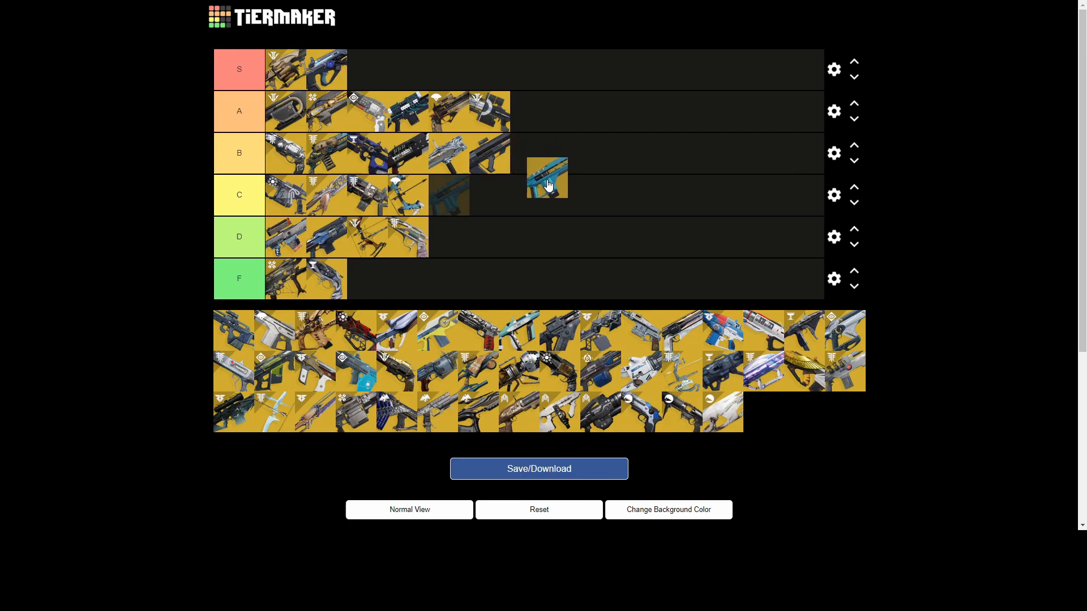
drag(546, 177, 541, 191)
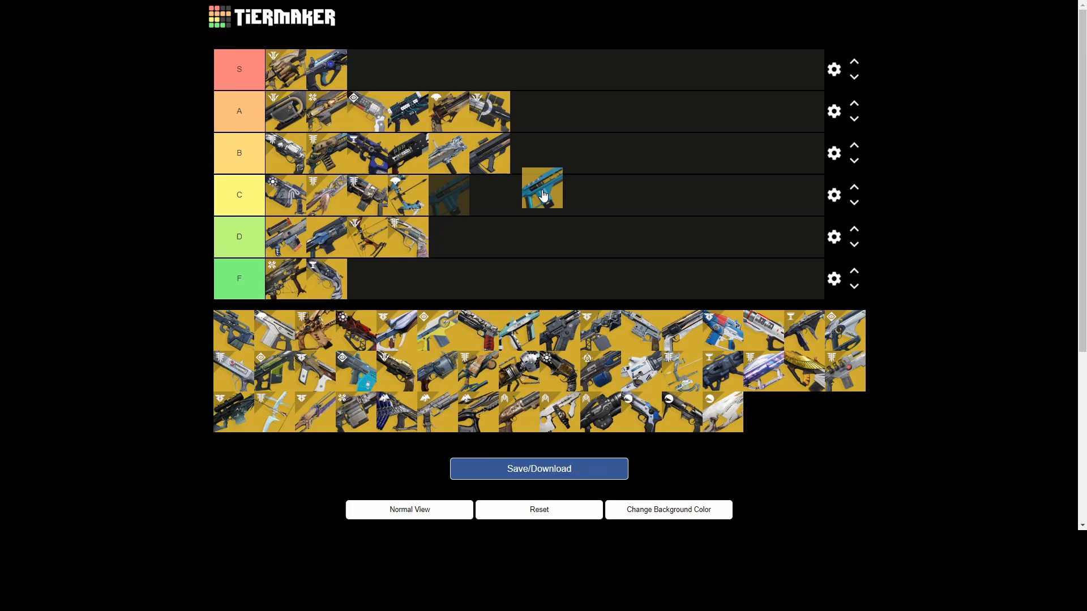
drag(543, 187, 448, 194)
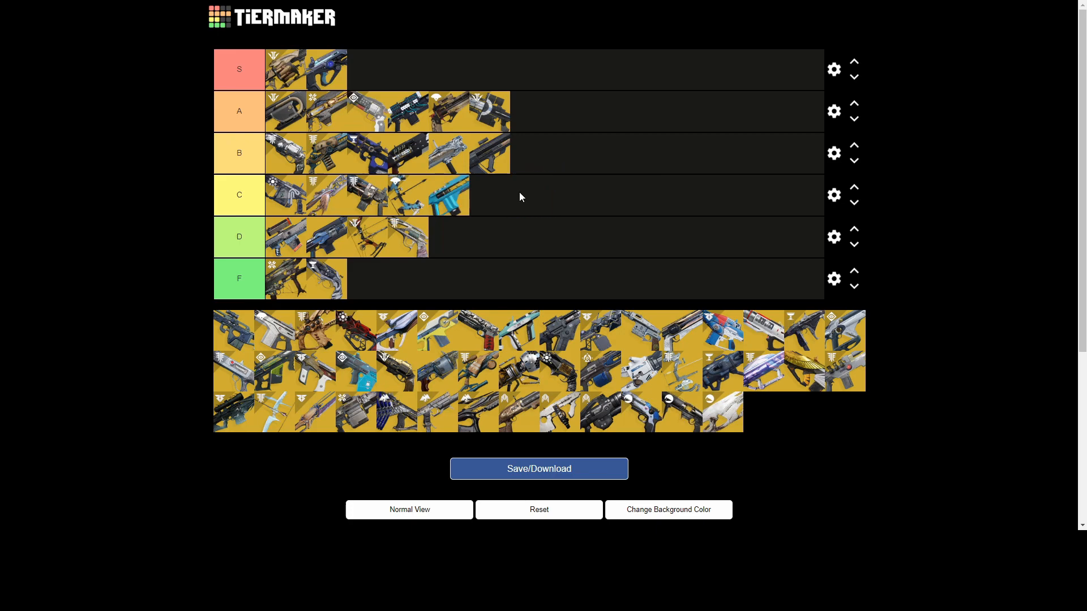
mouse_move(468, 202)
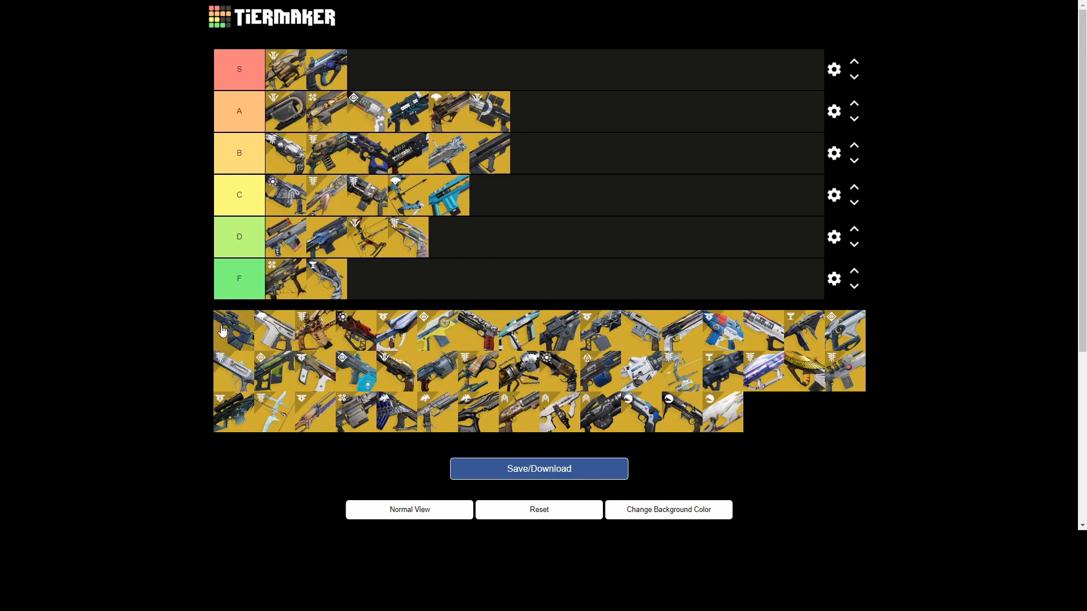
Step: Settle a dark weapon icon in tier B and rank the white weapon in tier A
drag(232, 330, 531, 238)
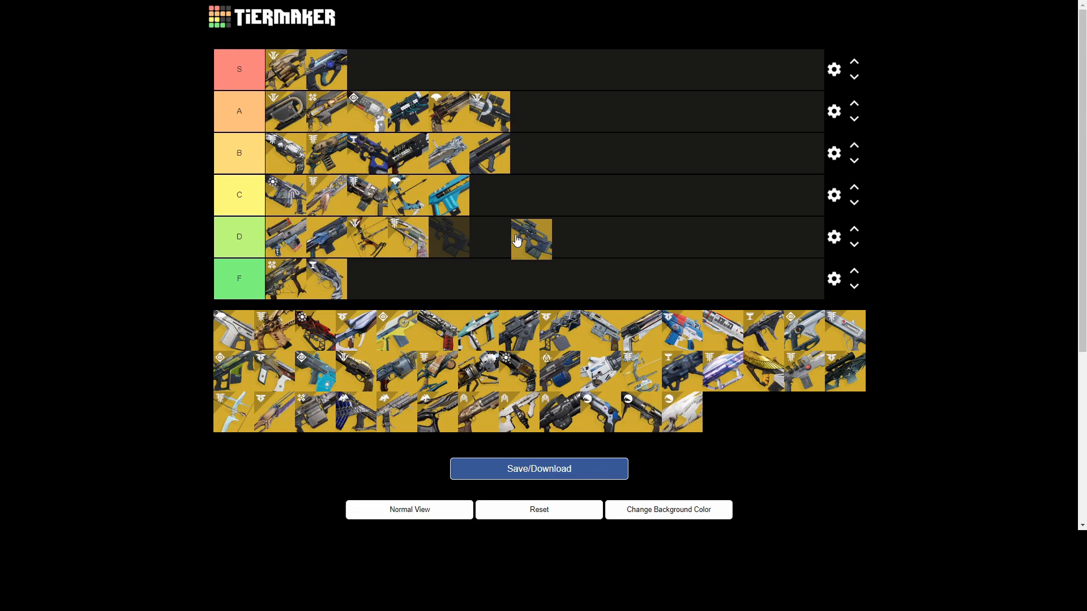
drag(531, 239, 563, 163)
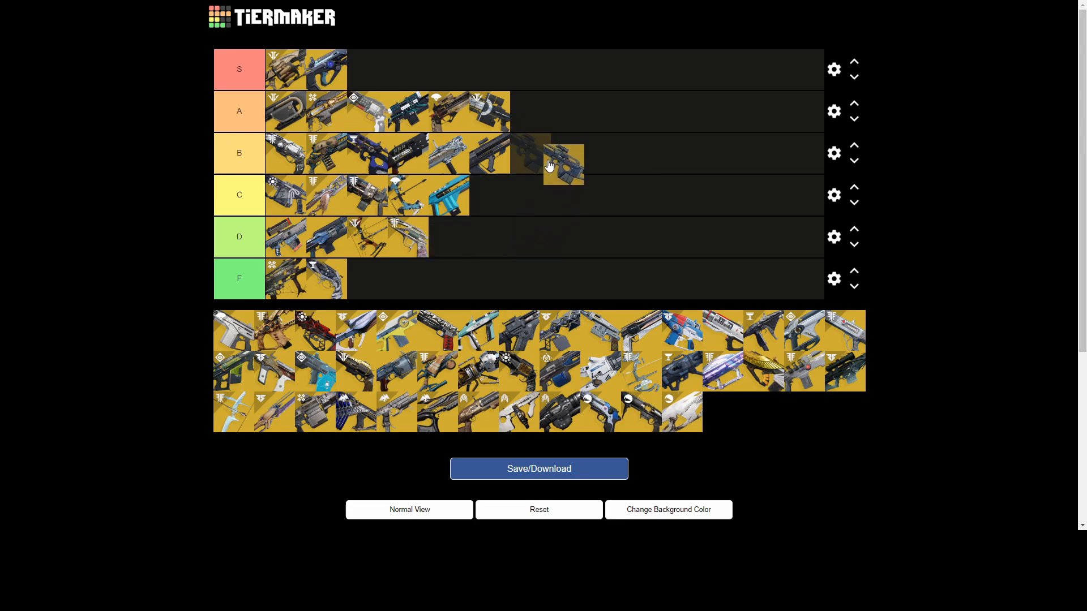
drag(562, 163, 527, 195)
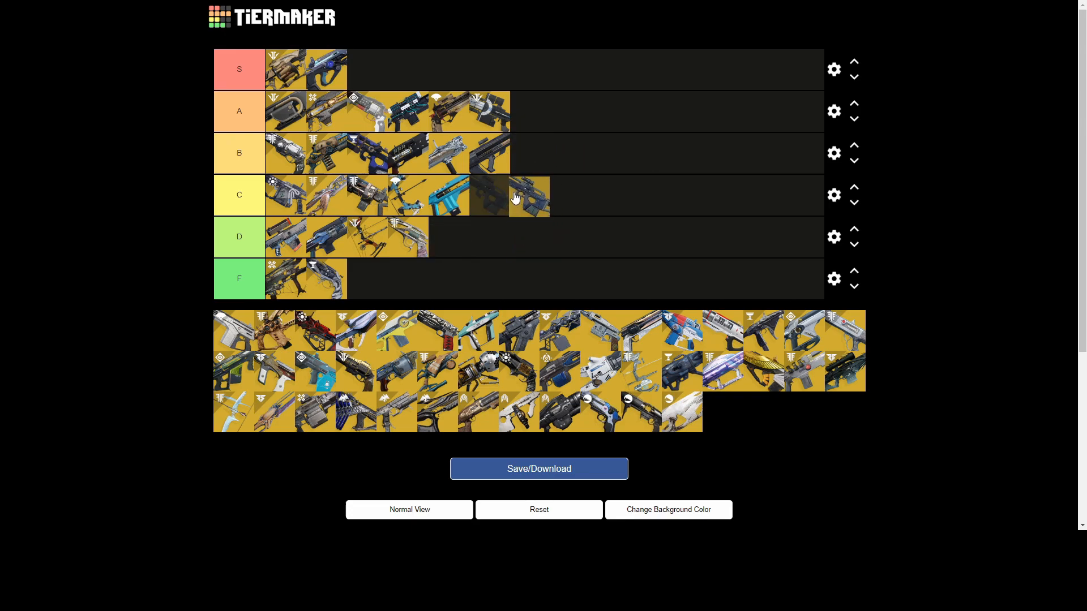
drag(530, 195, 541, 153)
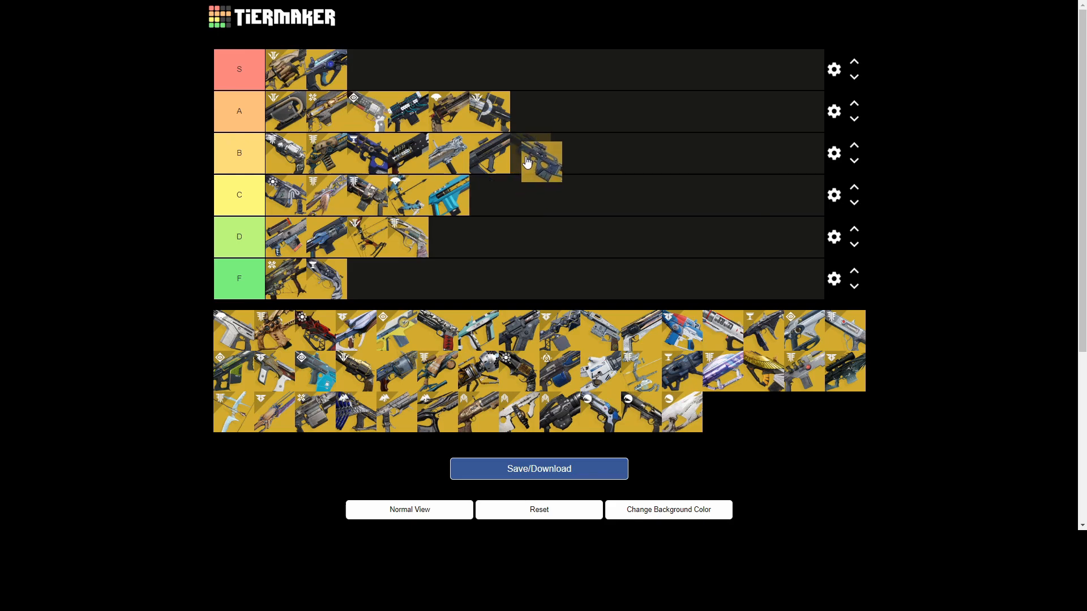
drag(541, 160, 510, 153)
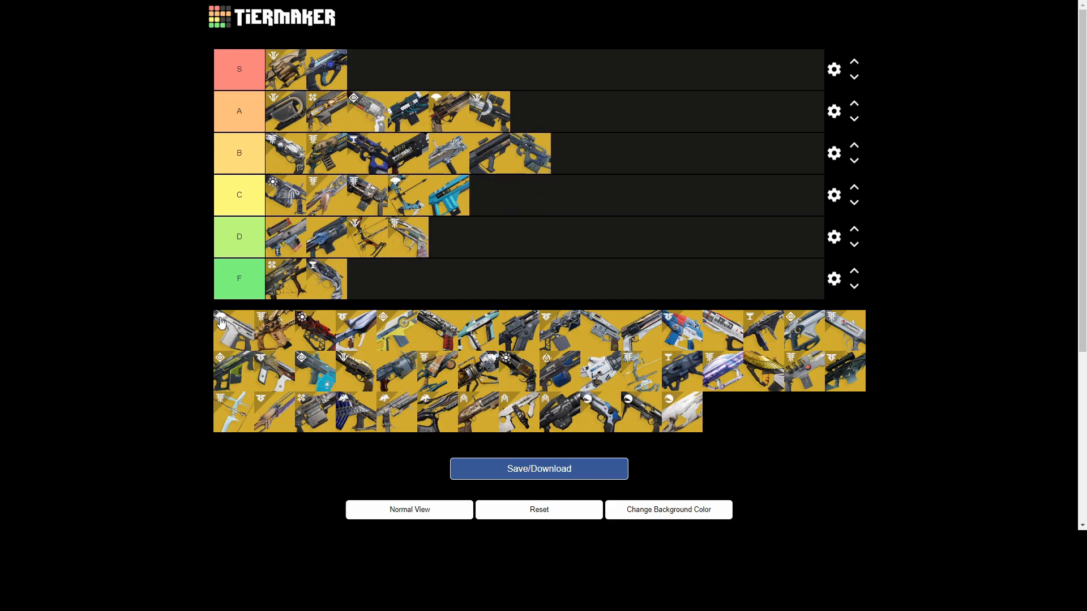
drag(234, 329, 531, 111)
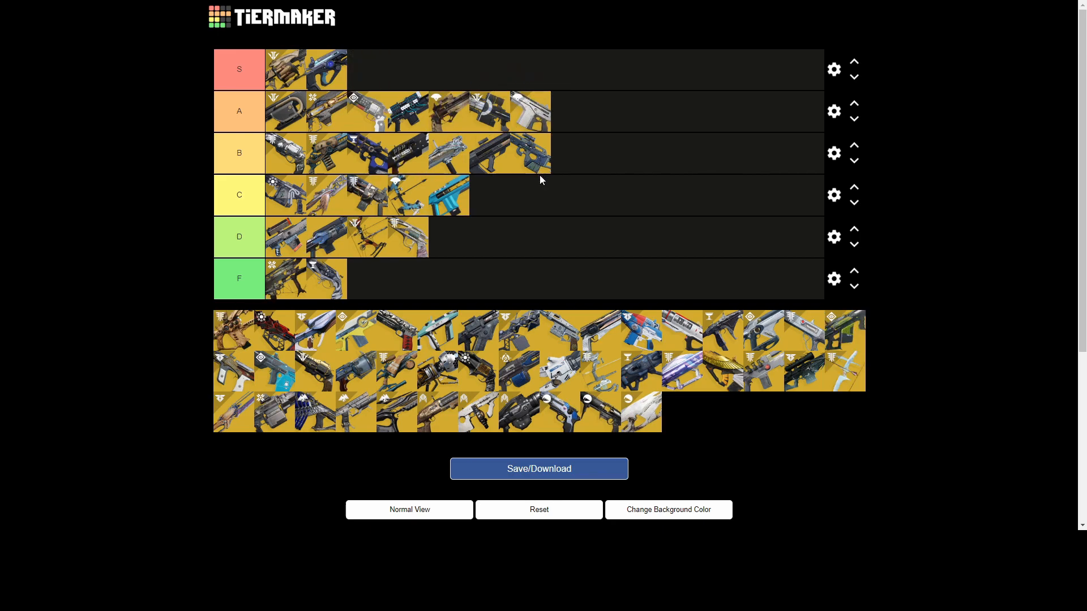
mouse_move(499, 177)
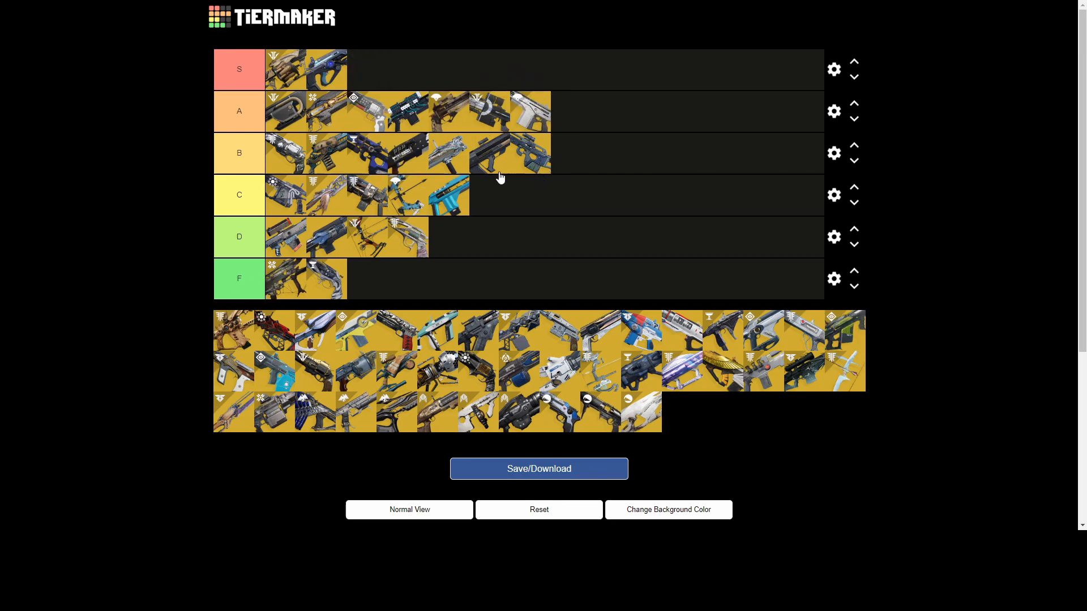
mouse_move(511, 151)
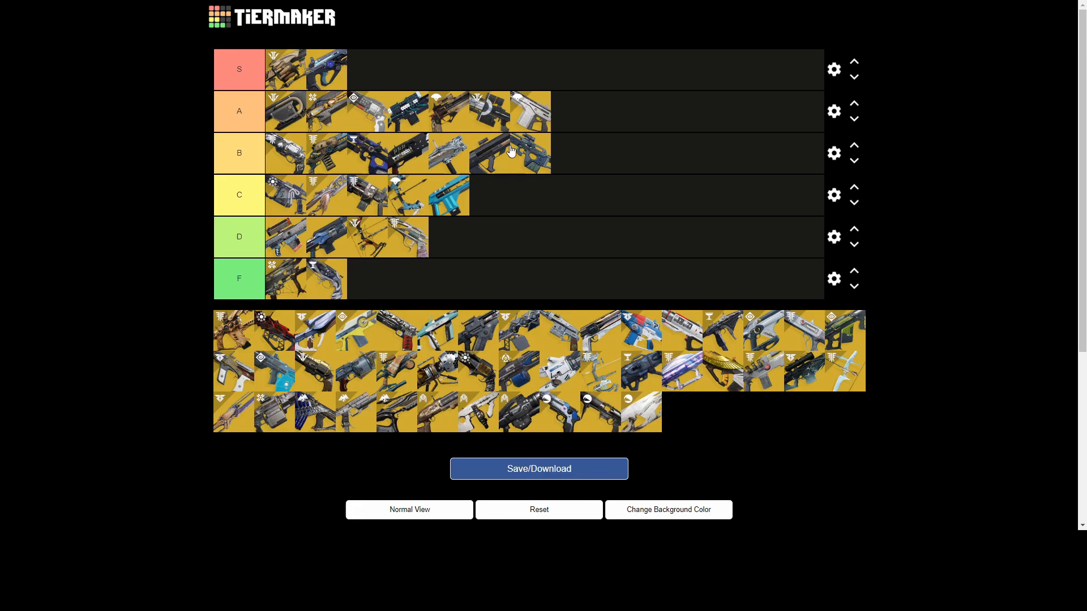
mouse_move(234, 338)
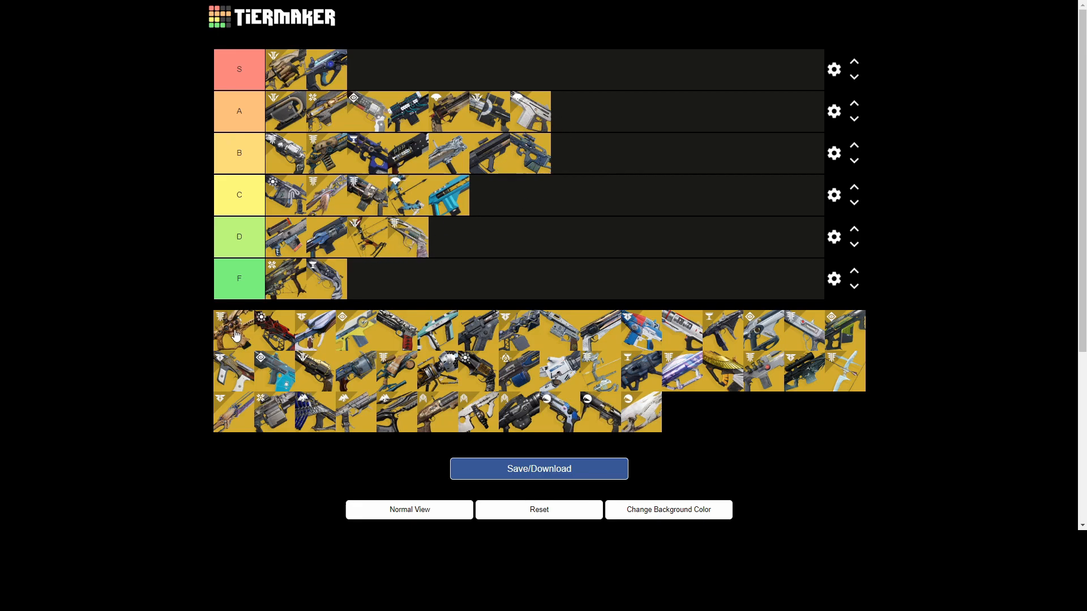
Step: Drop the brown weapon into tier C, then move it to the end of tier B
drag(232, 331, 596, 252)
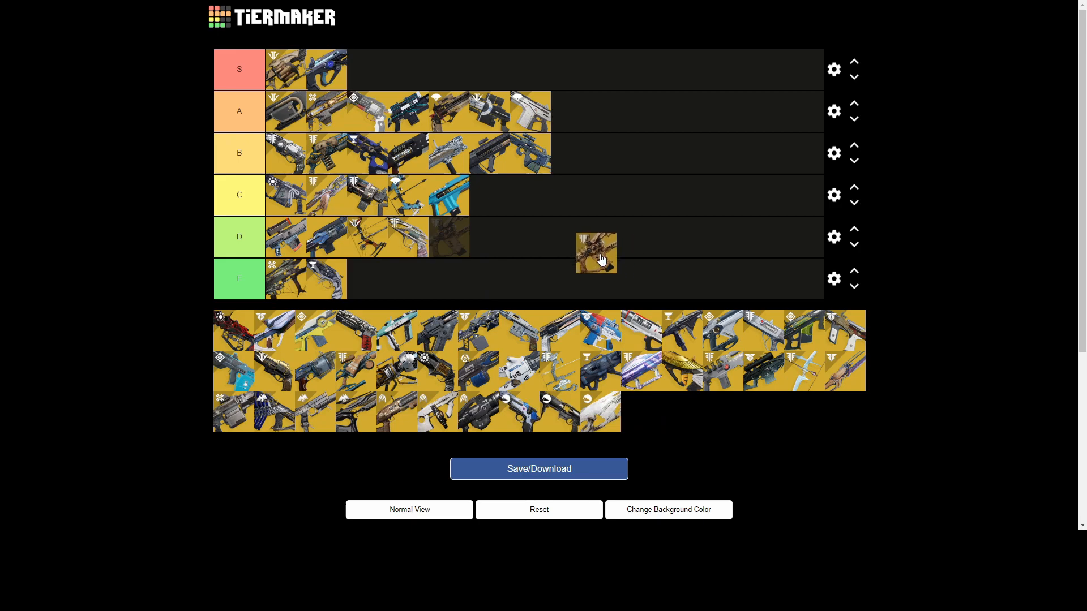
drag(596, 253, 585, 209)
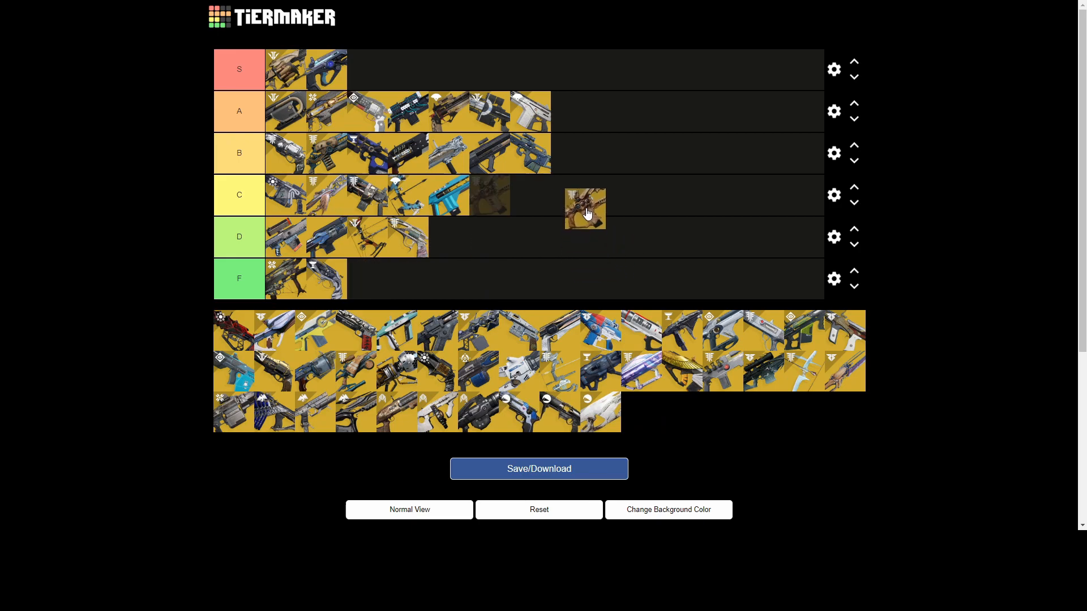
drag(584, 209, 575, 192)
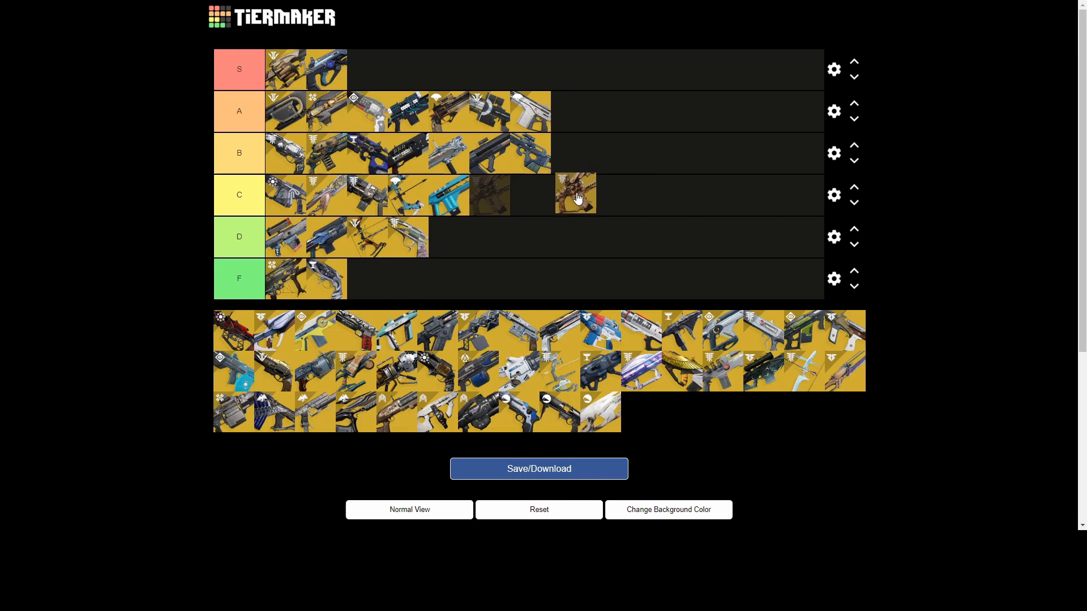
drag(575, 194, 499, 194)
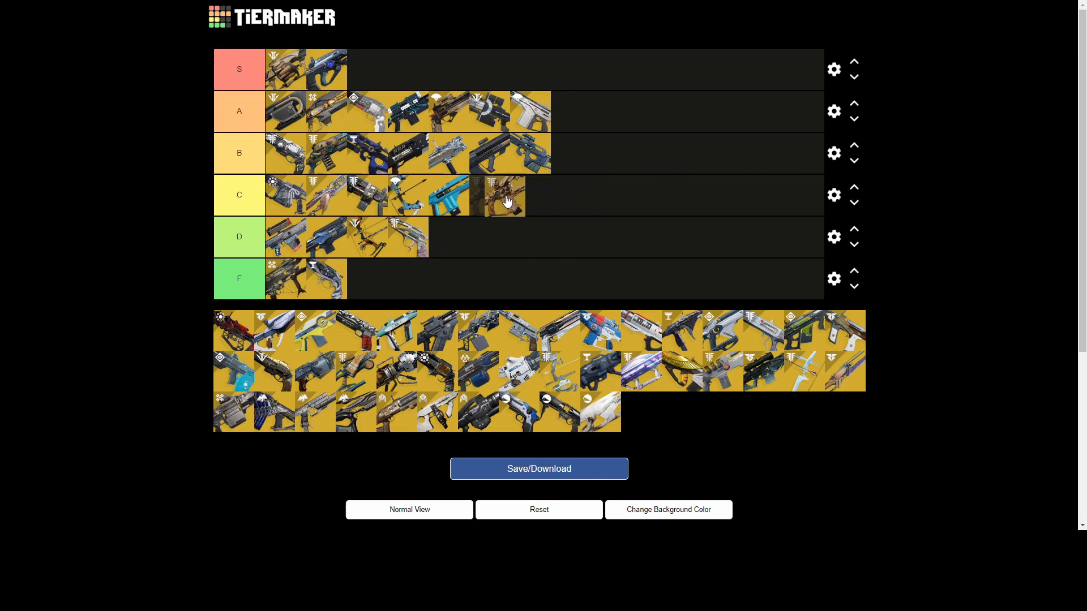
drag(497, 195, 560, 185)
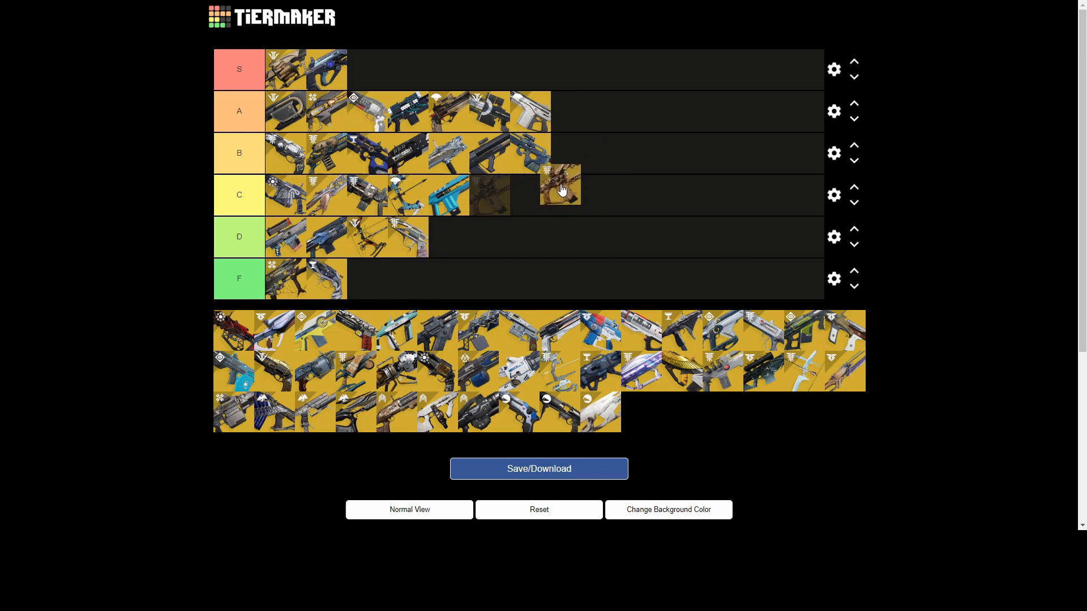
drag(562, 191, 580, 165)
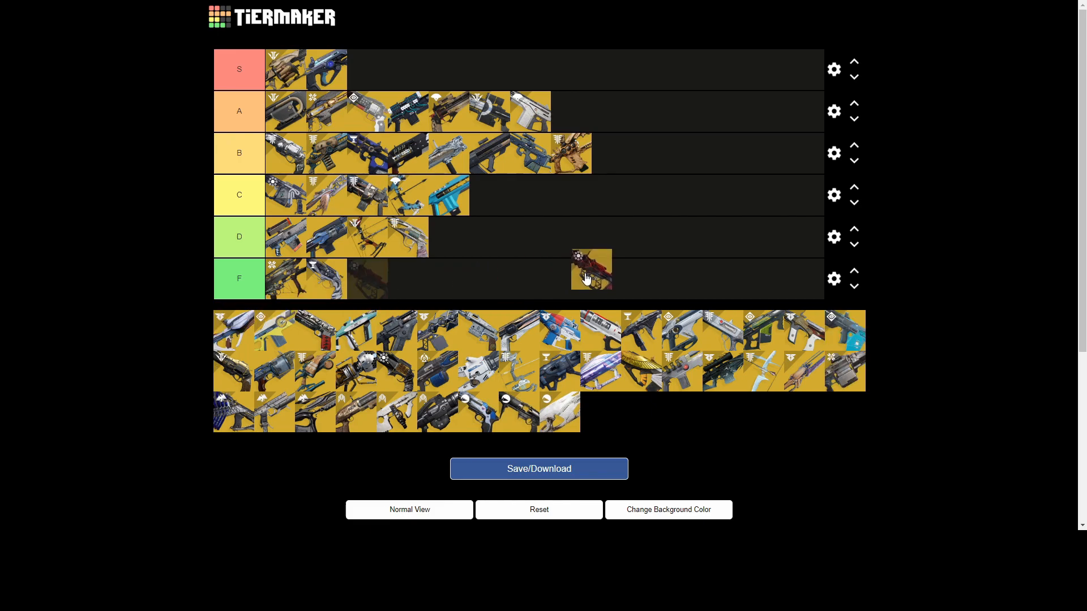
Step: Rank the red weapon in tier A and a dark gun at the end of tier C
drag(591, 270, 570, 112)
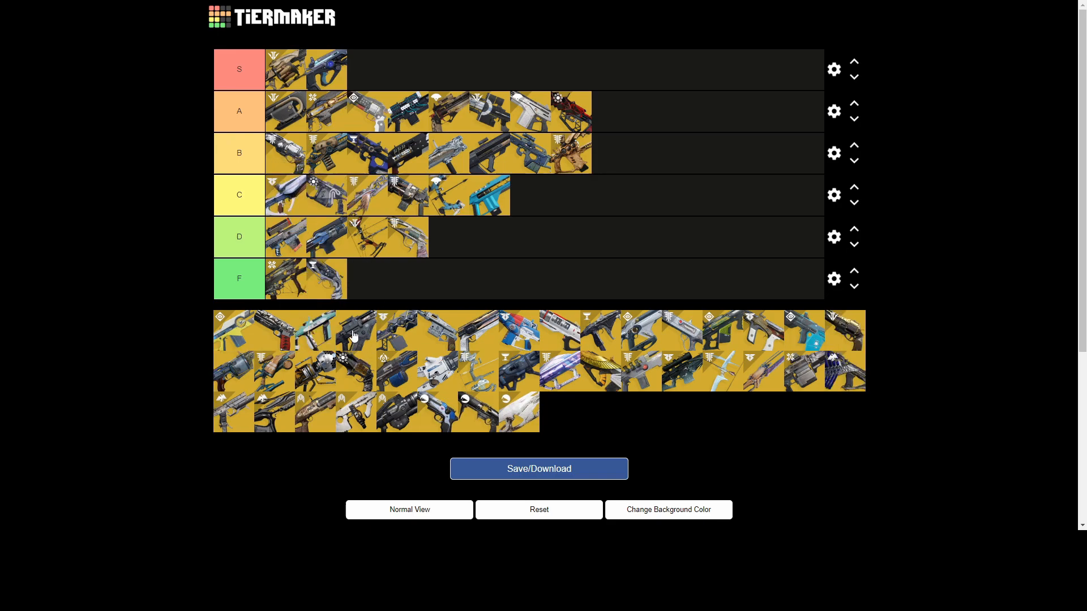
mouse_move(313, 244)
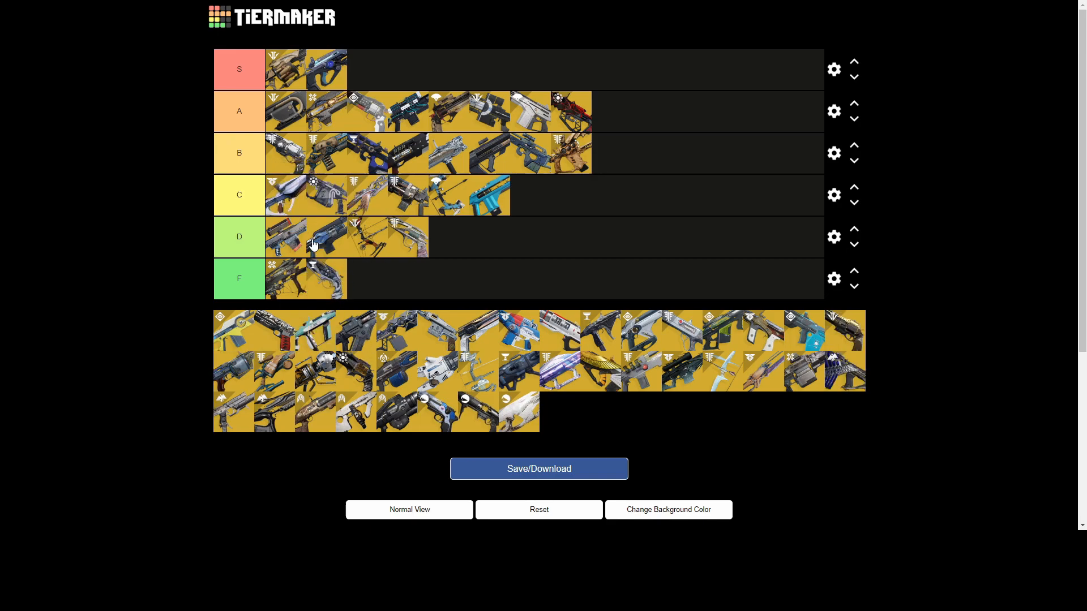
mouse_move(275, 254)
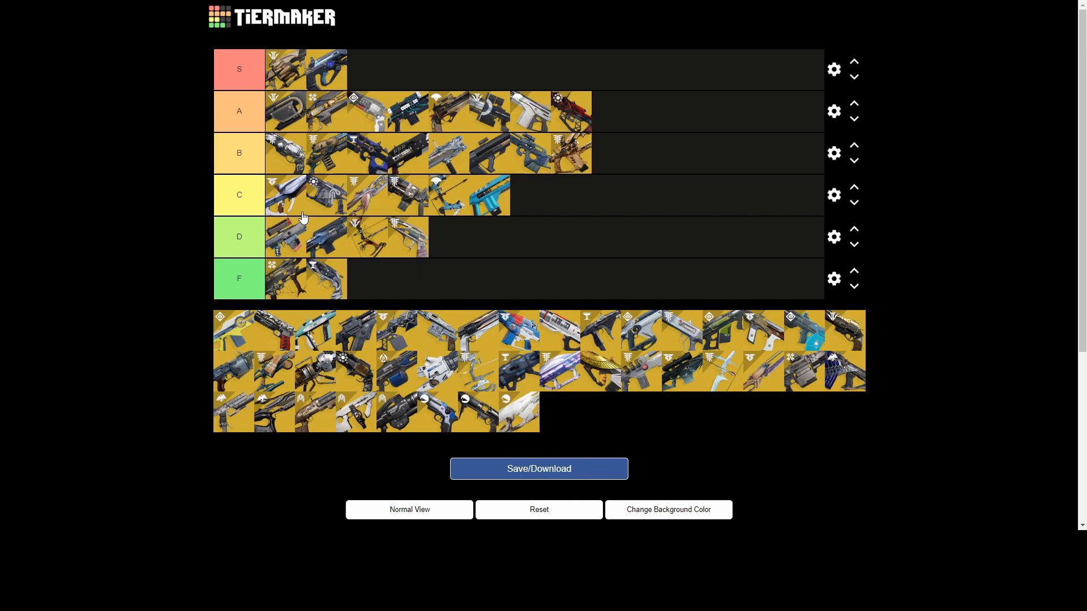
mouse_move(291, 194)
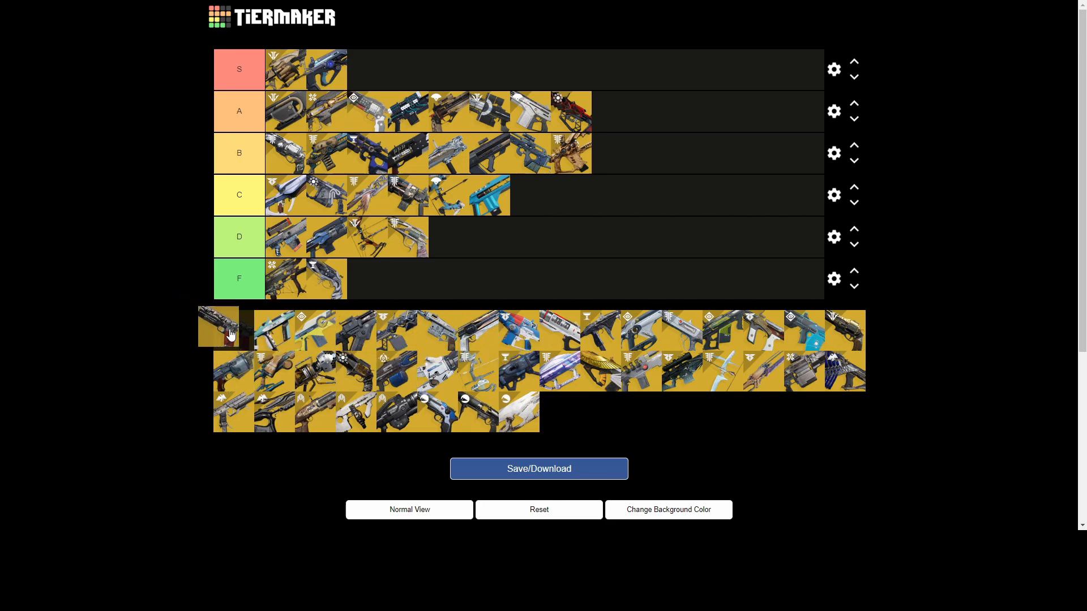
drag(218, 327, 621, 199)
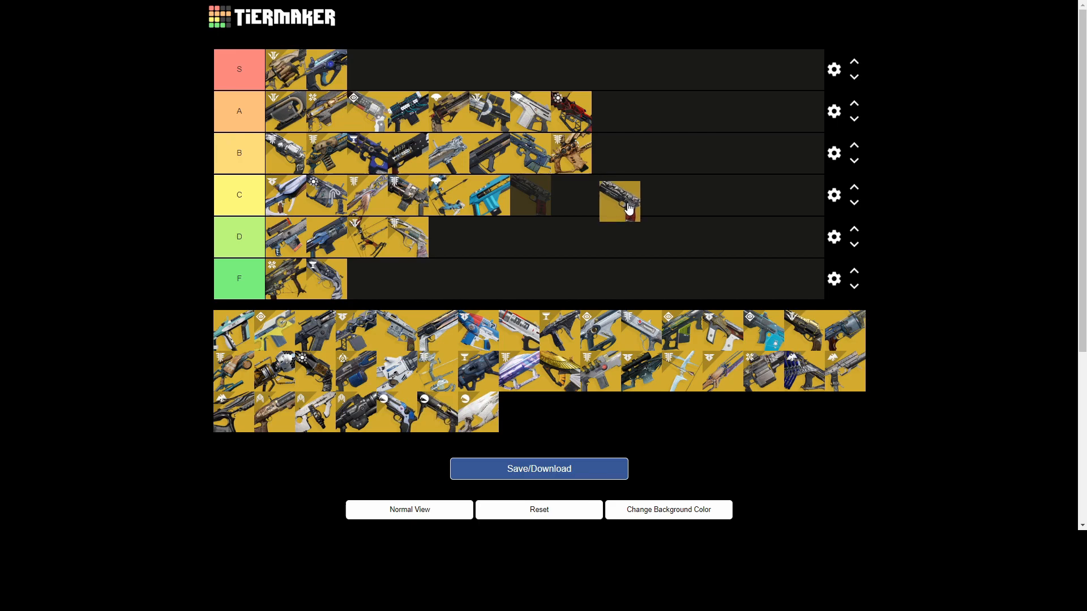
drag(619, 201, 531, 194)
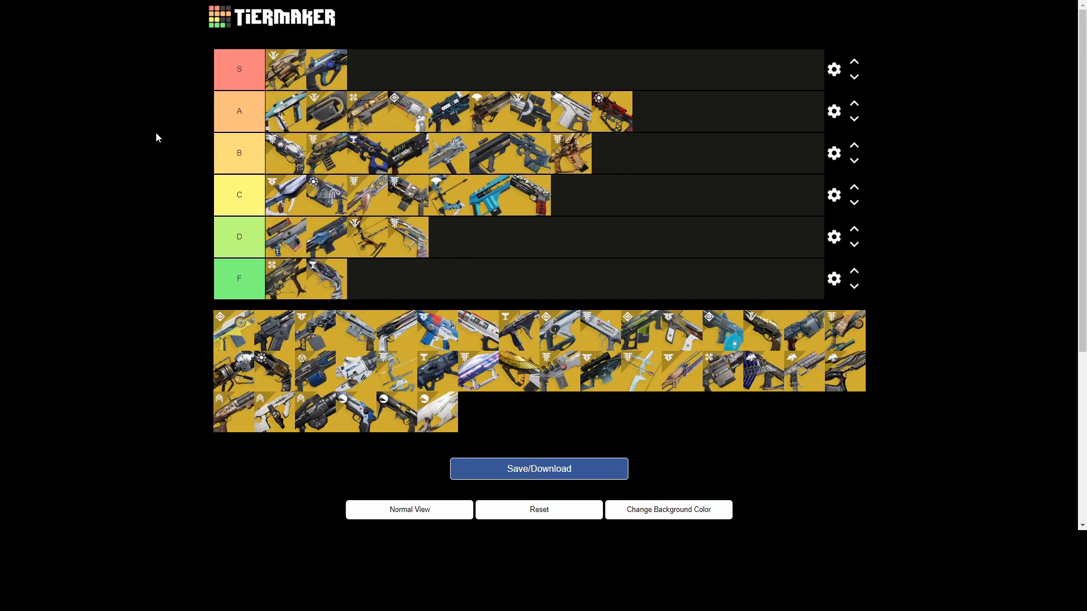
mouse_move(284, 118)
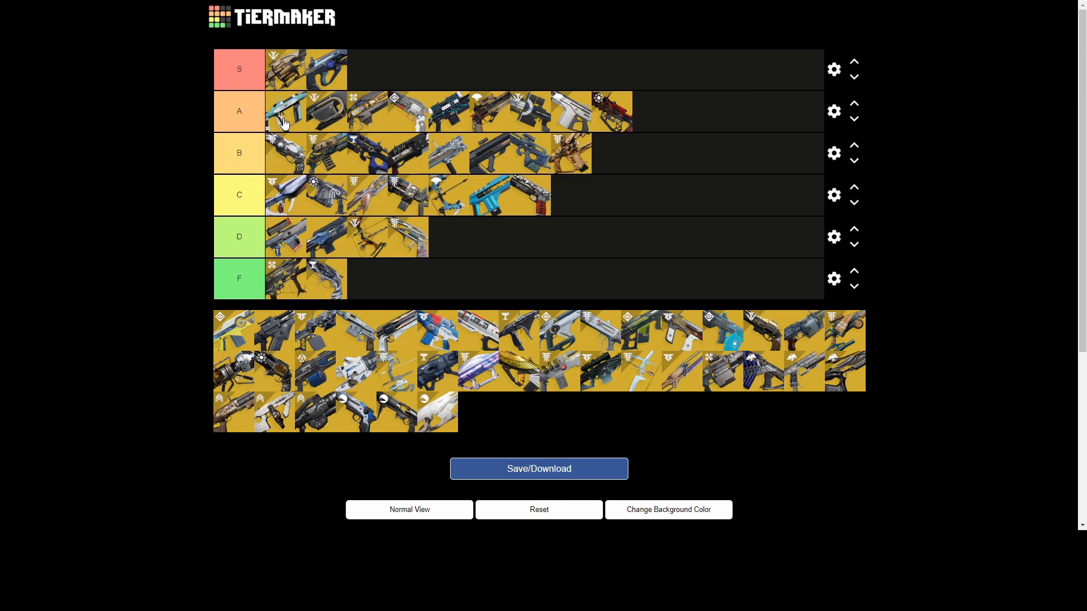
mouse_move(295, 232)
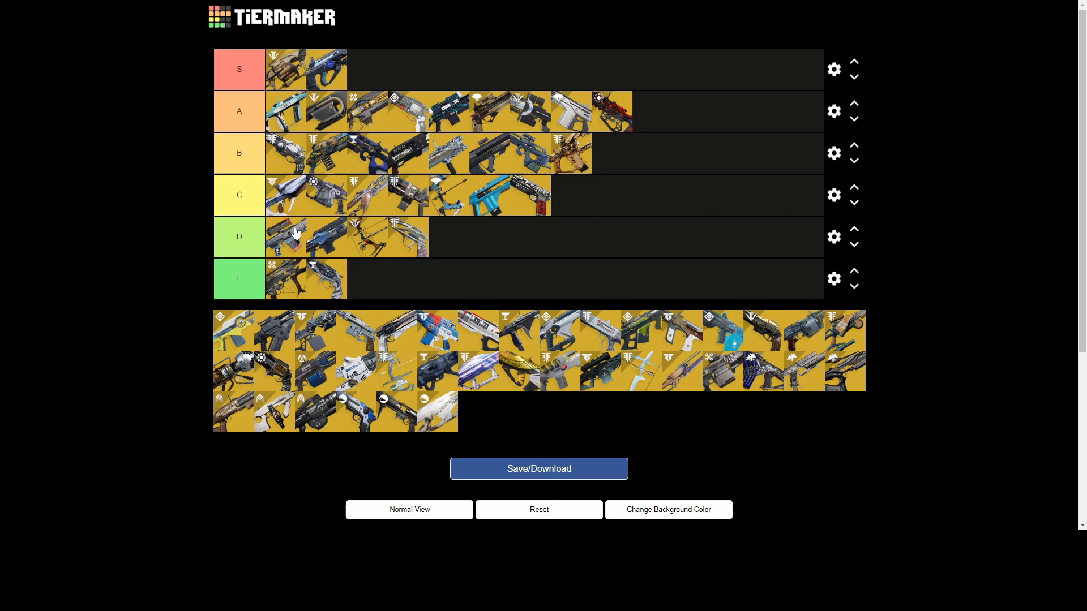
mouse_move(236, 339)
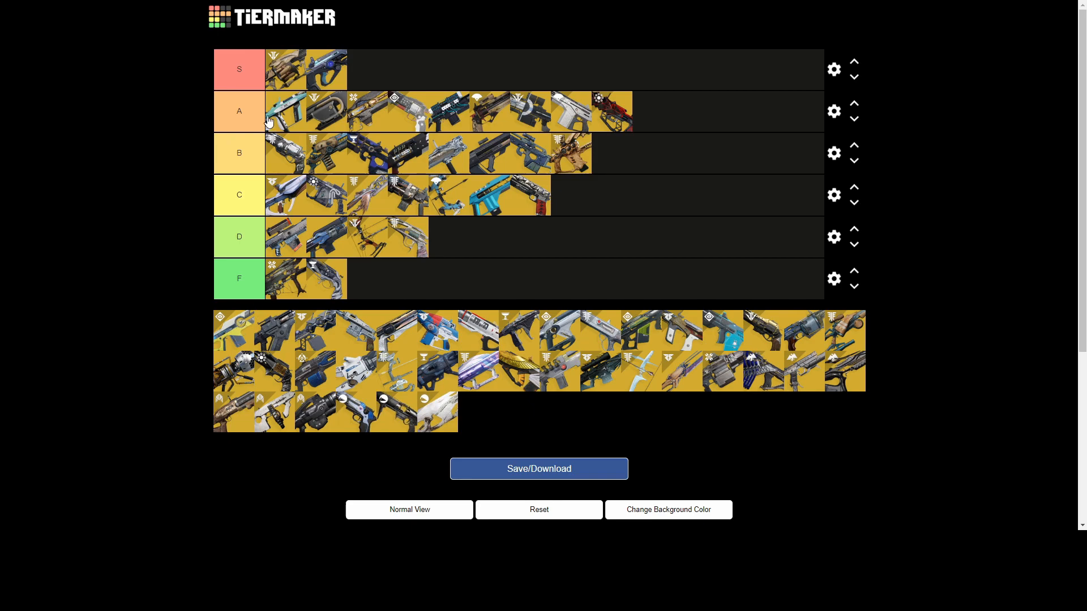
mouse_move(313, 207)
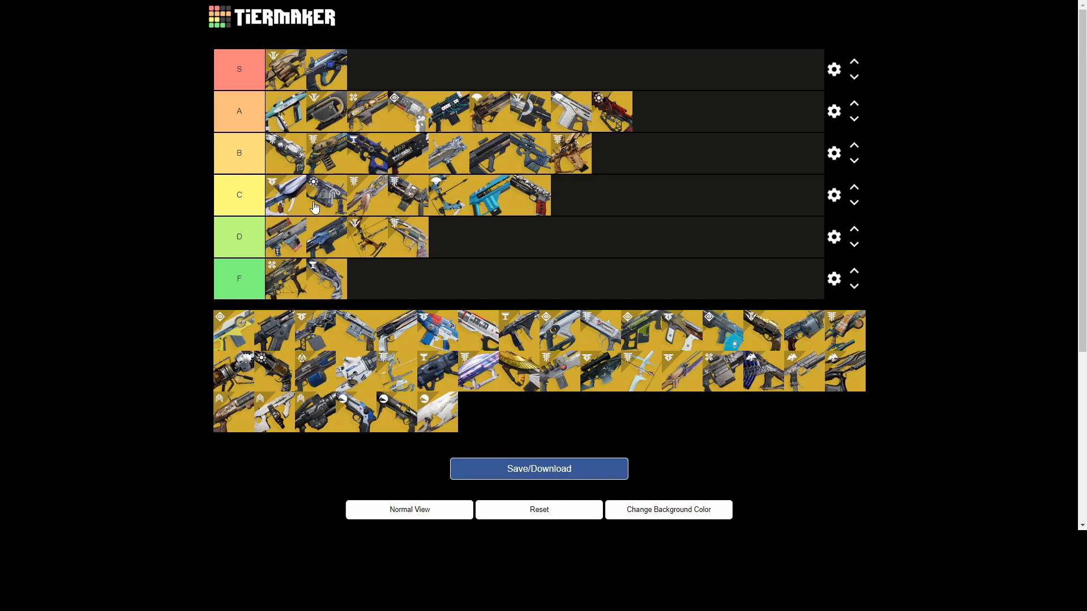
mouse_move(235, 340)
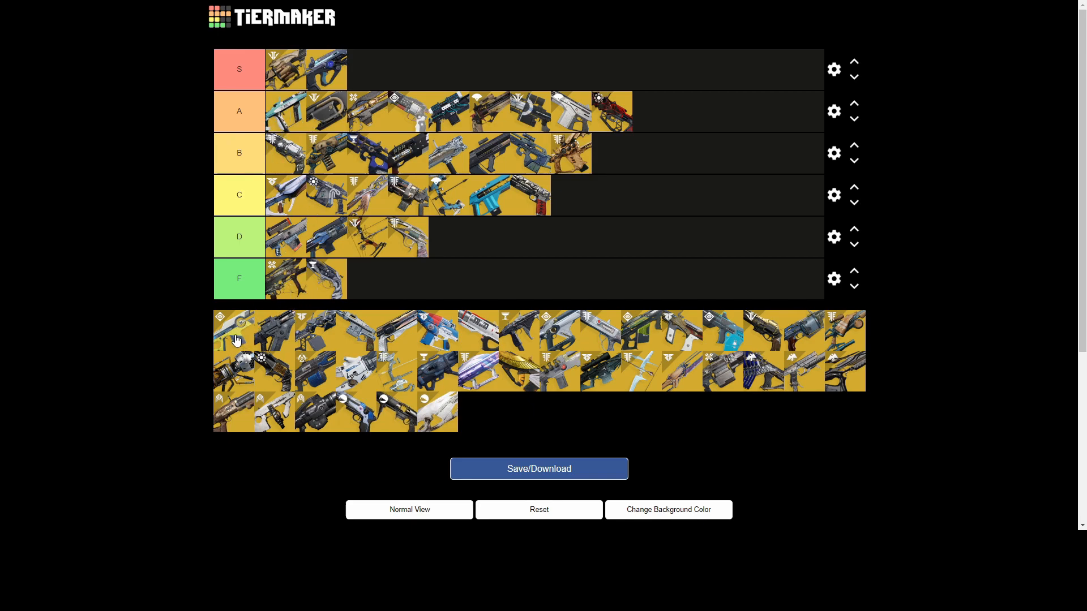
Step: Rank pool weapons into tiers D, F and B, plus a white weapon into S
drag(235, 333, 458, 237)
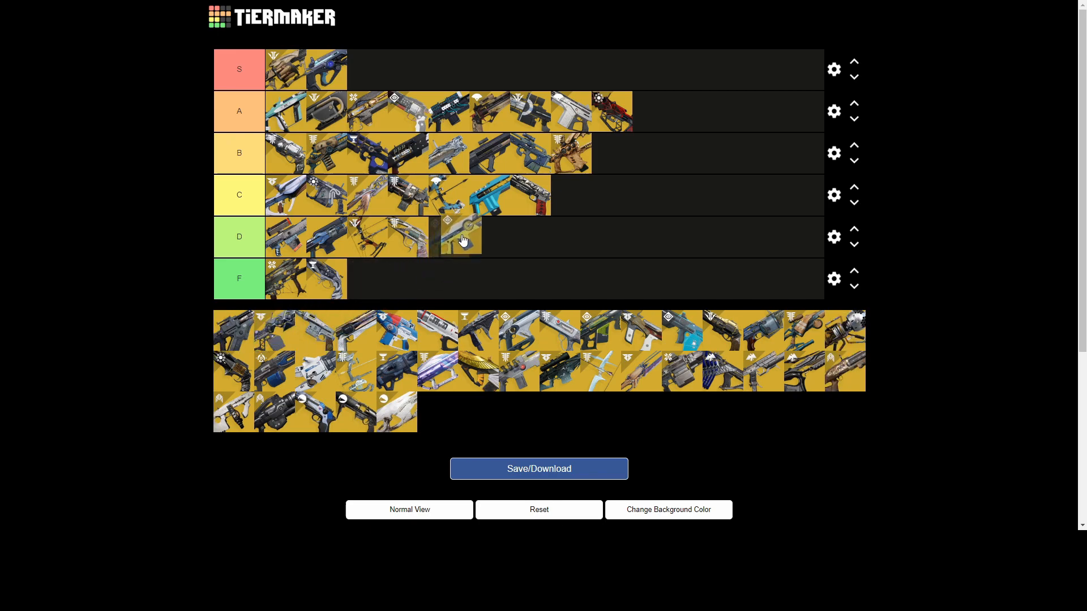
drag(457, 236, 475, 251)
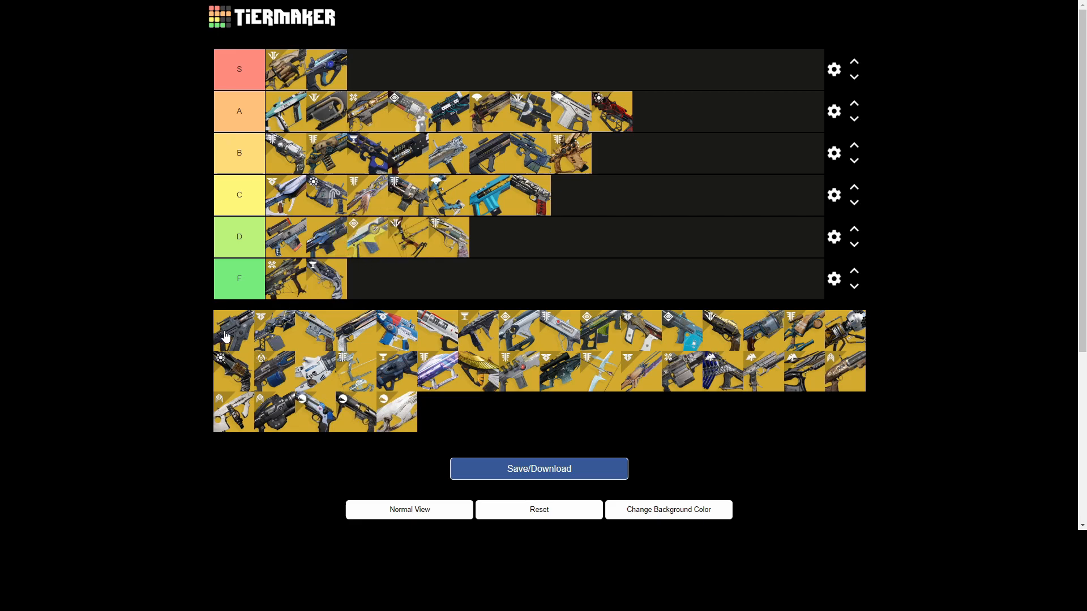
drag(234, 327, 361, 278)
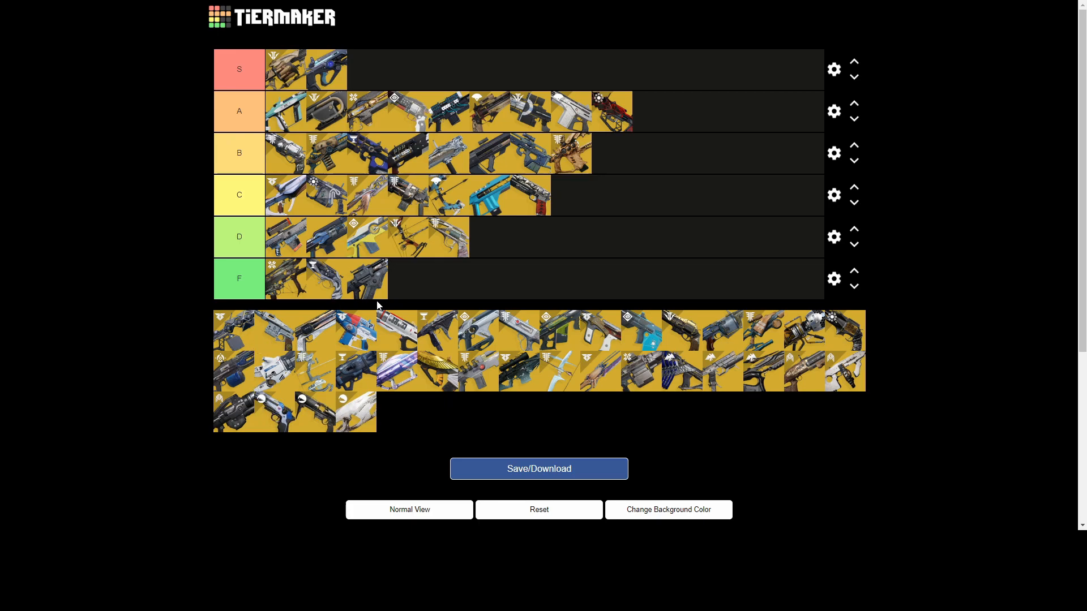
mouse_move(373, 303)
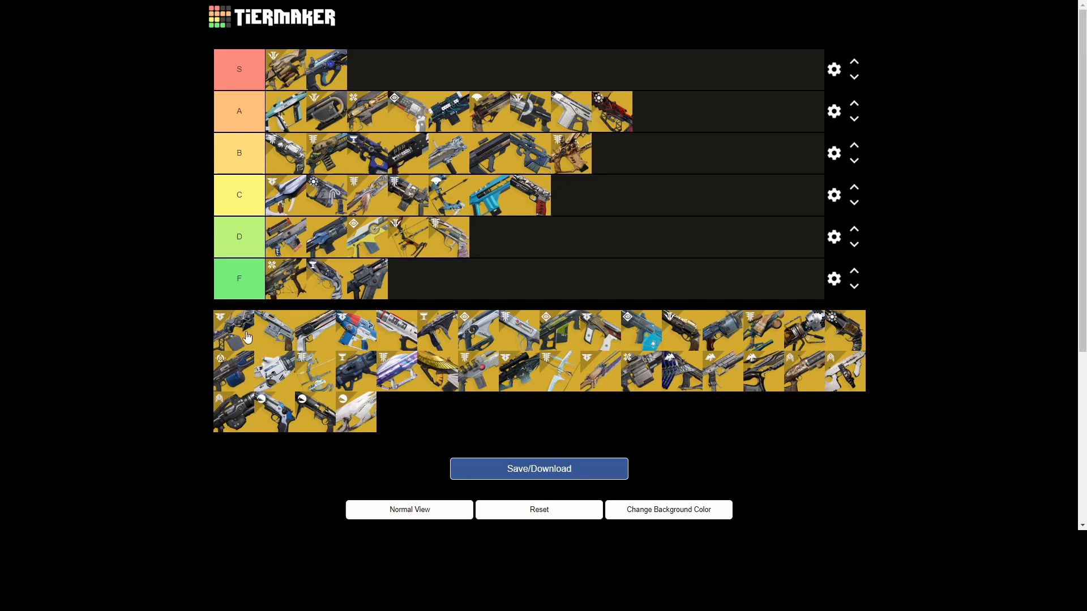
mouse_move(402, 342)
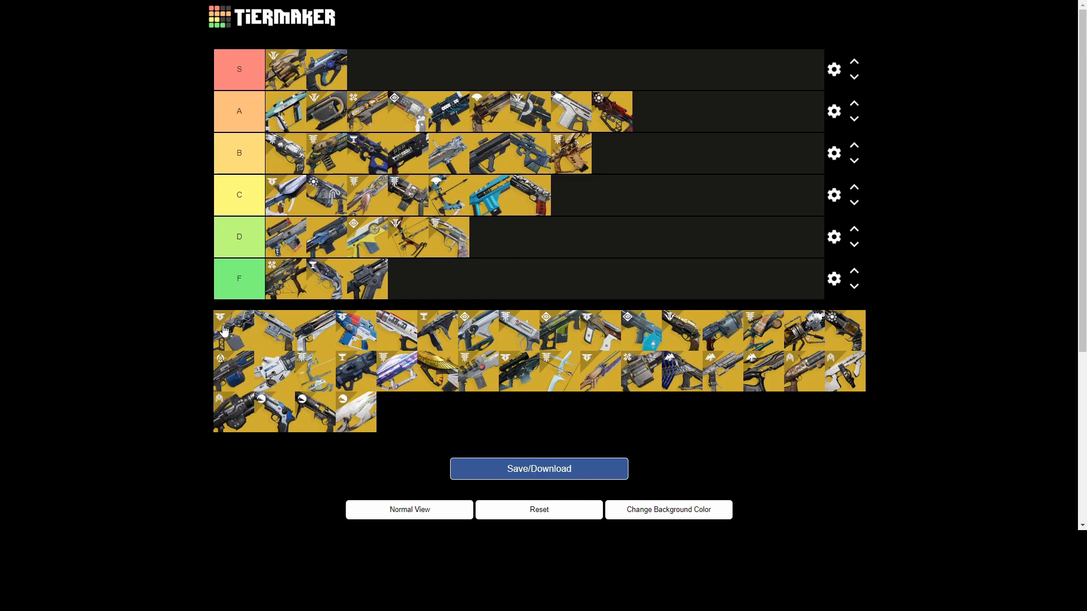
mouse_move(234, 336)
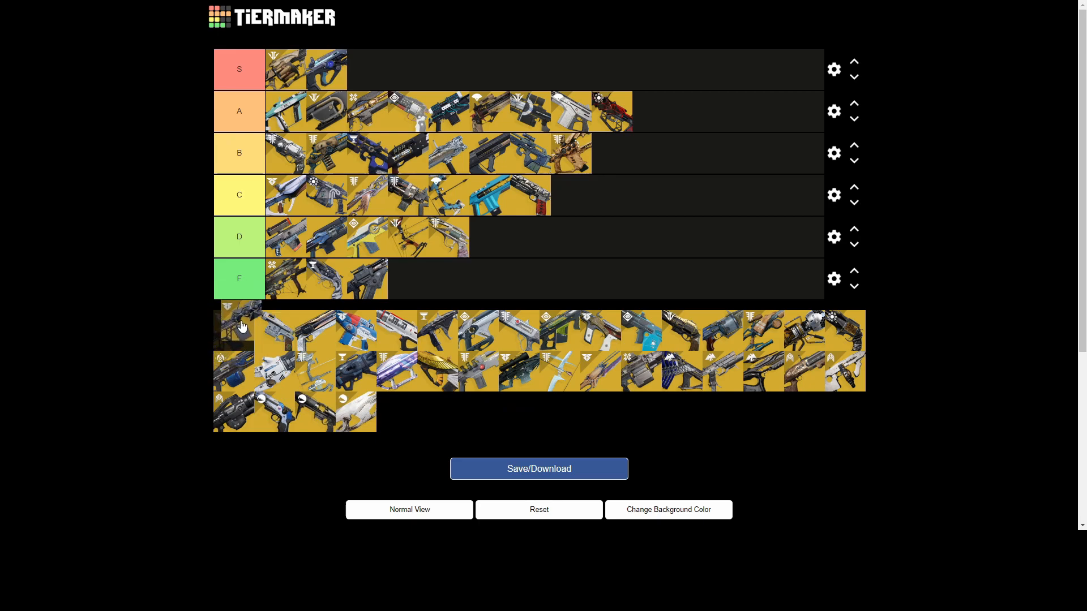
drag(233, 326, 531, 152)
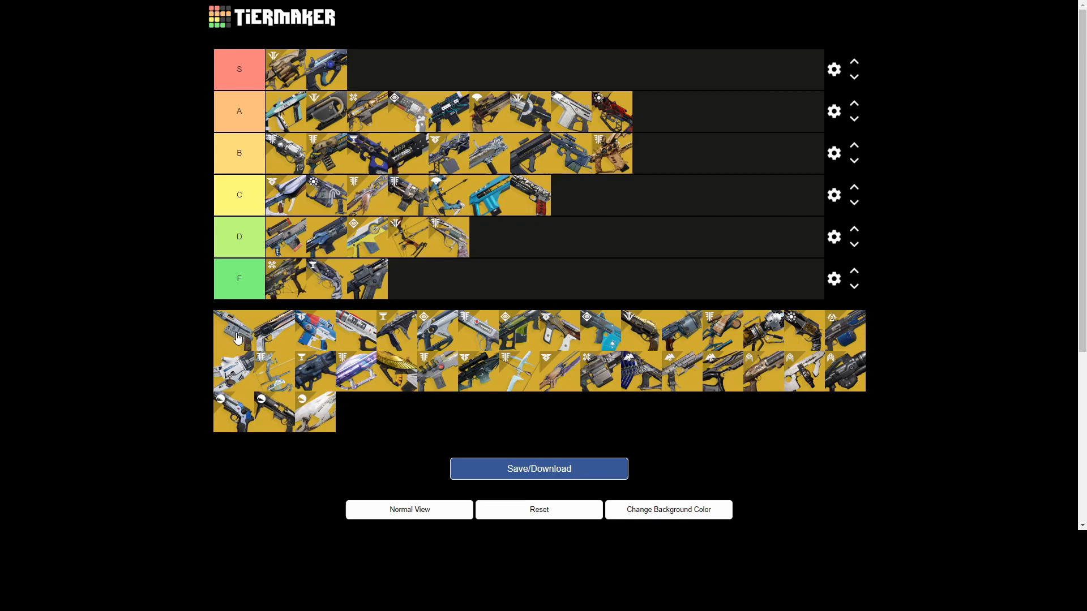
drag(253, 330, 357, 68)
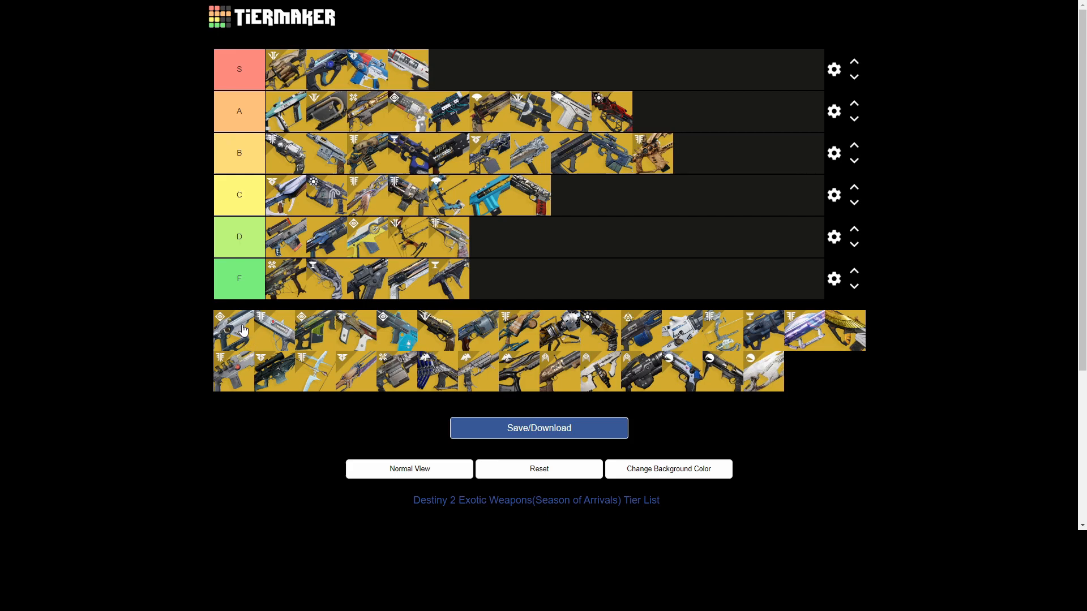
drag(234, 329, 453, 64)
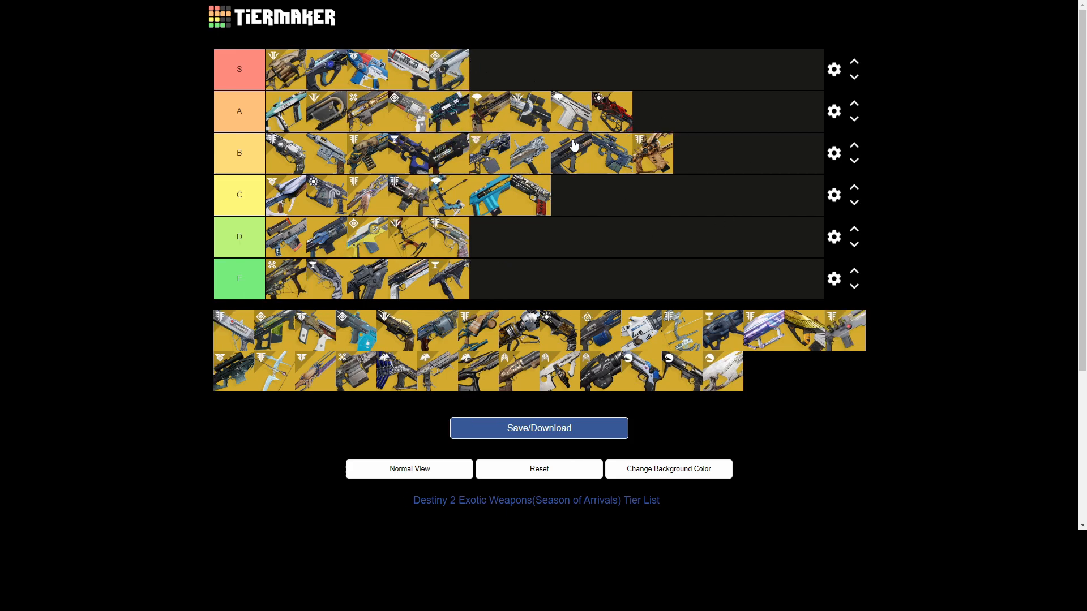
mouse_move(462, 68)
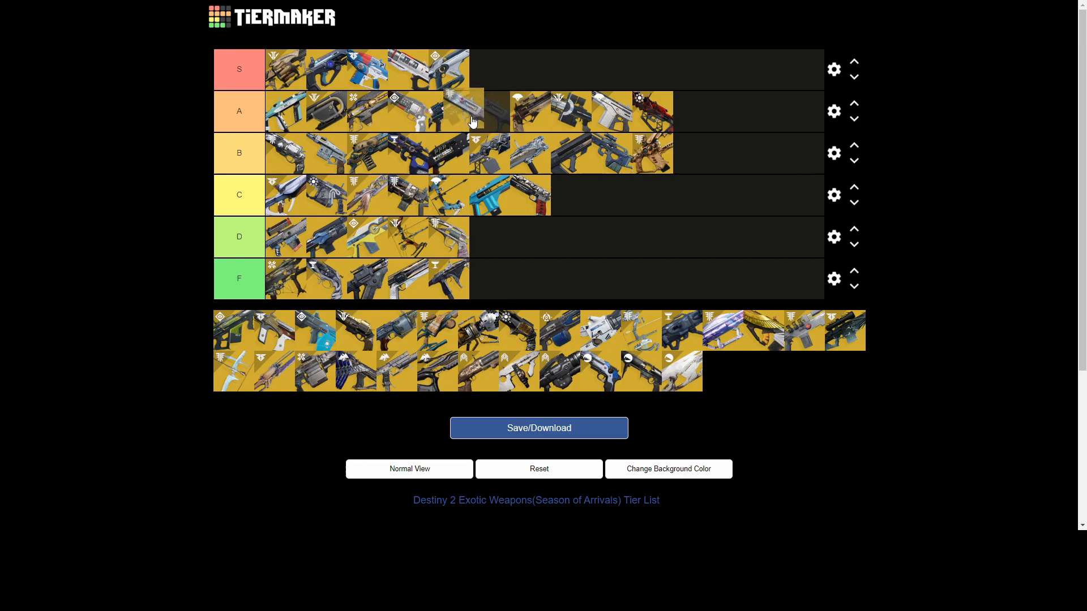
Step: Reposition a weapon in tier A and move a silver weapon from B into C
drag(451, 111, 572, 194)
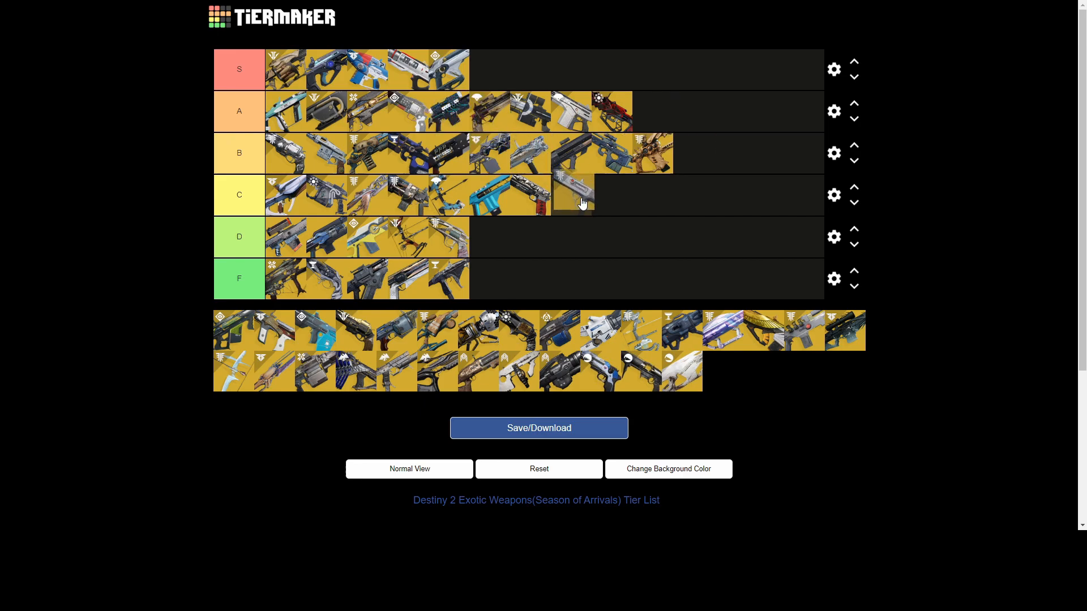
drag(573, 194, 612, 152)
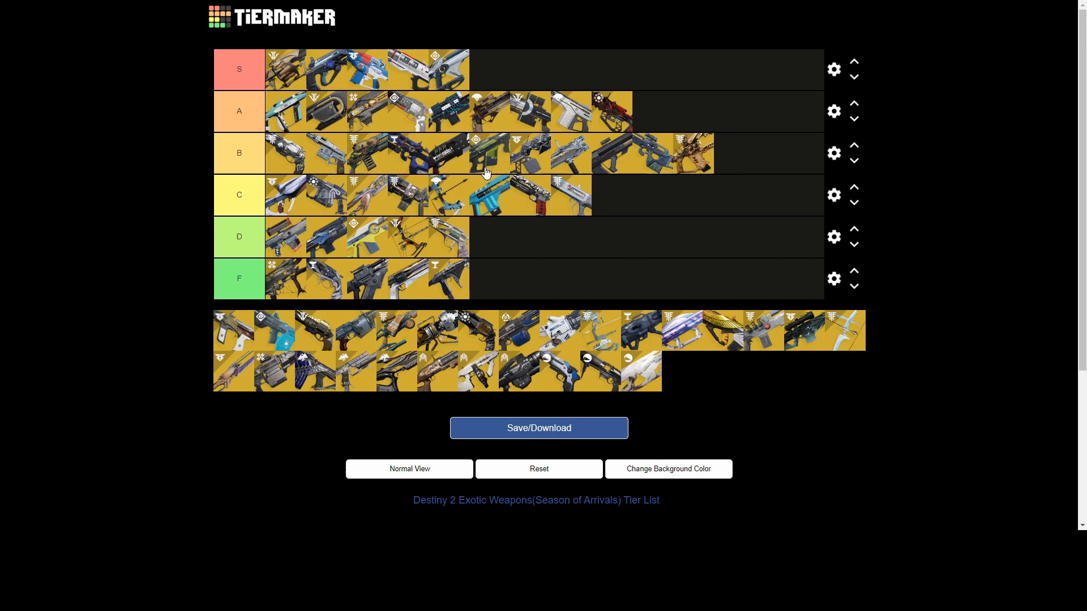
mouse_move(157, 401)
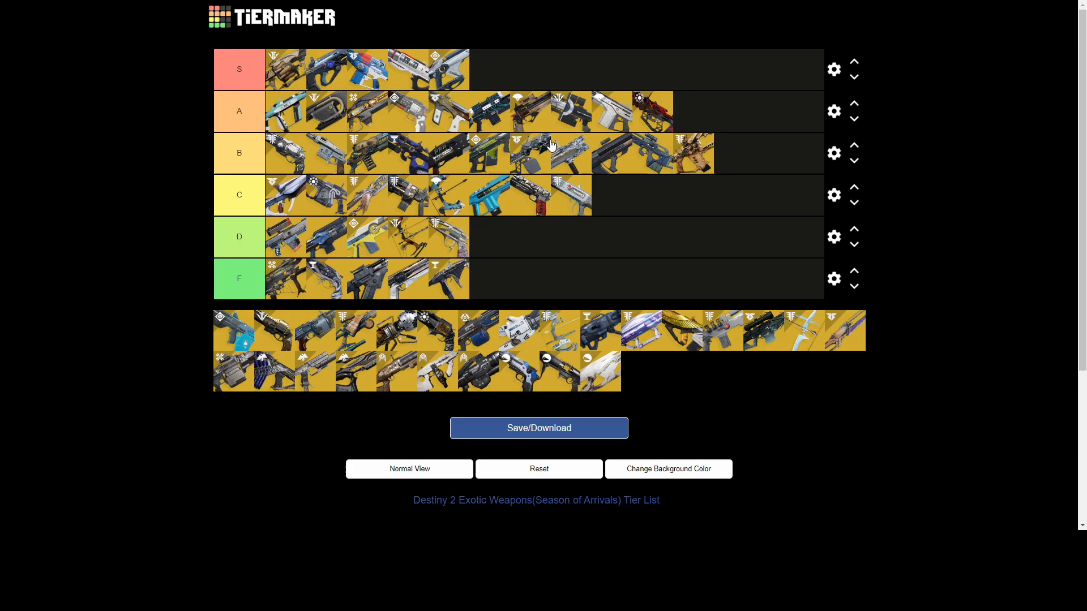
mouse_move(231, 334)
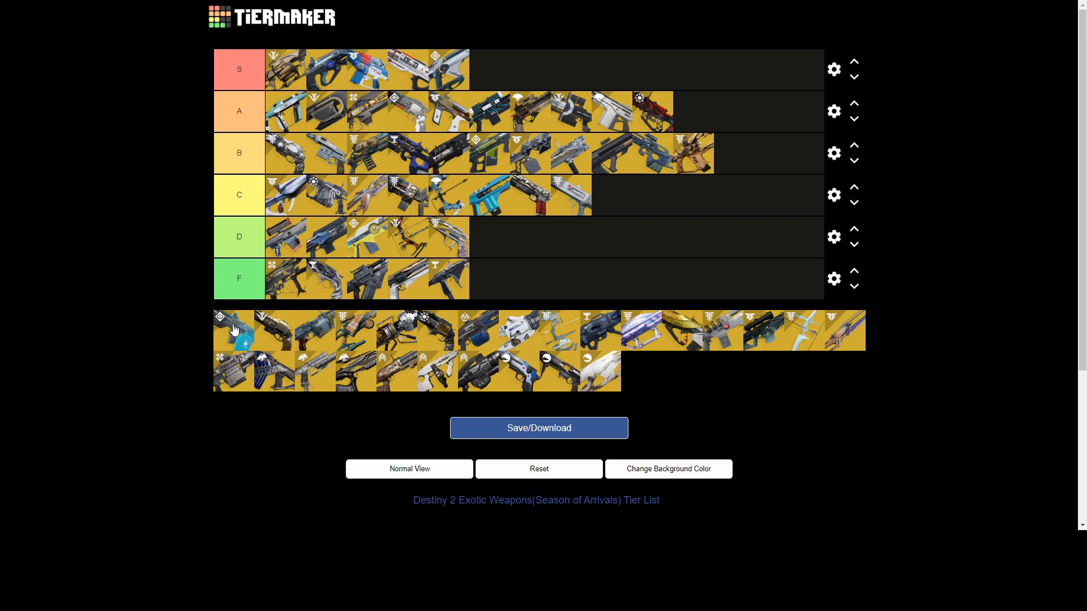
mouse_move(238, 324)
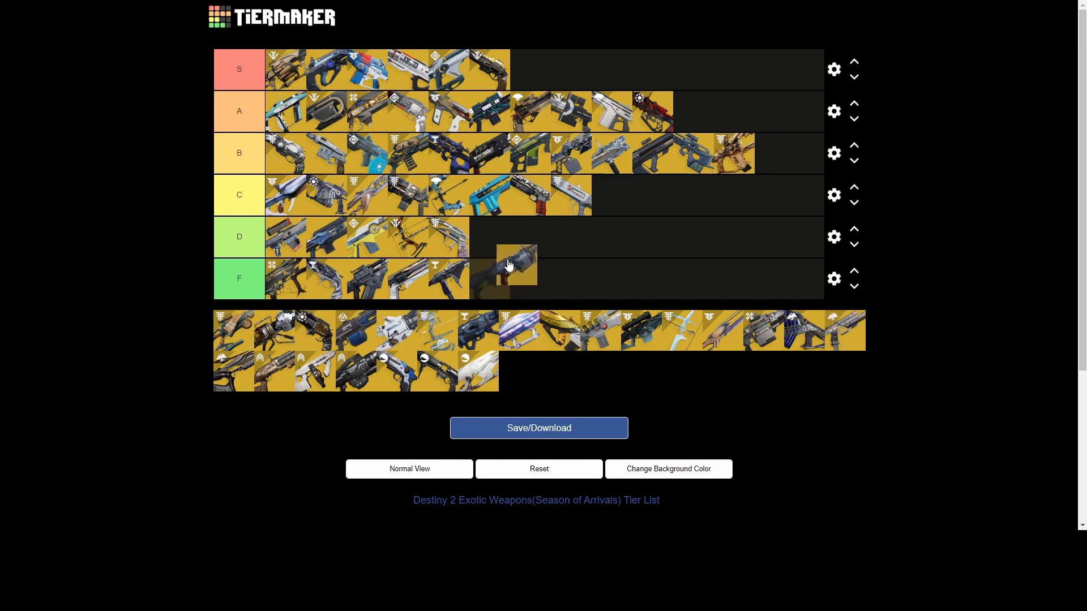
Step: Rank a dark pool weapon icon at the end of the C row
drag(516, 267, 516, 245)
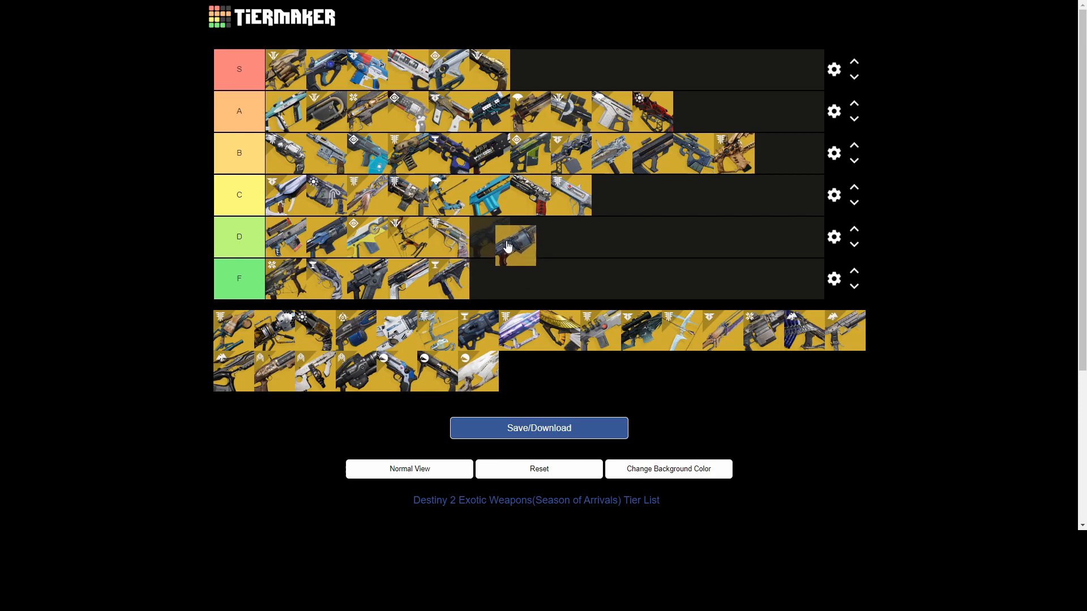
drag(516, 245, 482, 238)
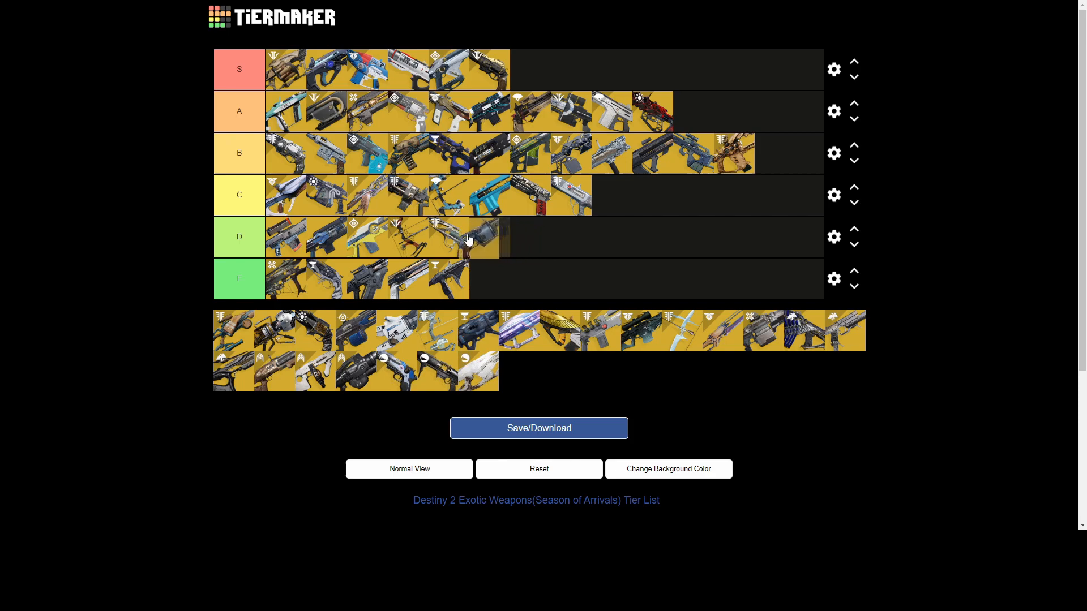
drag(482, 238, 614, 204)
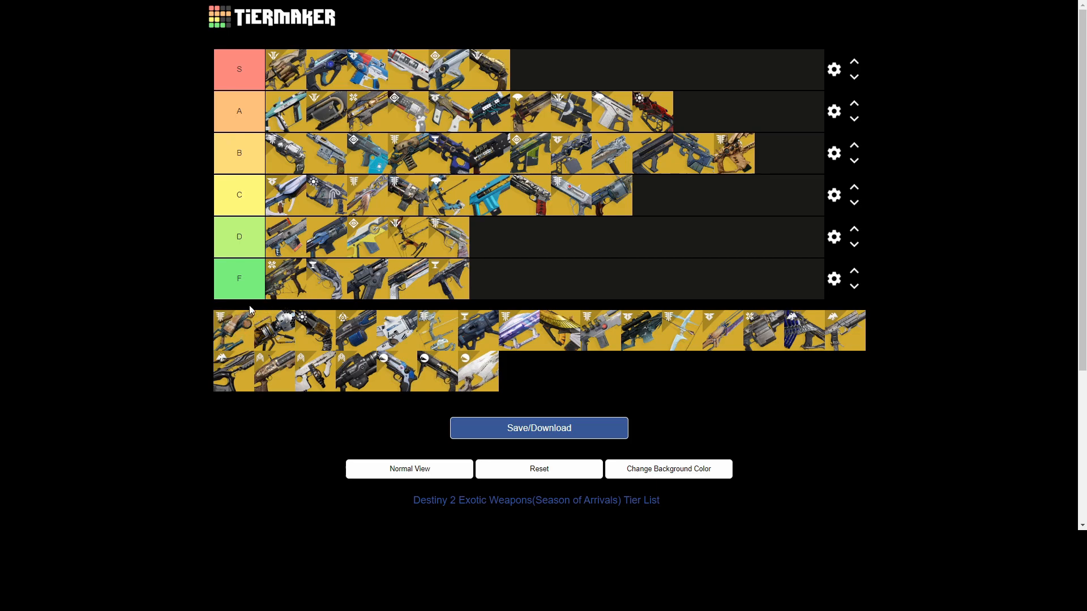
mouse_move(226, 306)
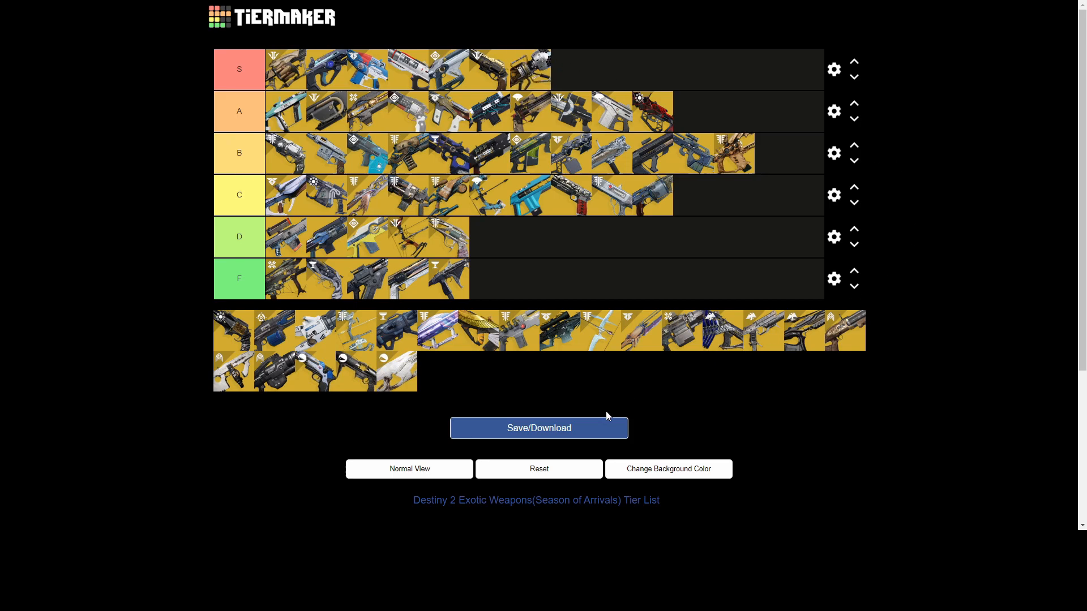
mouse_move(380, 373)
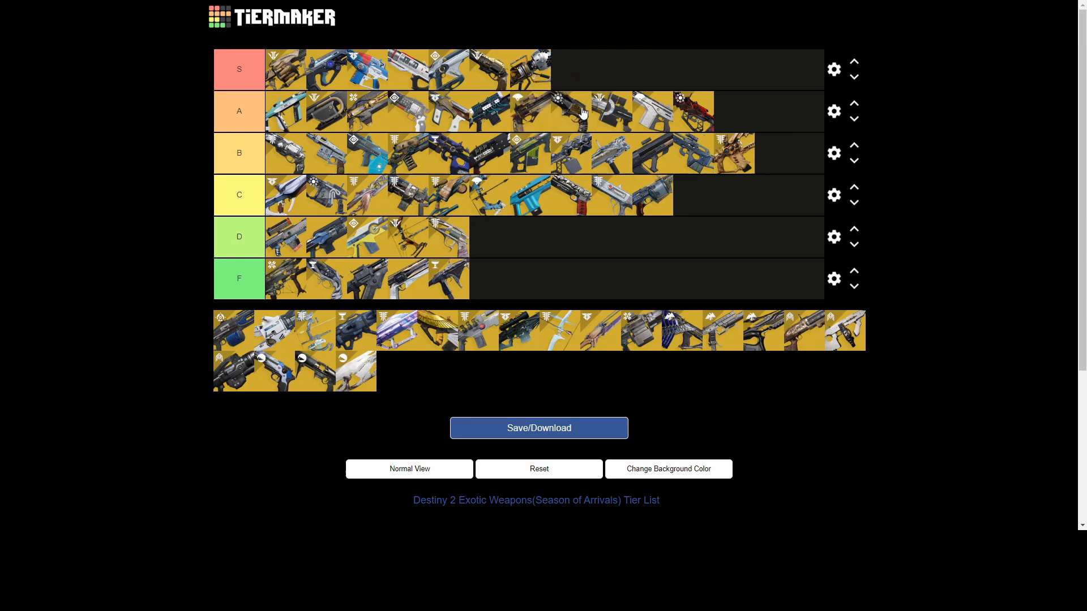
mouse_move(229, 339)
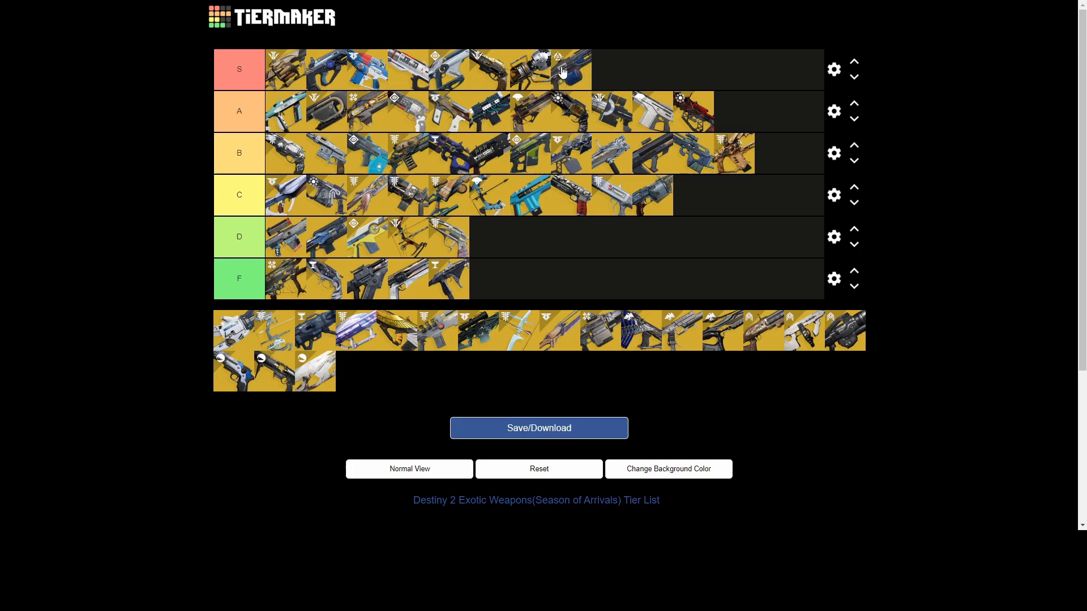
mouse_move(593, 77)
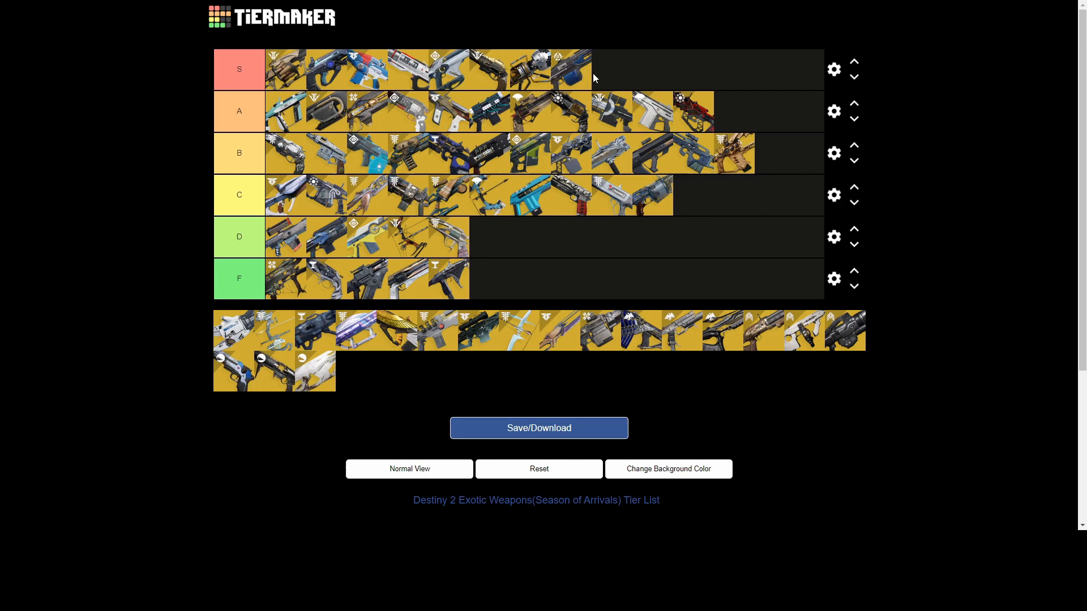
mouse_move(226, 337)
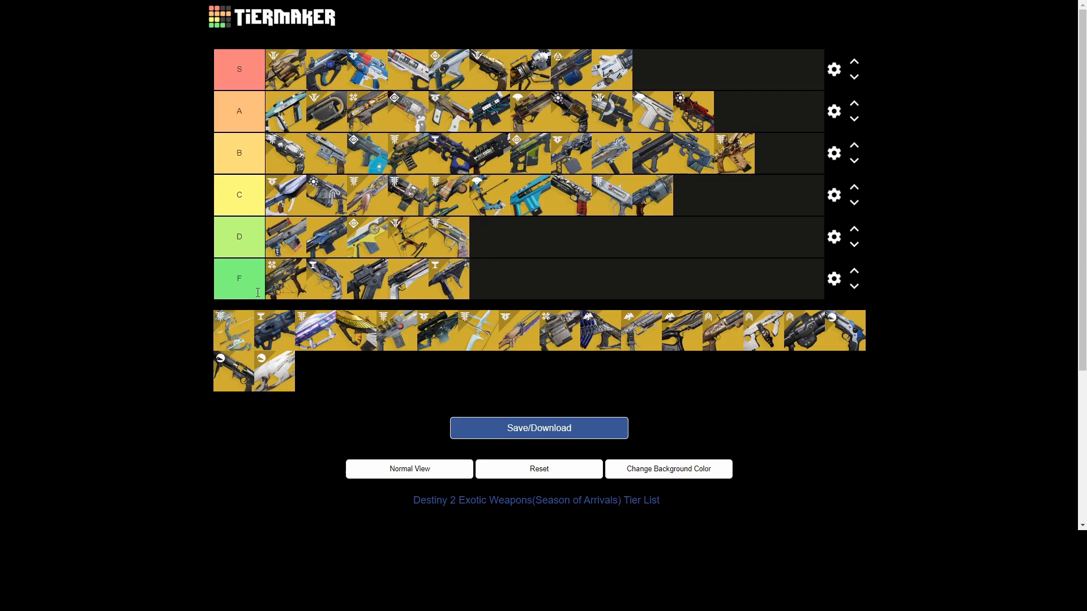
mouse_move(229, 329)
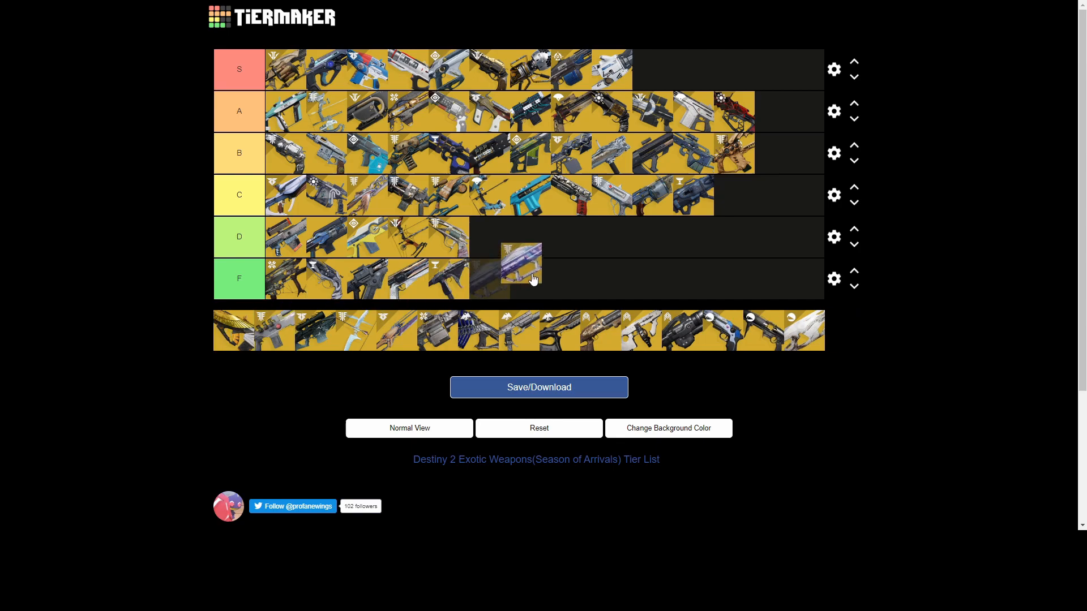
Step: Place the purple weapon icon in the F row
drag(522, 265, 243, 330)
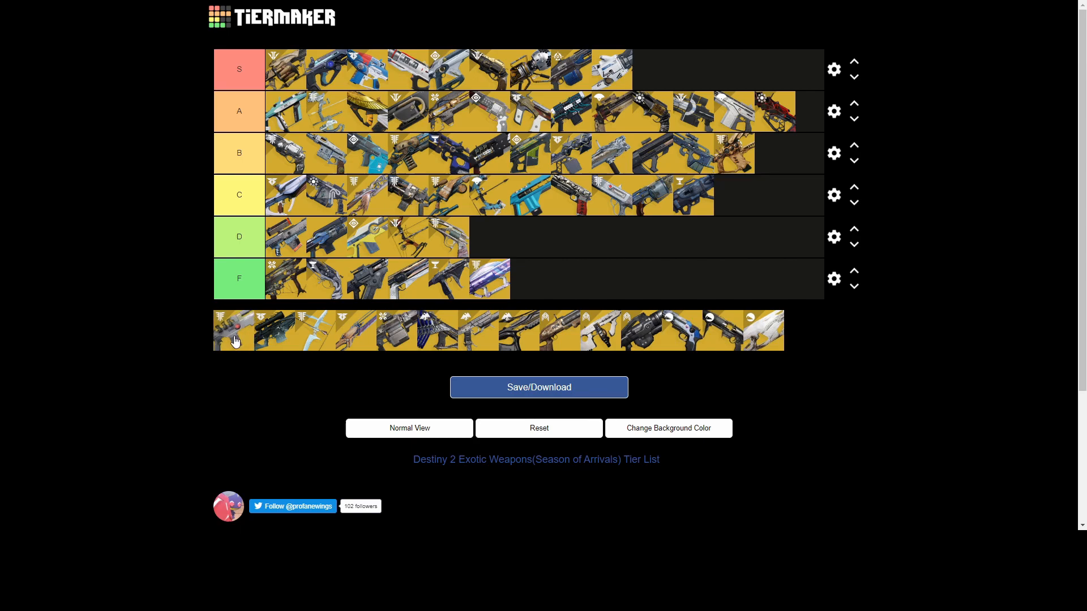
mouse_move(238, 319)
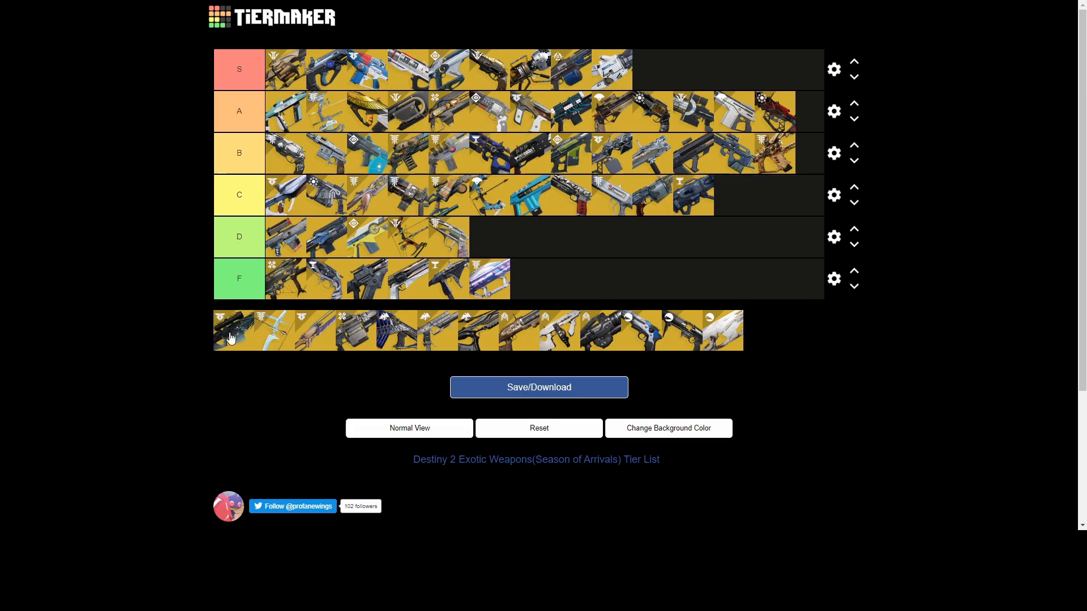
mouse_move(243, 345)
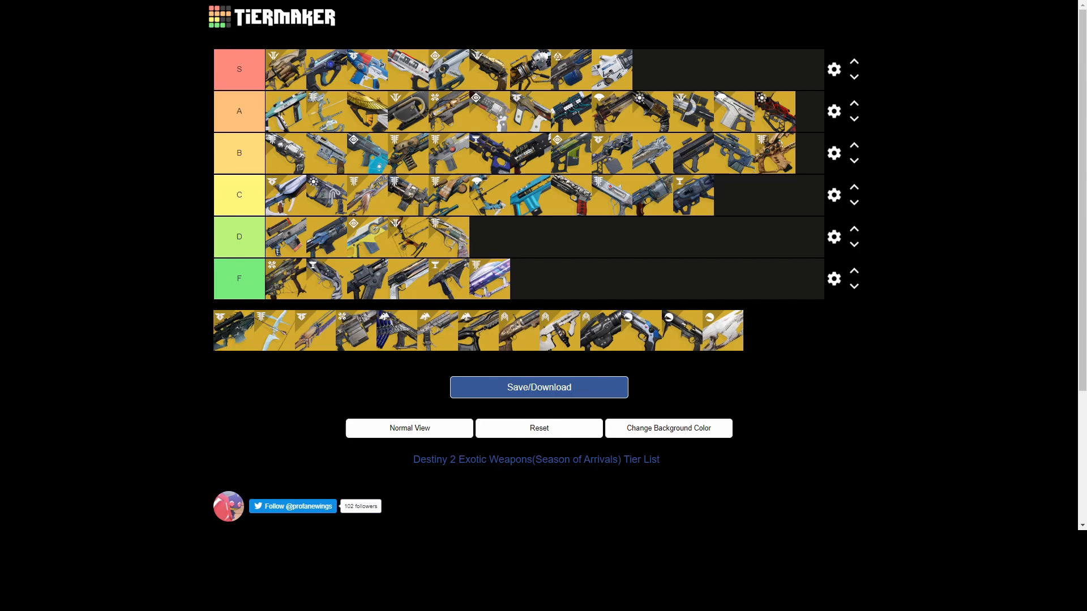
mouse_move(123, 470)
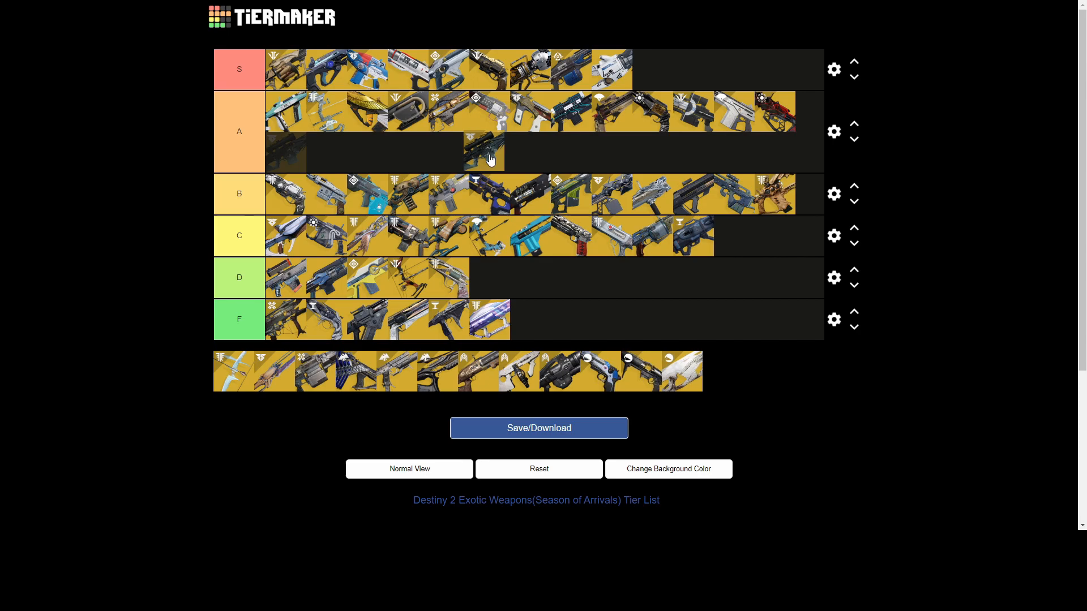
Step: Rank four more pool weapons, adding icons to the ends of the A and C rows
drag(483, 151, 345, 152)
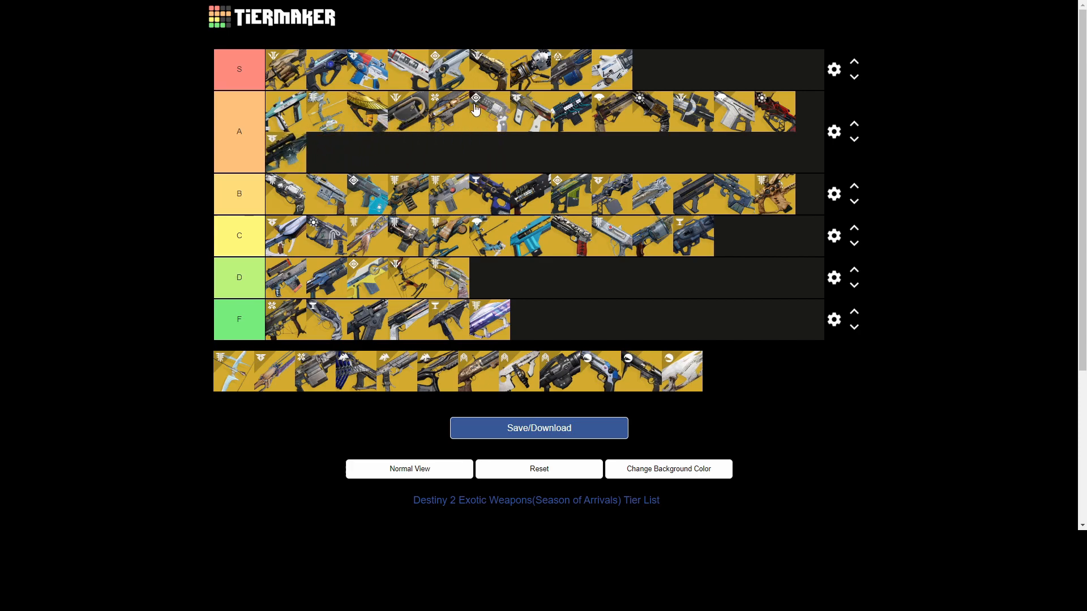
mouse_move(198, 386)
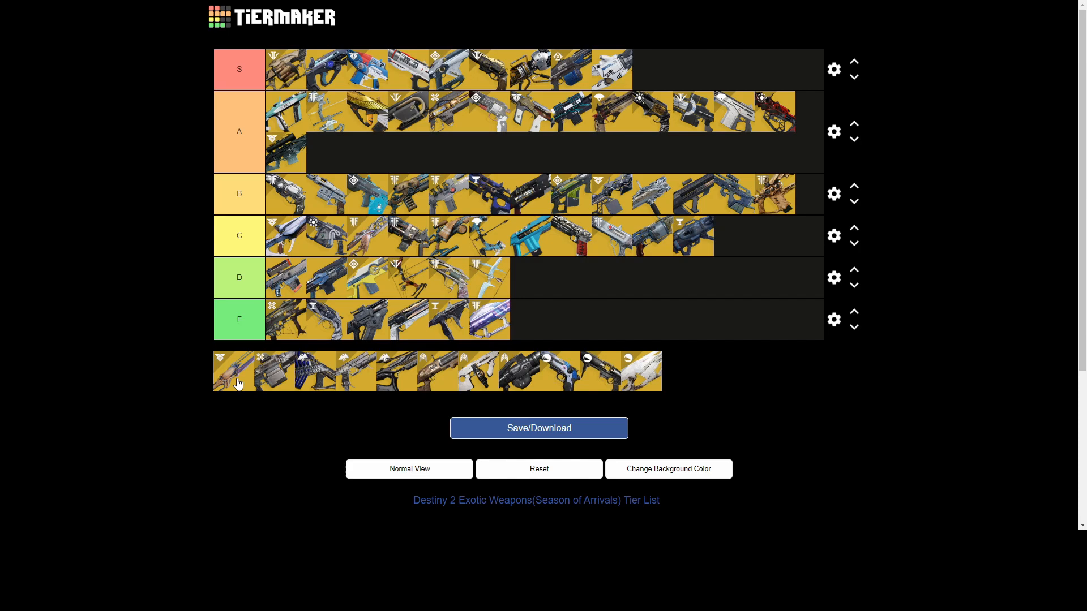
mouse_move(414, 379)
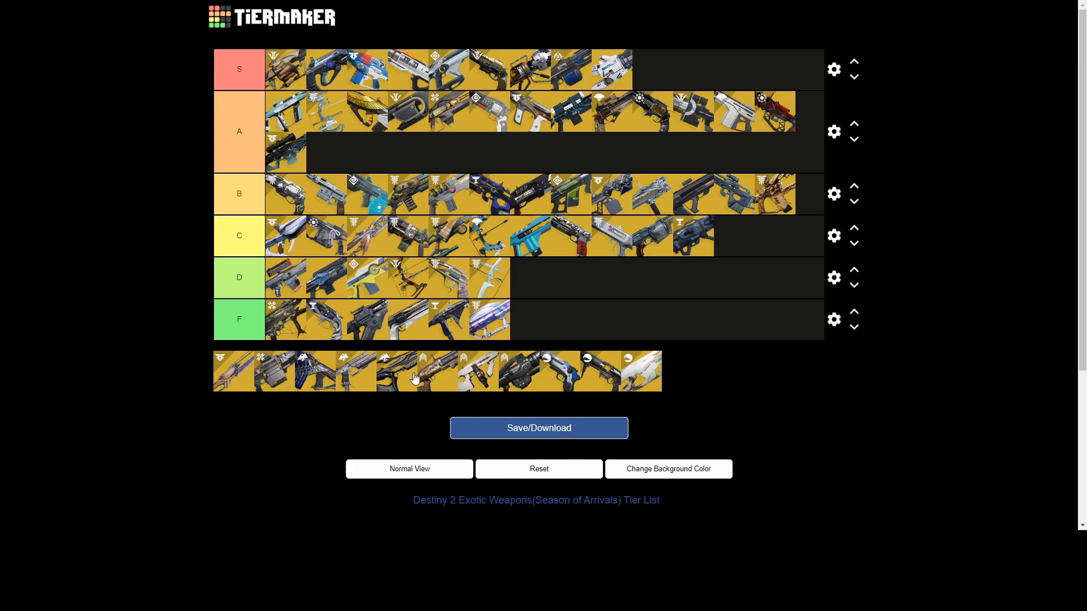
mouse_move(300, 371)
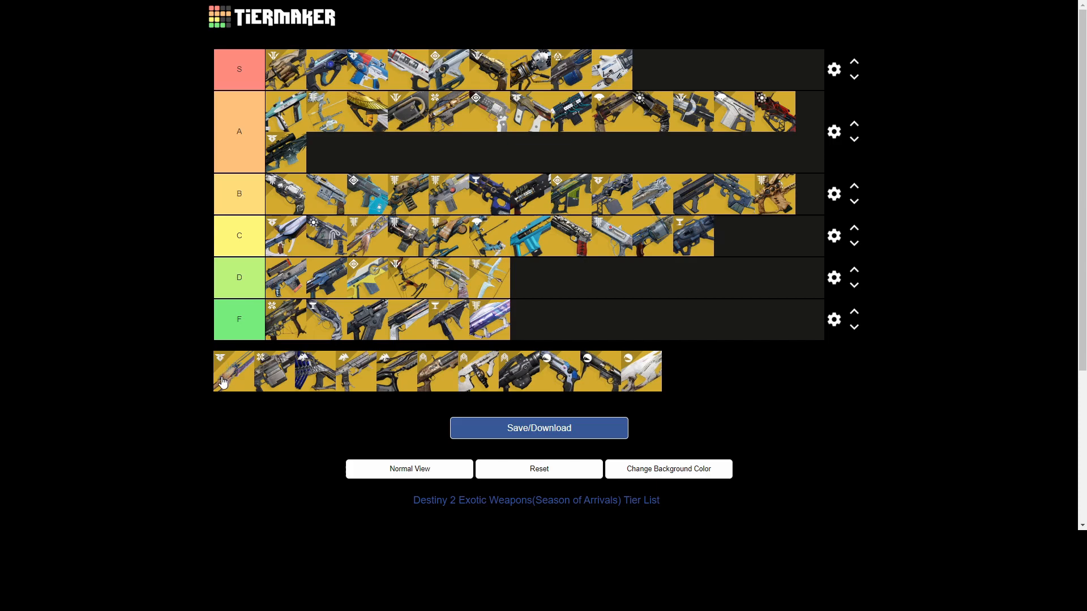
drag(234, 371, 642, 292)
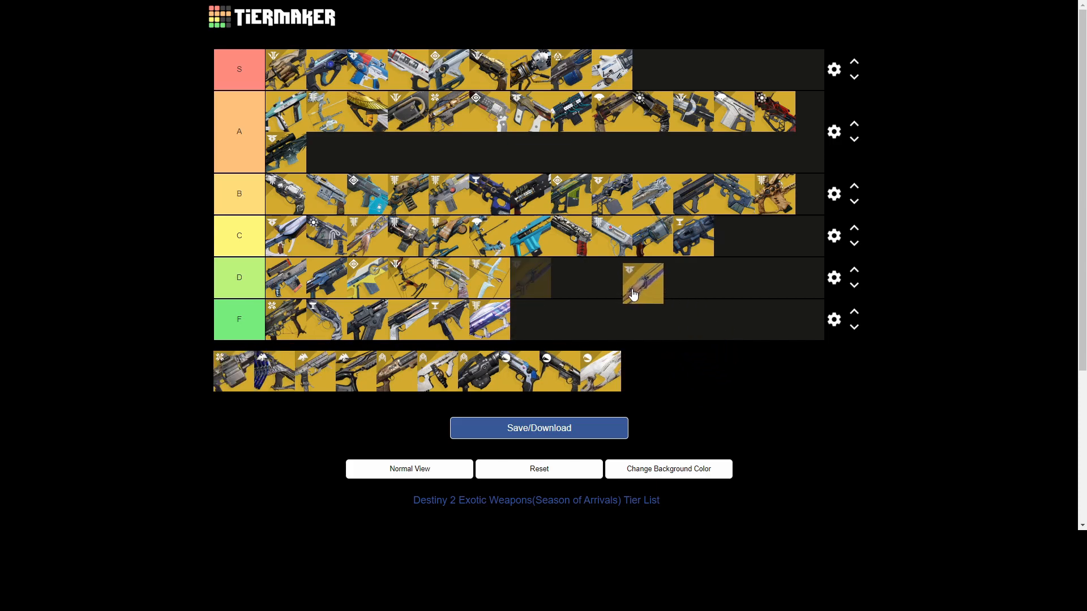
drag(641, 284, 683, 236)
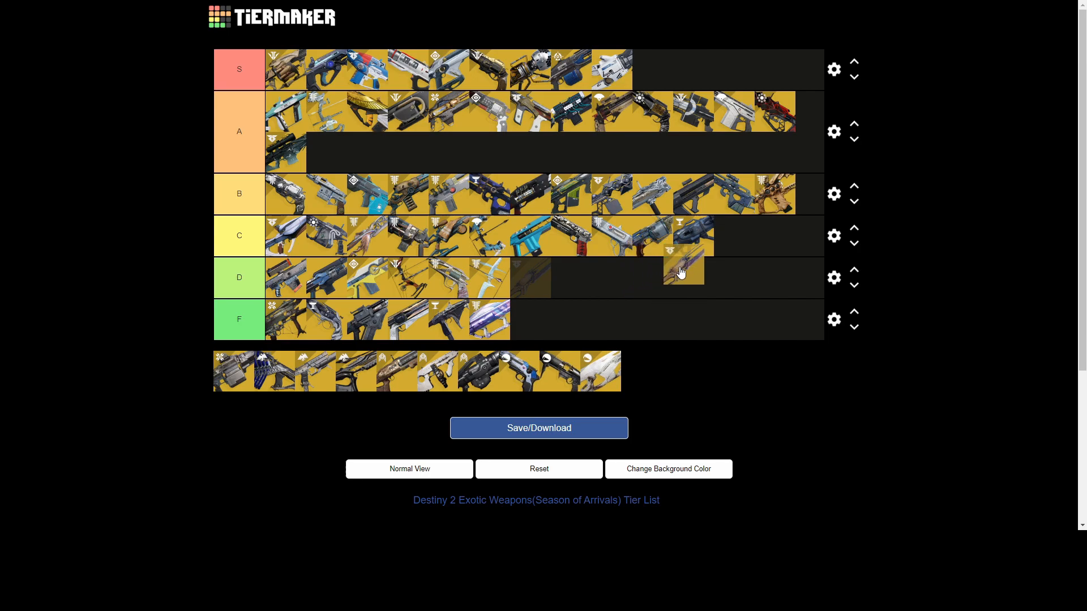
drag(683, 270, 734, 236)
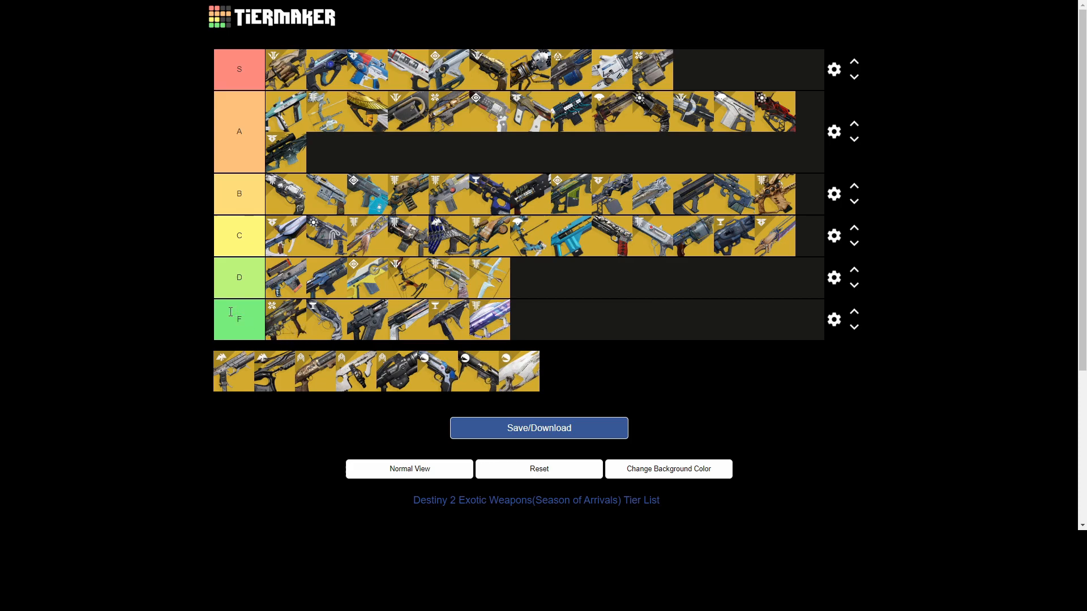
mouse_move(232, 383)
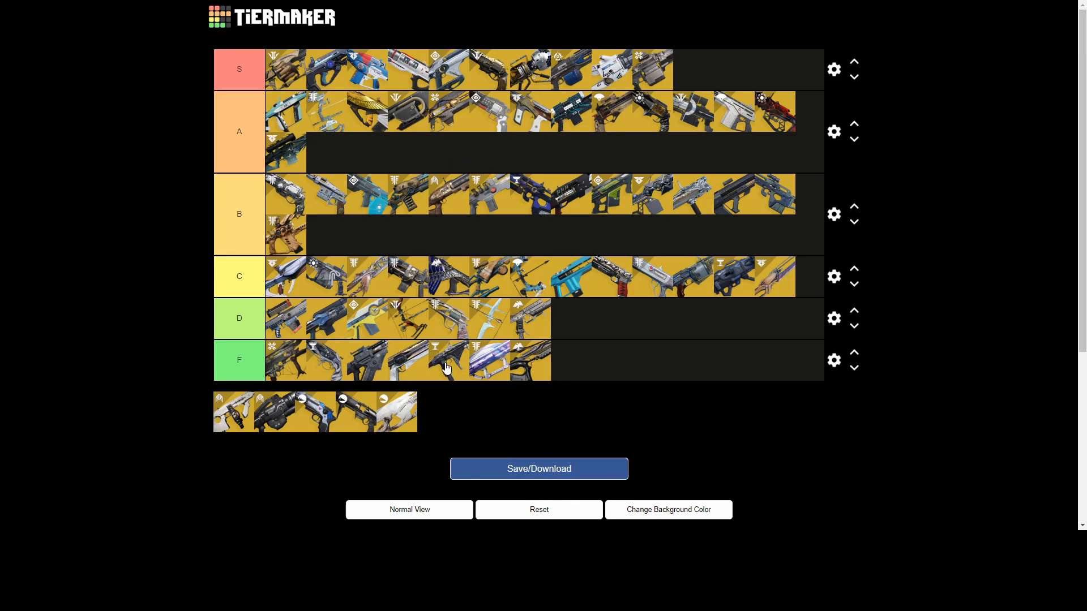
mouse_move(239, 433)
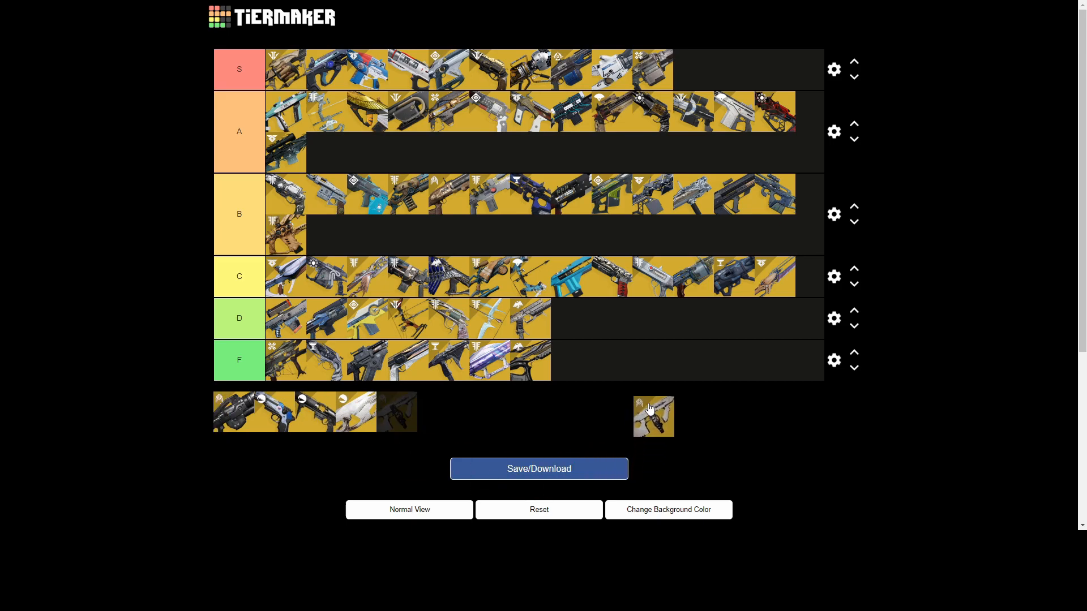
Step: Drag the final pool weapons into the low tiers, including the blue icon into F, then scroll down
drag(653, 416, 571, 360)
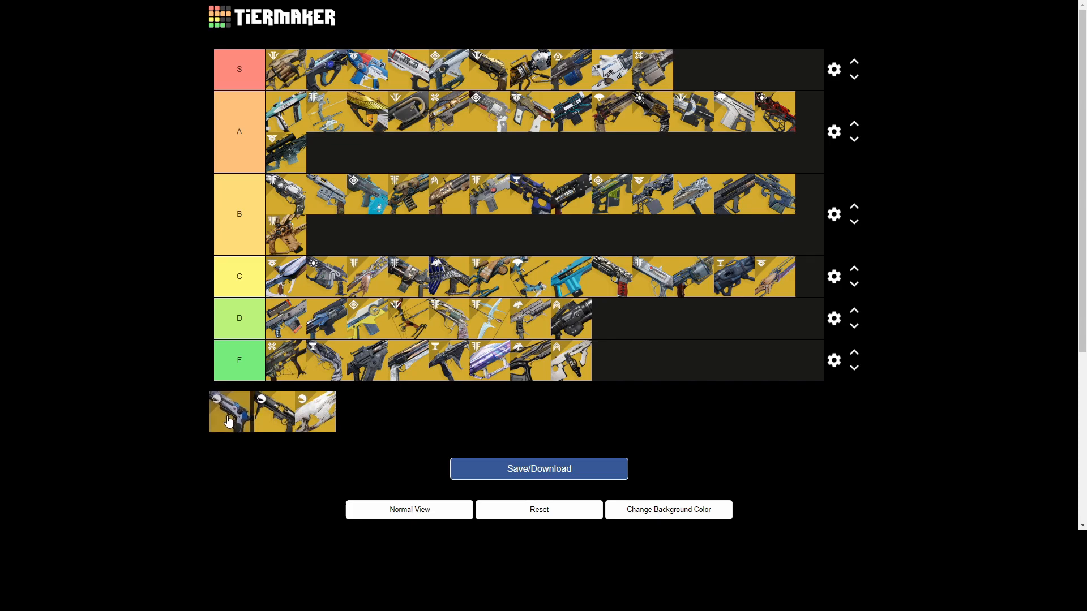
drag(229, 411, 614, 360)
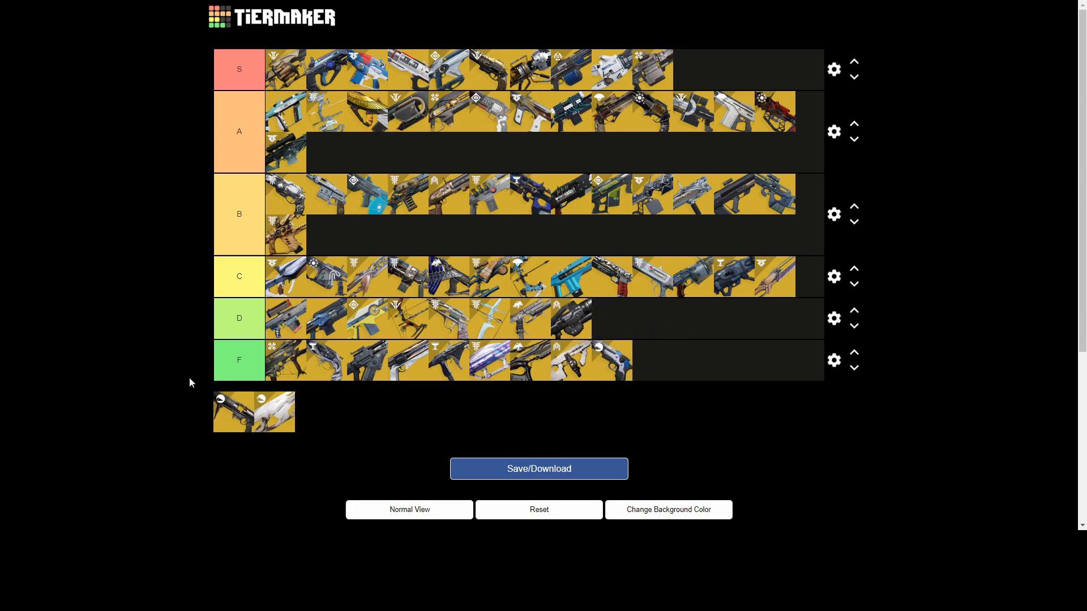
mouse_move(215, 435)
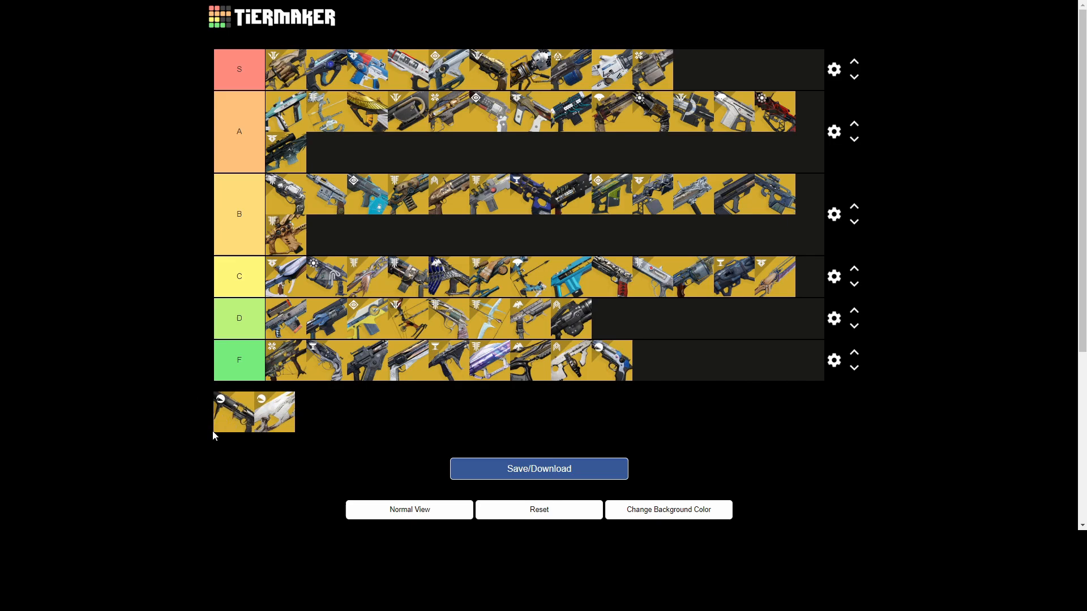
mouse_move(220, 435)
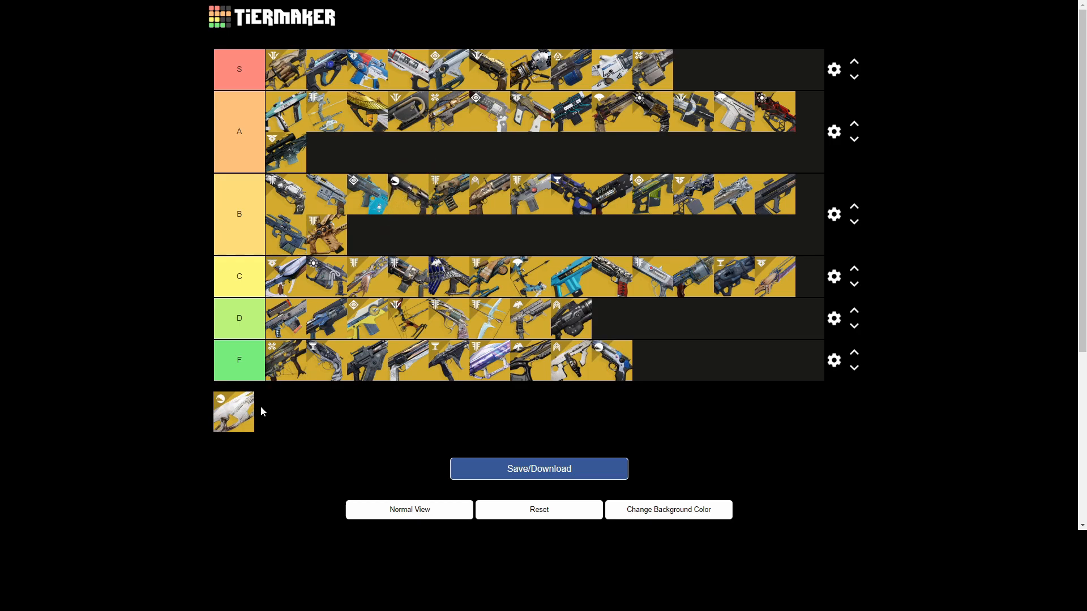
mouse_move(236, 417)
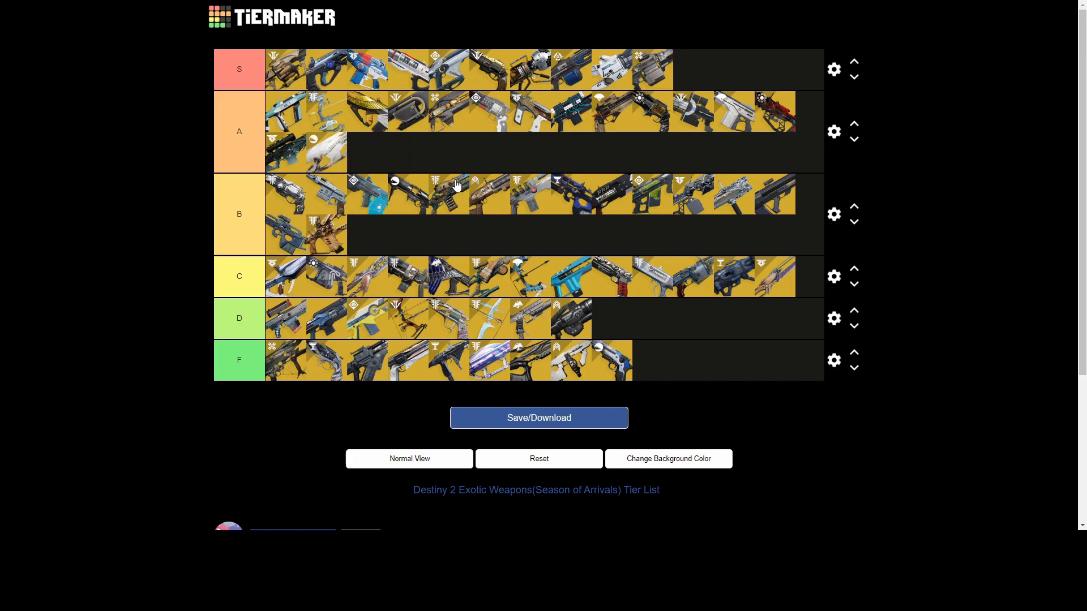
scroll(down, 3)
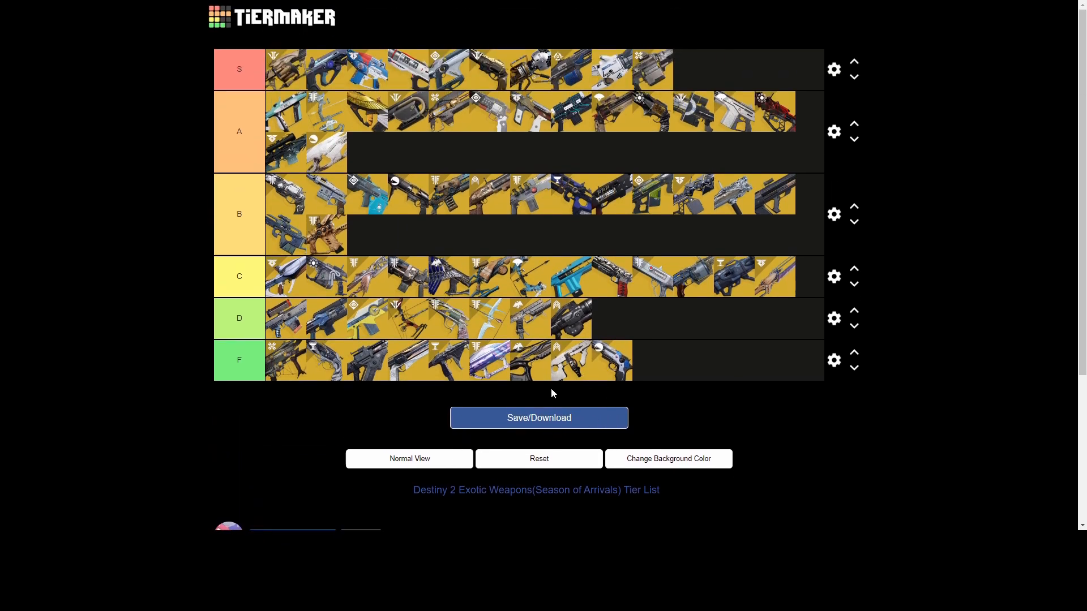
mouse_move(529, 407)
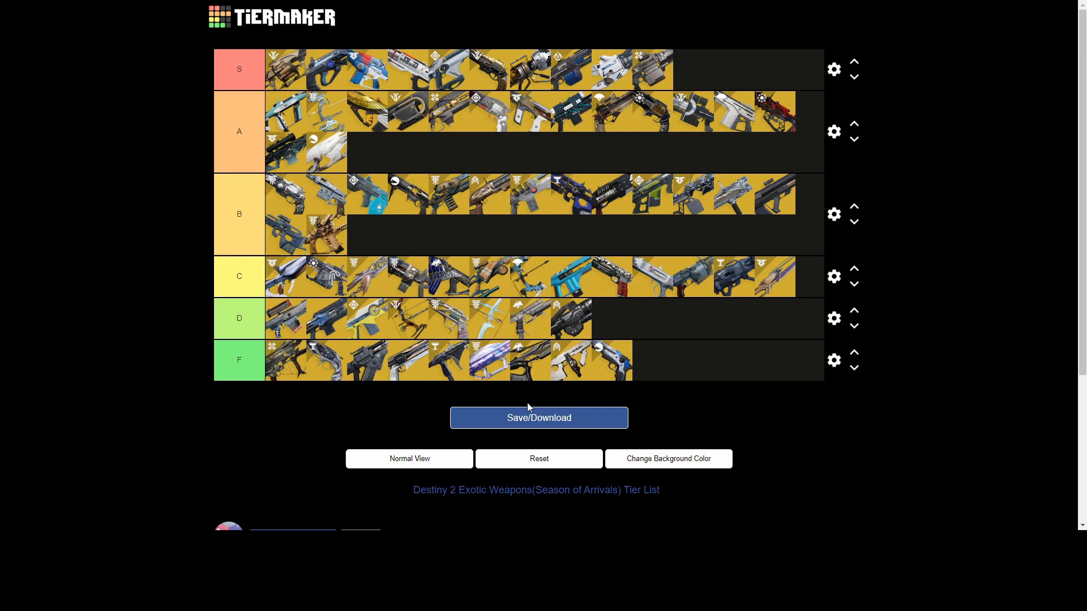